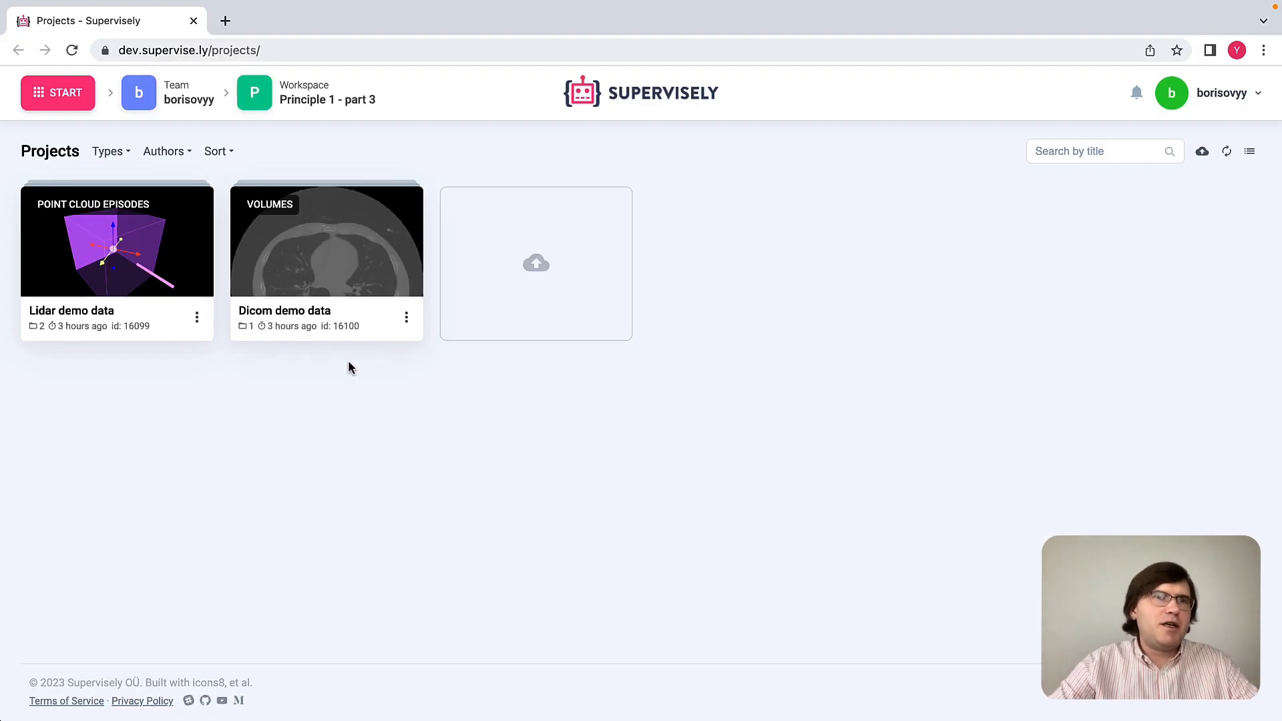
pyautogui.moveTo(239, 403)
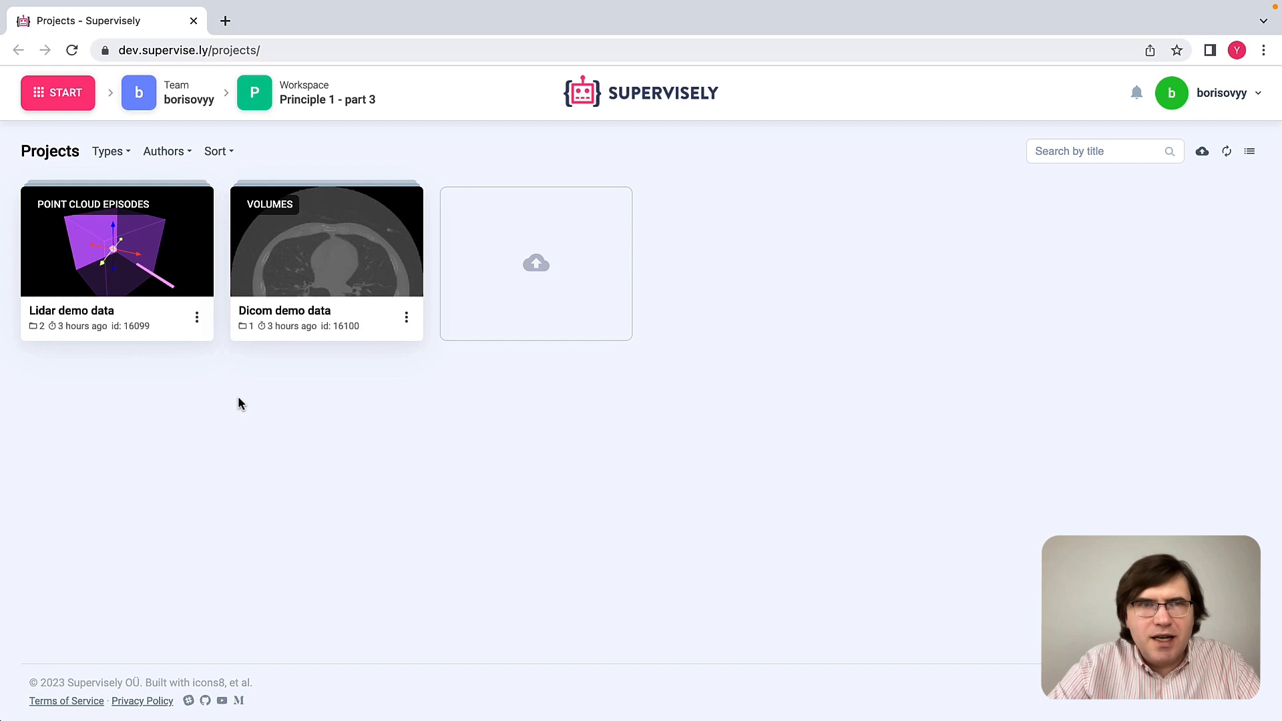
pyautogui.moveTo(155, 273)
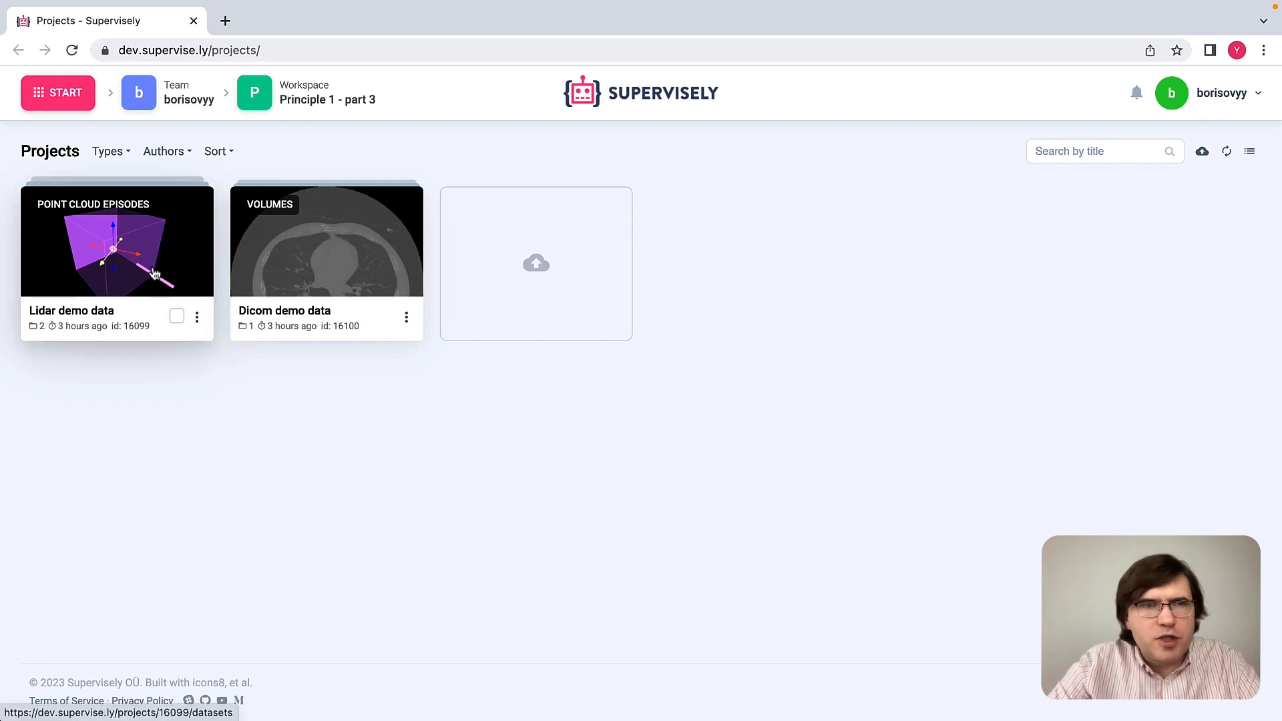
pyautogui.moveTo(224, 273)
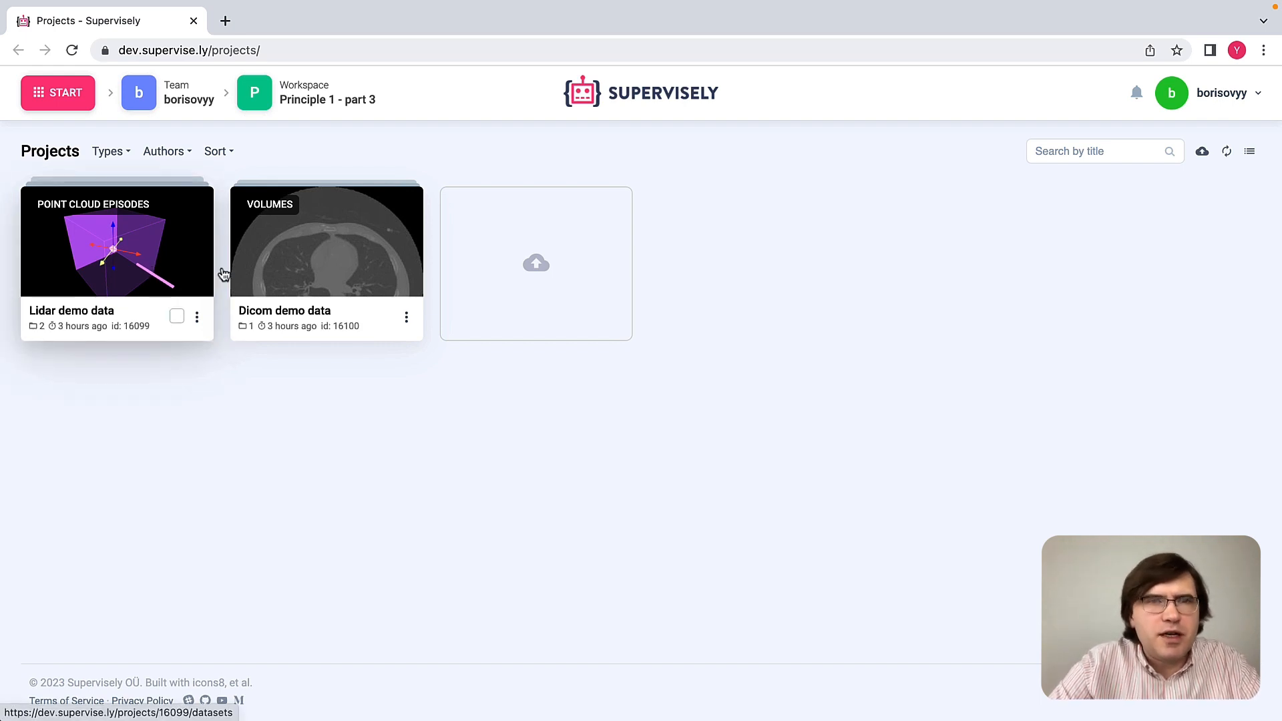
pyautogui.moveTo(299, 265)
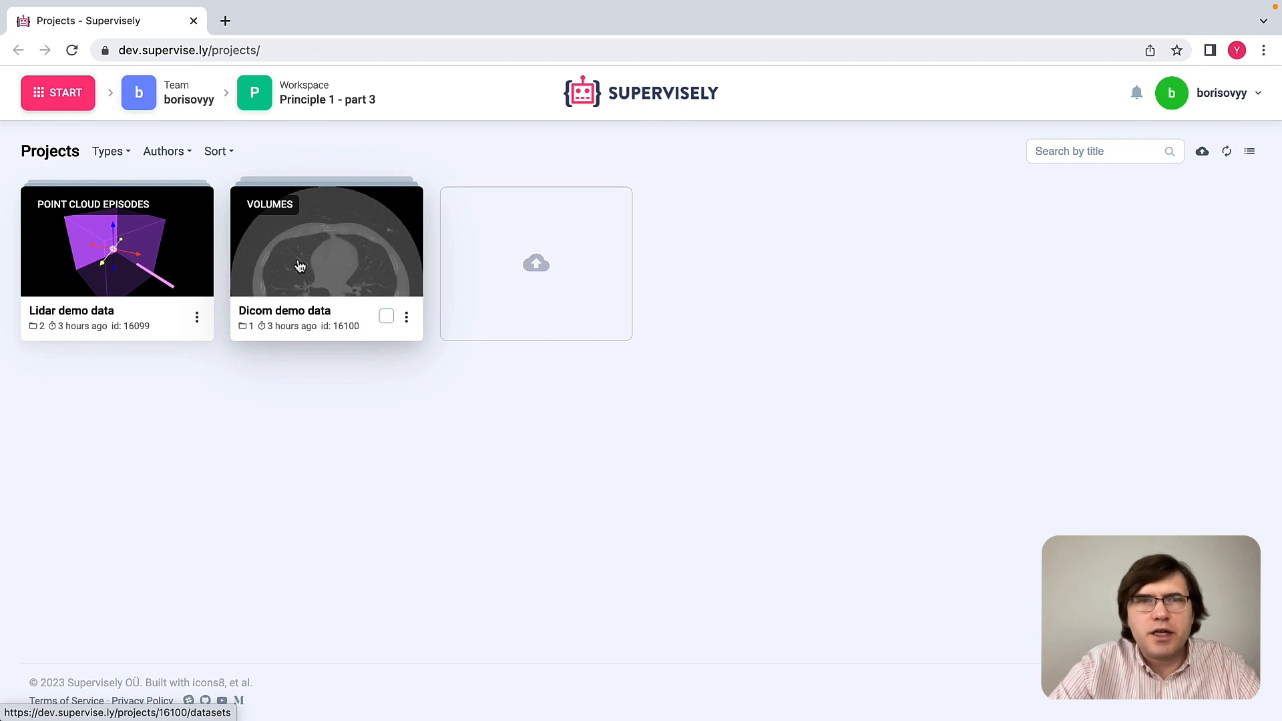
pyautogui.moveTo(217, 383)
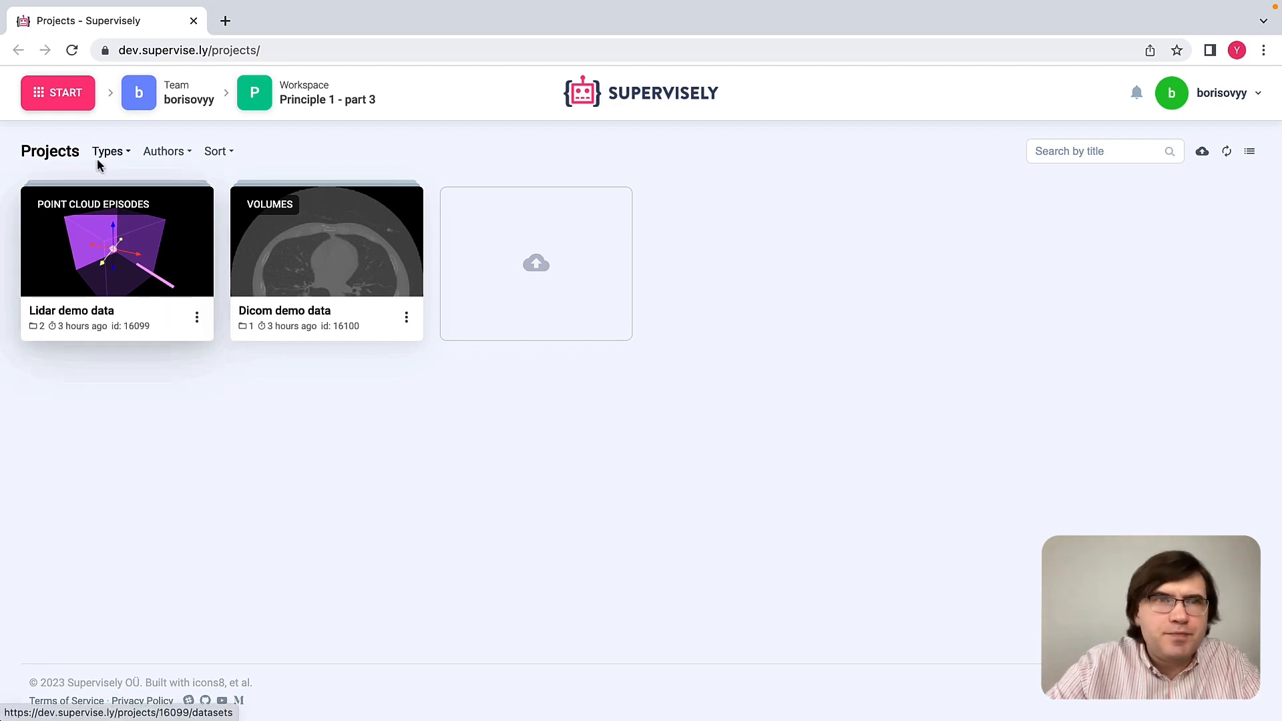
# From the START menu, go to Neural networks and browse to the DICOM Interpolation & Interactive Segmentation apps.
pyautogui.click(57, 92)
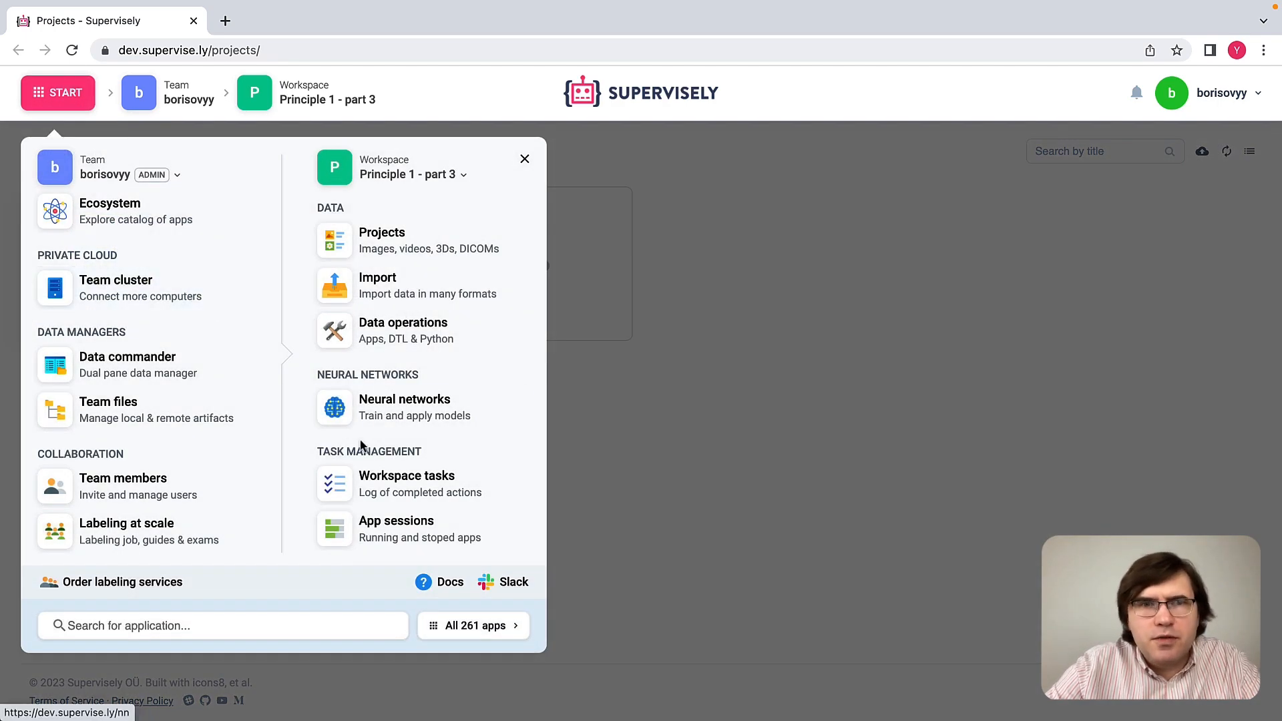
pyautogui.click(404, 399)
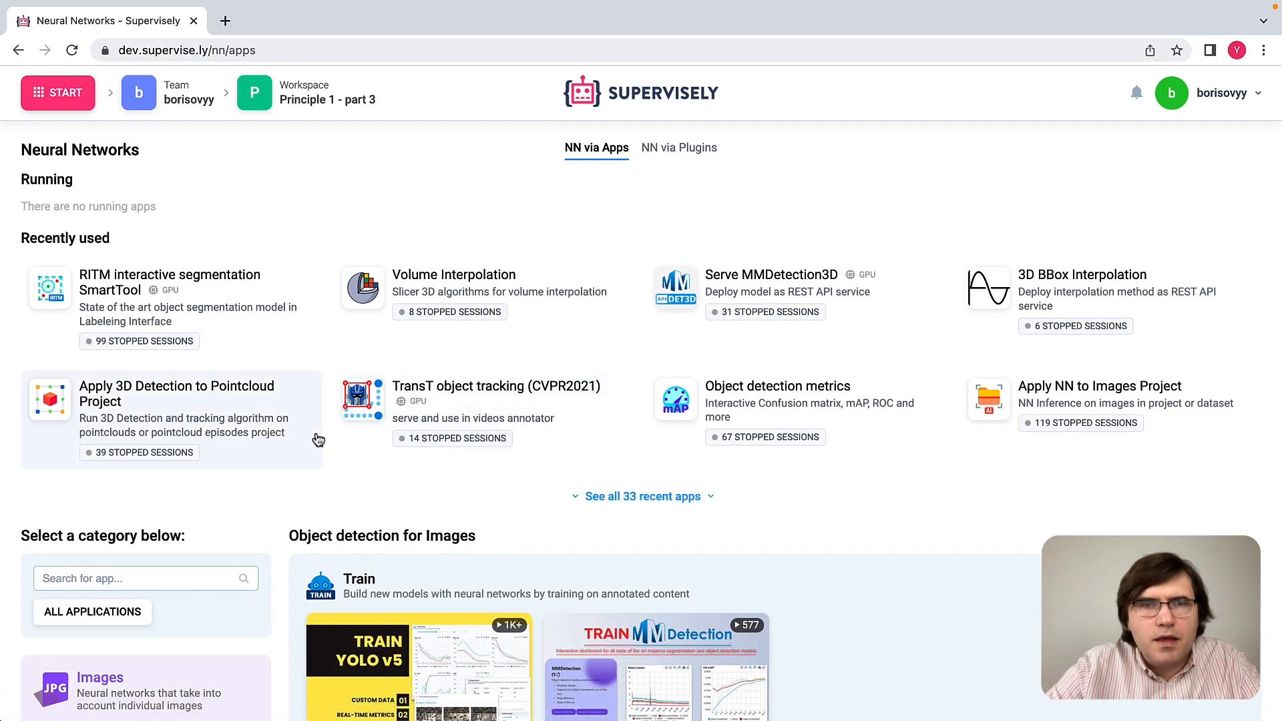
pyautogui.scroll(-3)
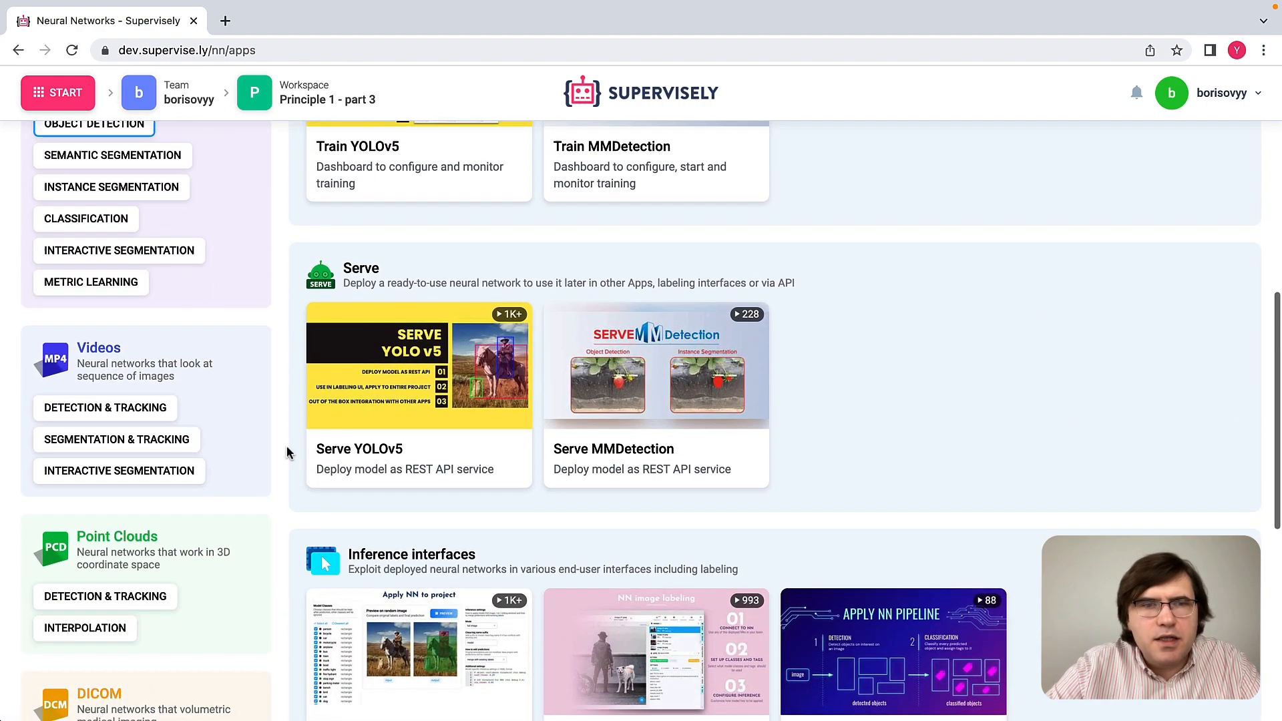
pyautogui.scroll(-3)
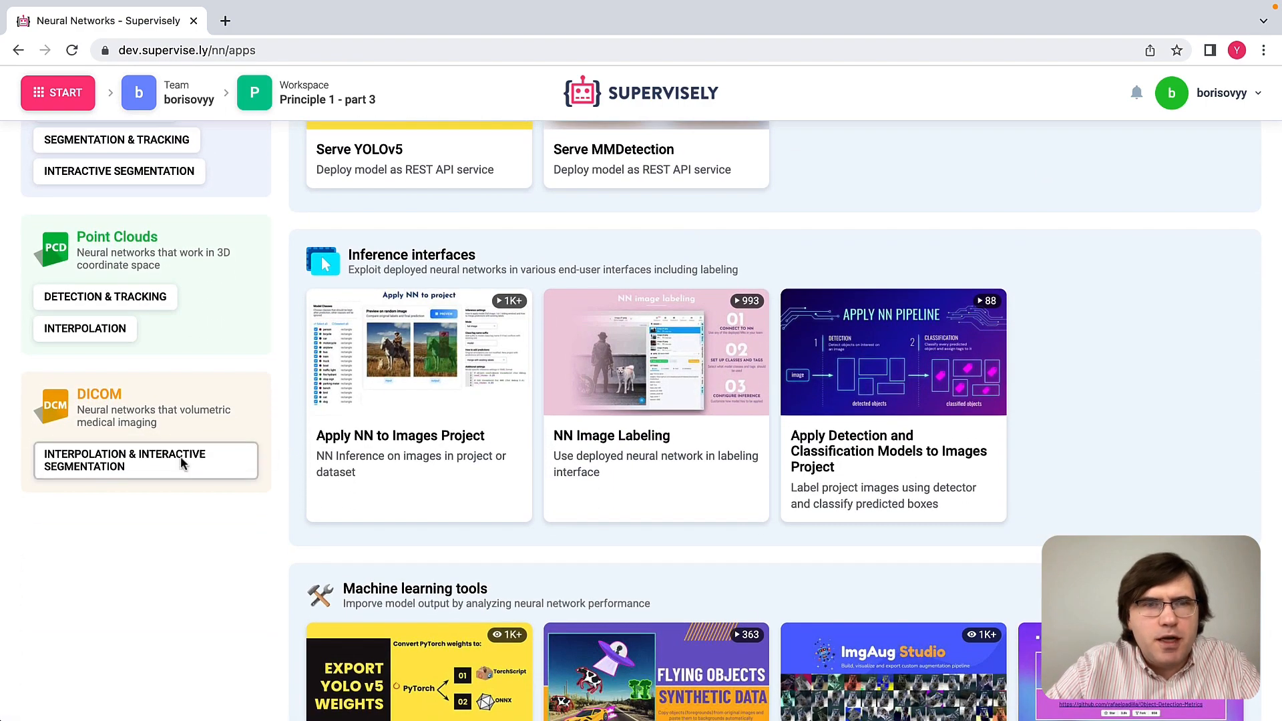
pyautogui.scroll(3)
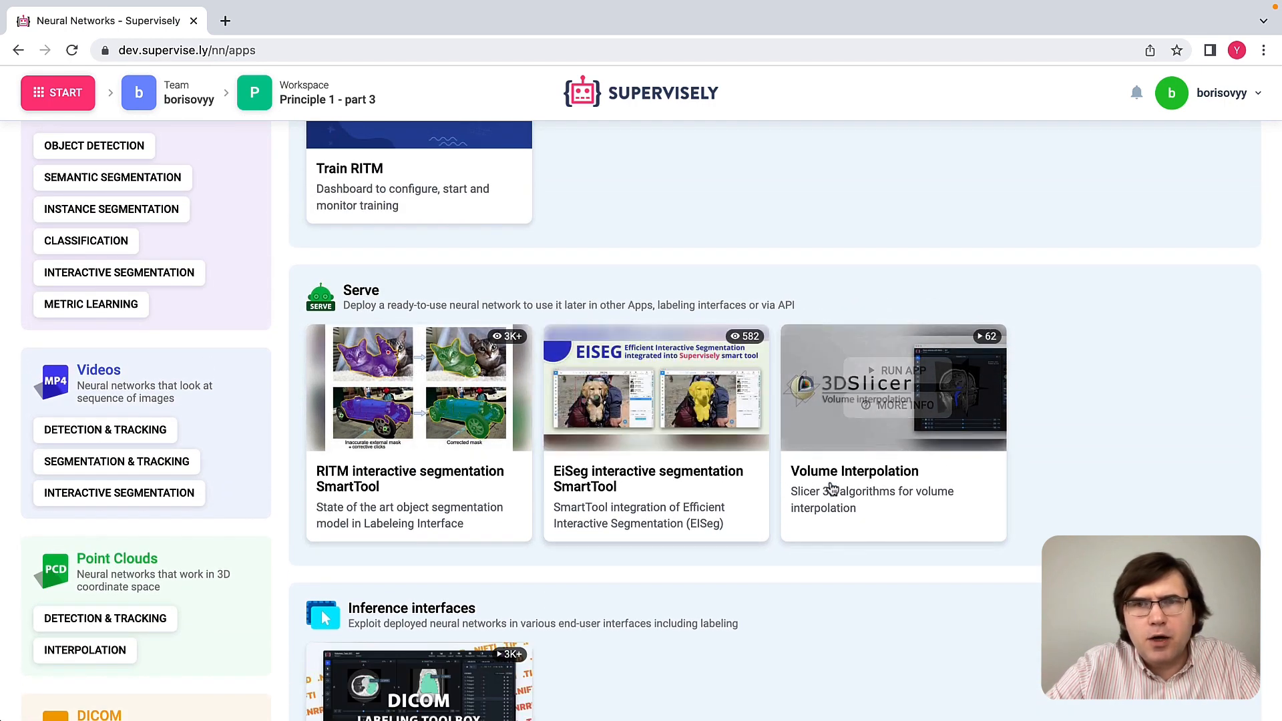
pyautogui.moveTo(858, 487)
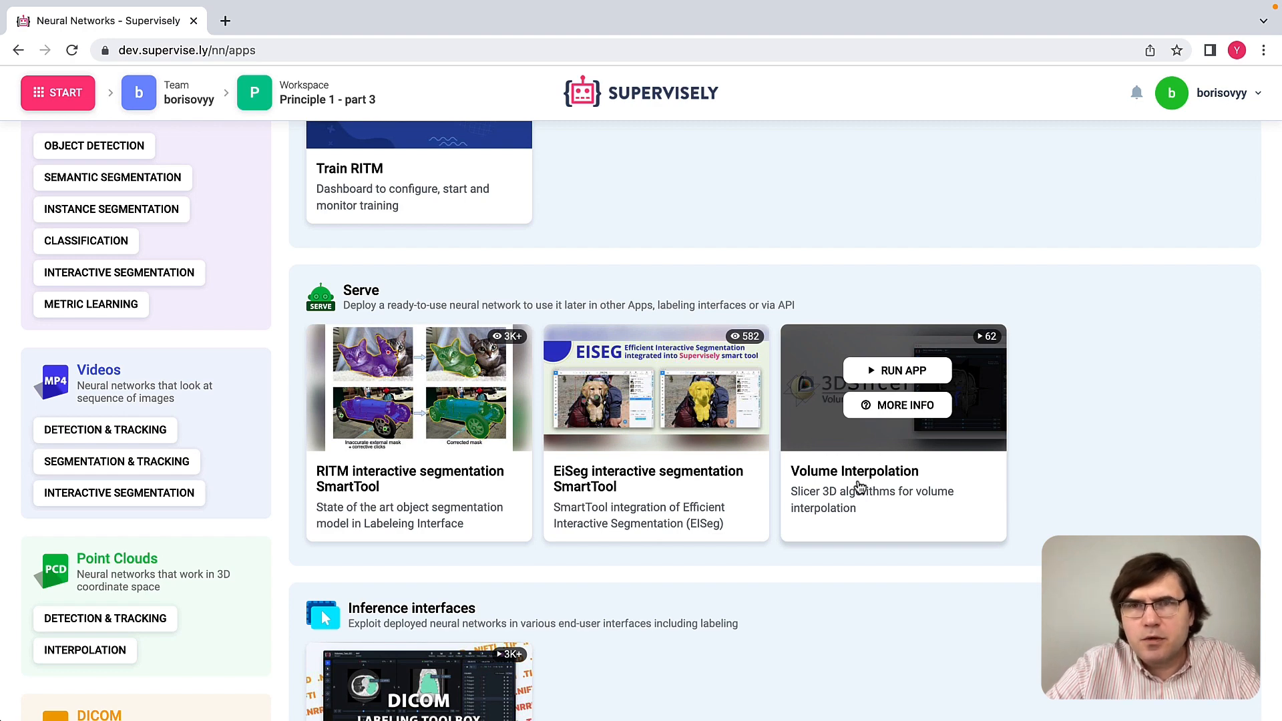
pyautogui.moveTo(892, 478)
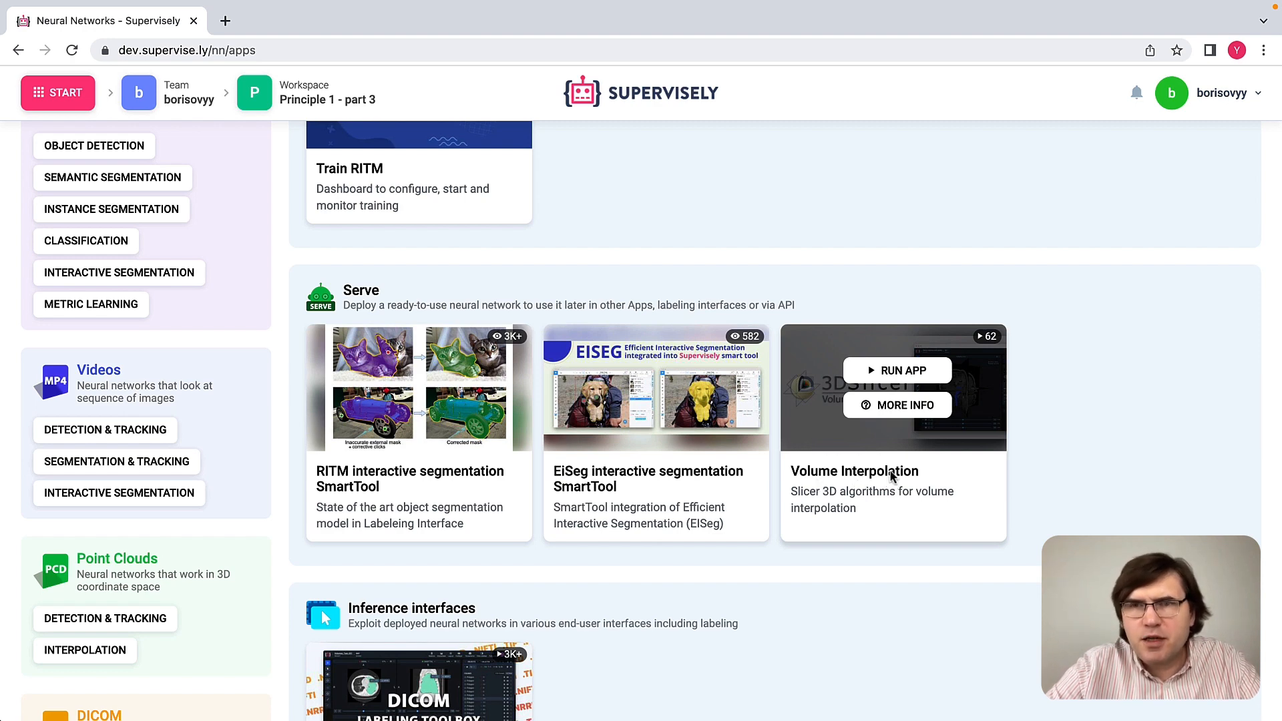
# Run the Volume Interpolation app on the Main node agent and view its startup logs.
pyautogui.click(897, 369)
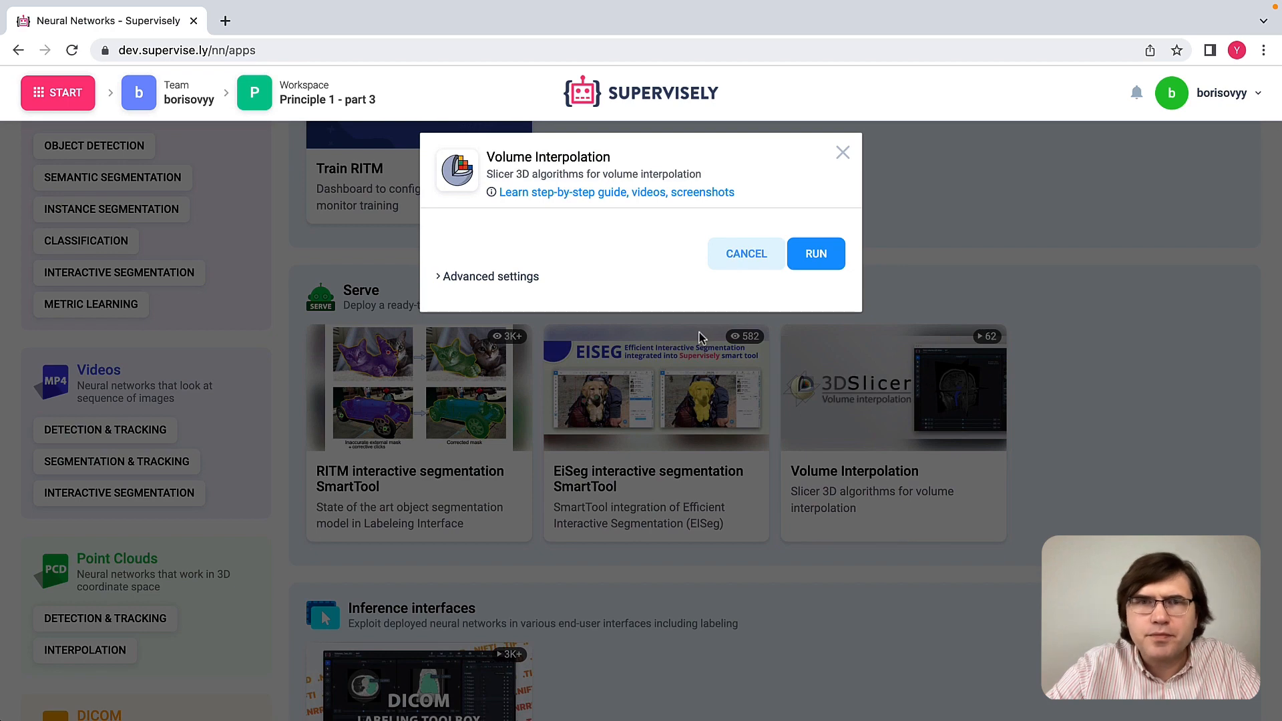
pyautogui.click(487, 276)
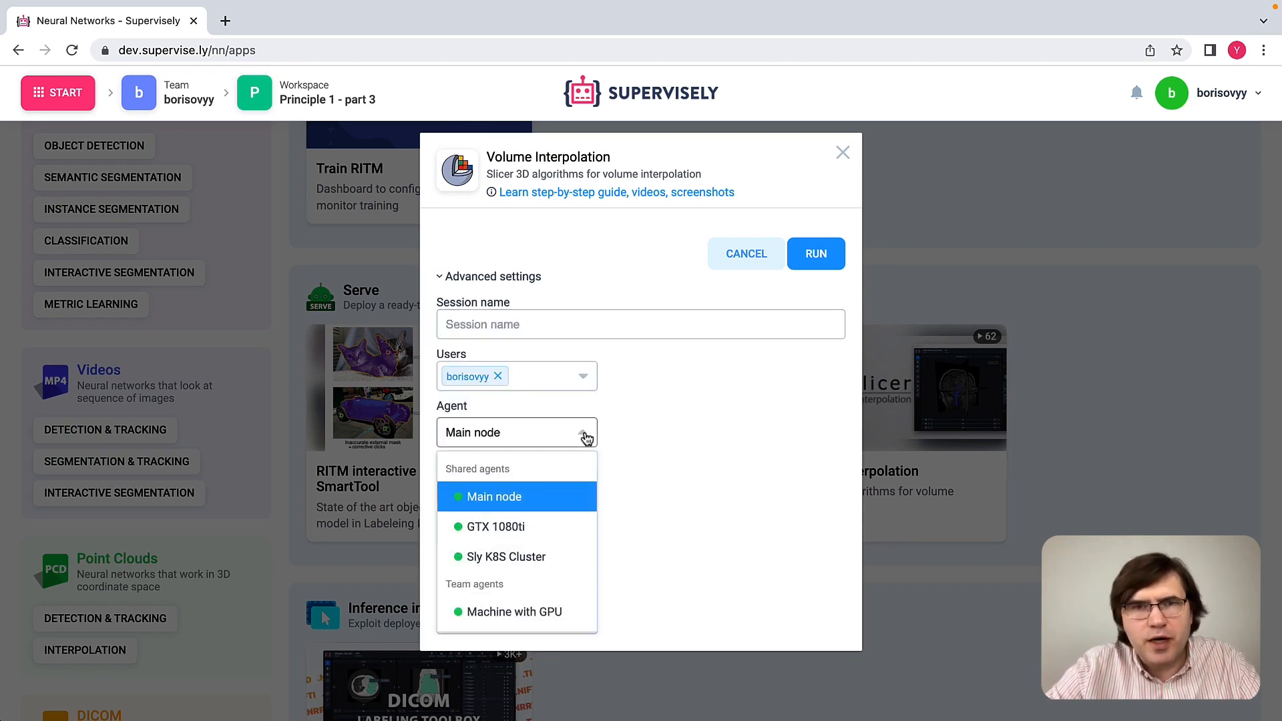
pyautogui.click(494, 496)
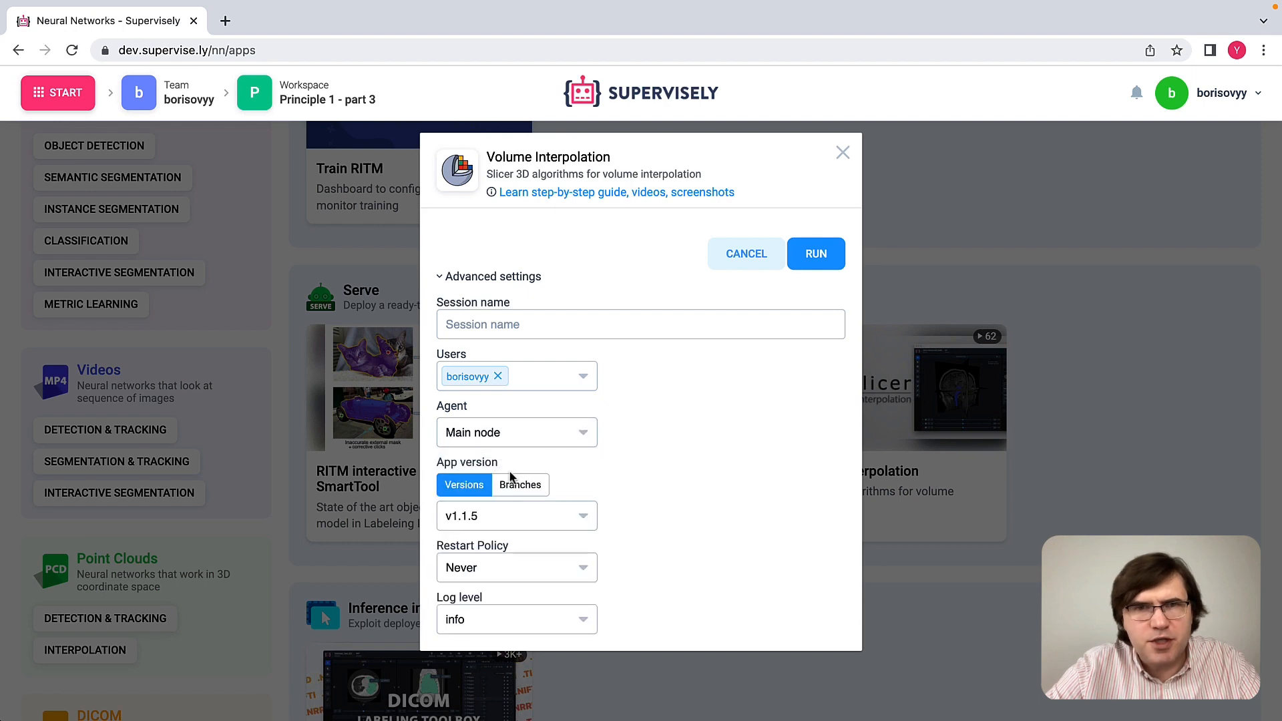
pyautogui.moveTo(524, 446)
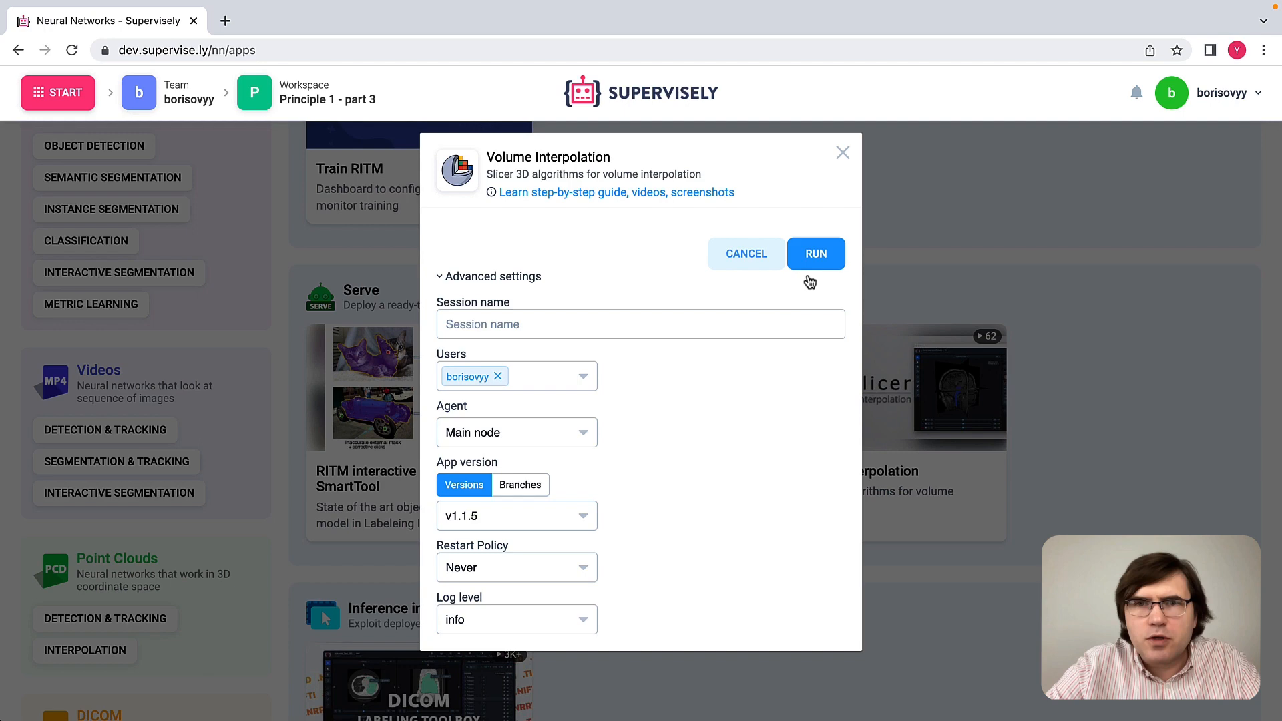
pyautogui.click(816, 254)
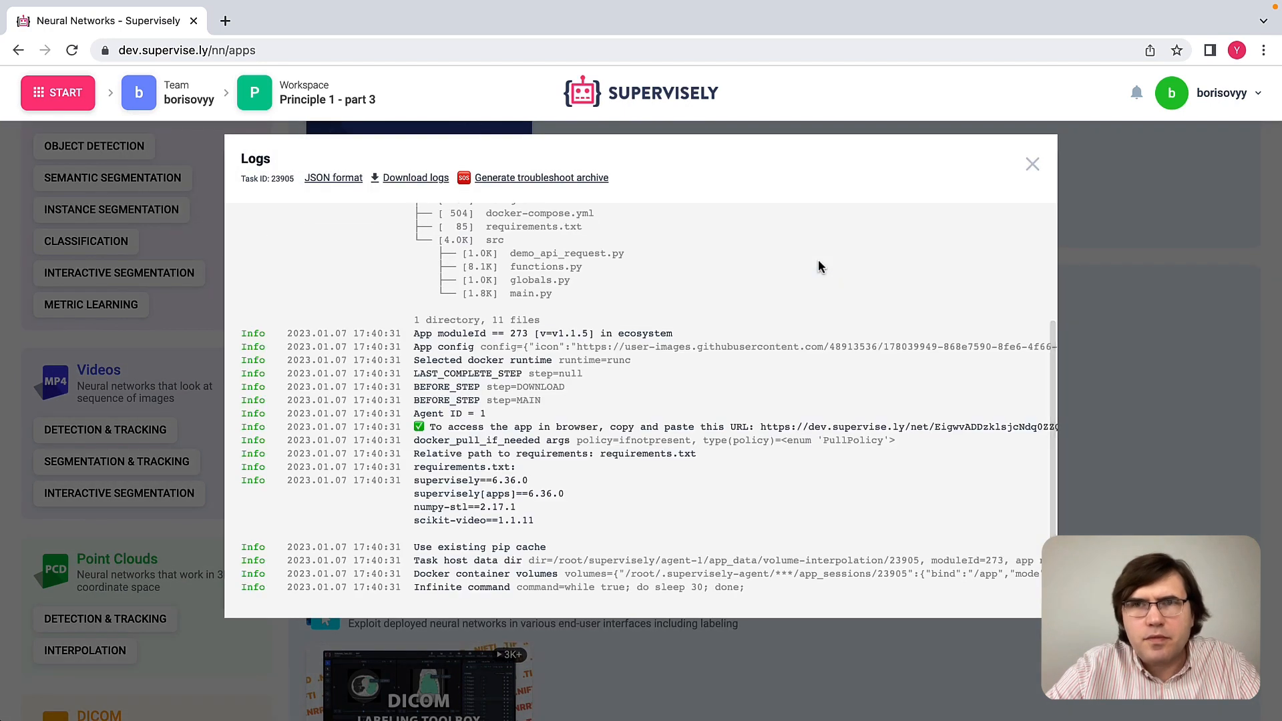
# Close the Volume Interpolation logs and scroll through the Neural Networks catalogue again.
pyautogui.click(1032, 164)
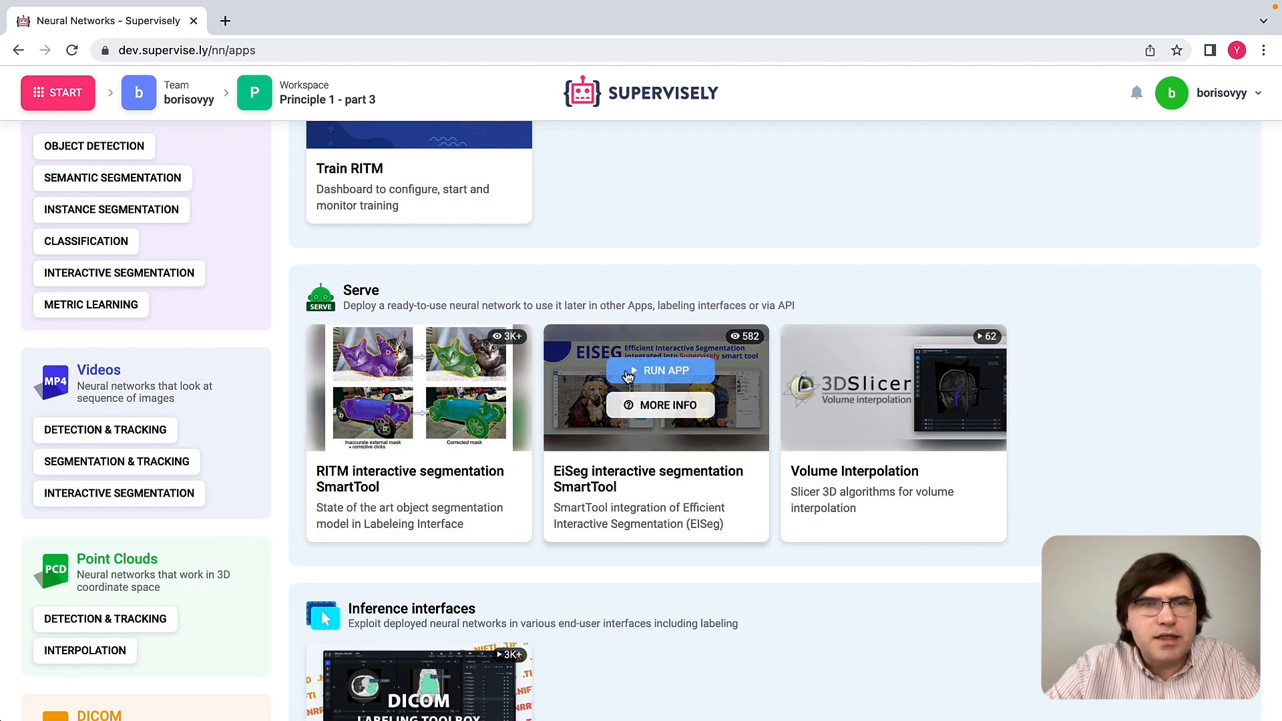
pyautogui.moveTo(293, 553)
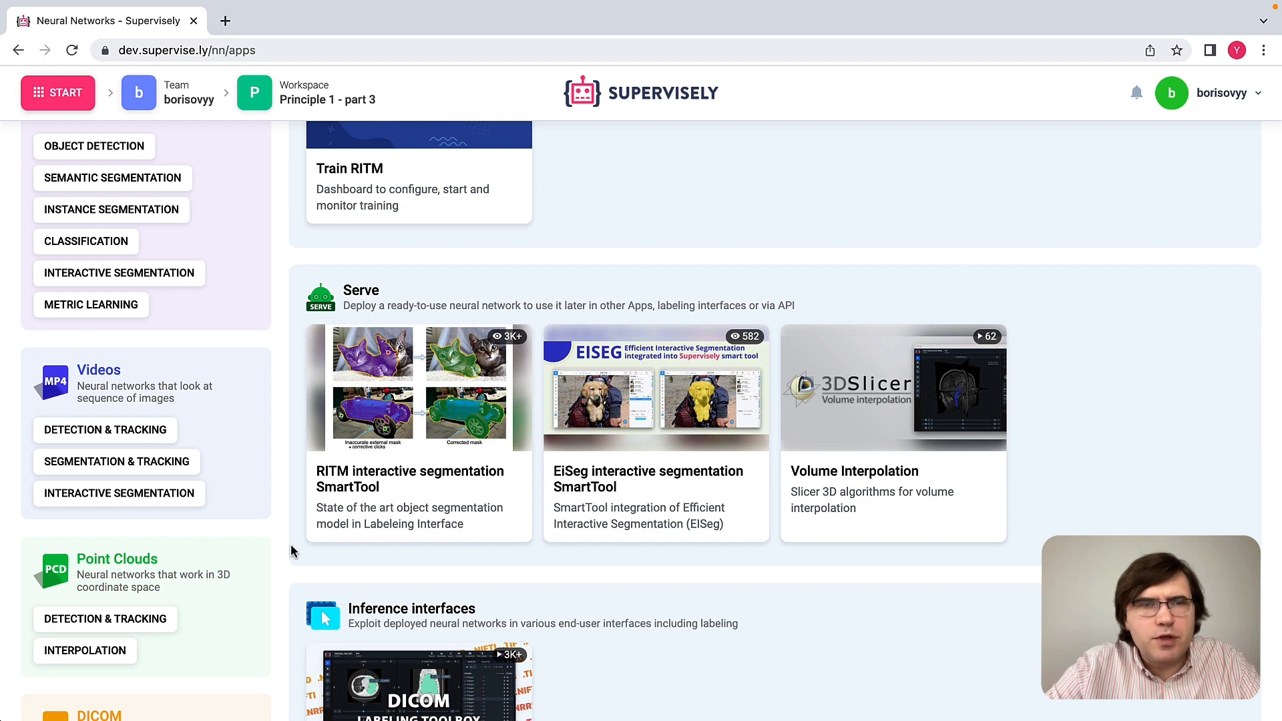
pyautogui.scroll(-3)
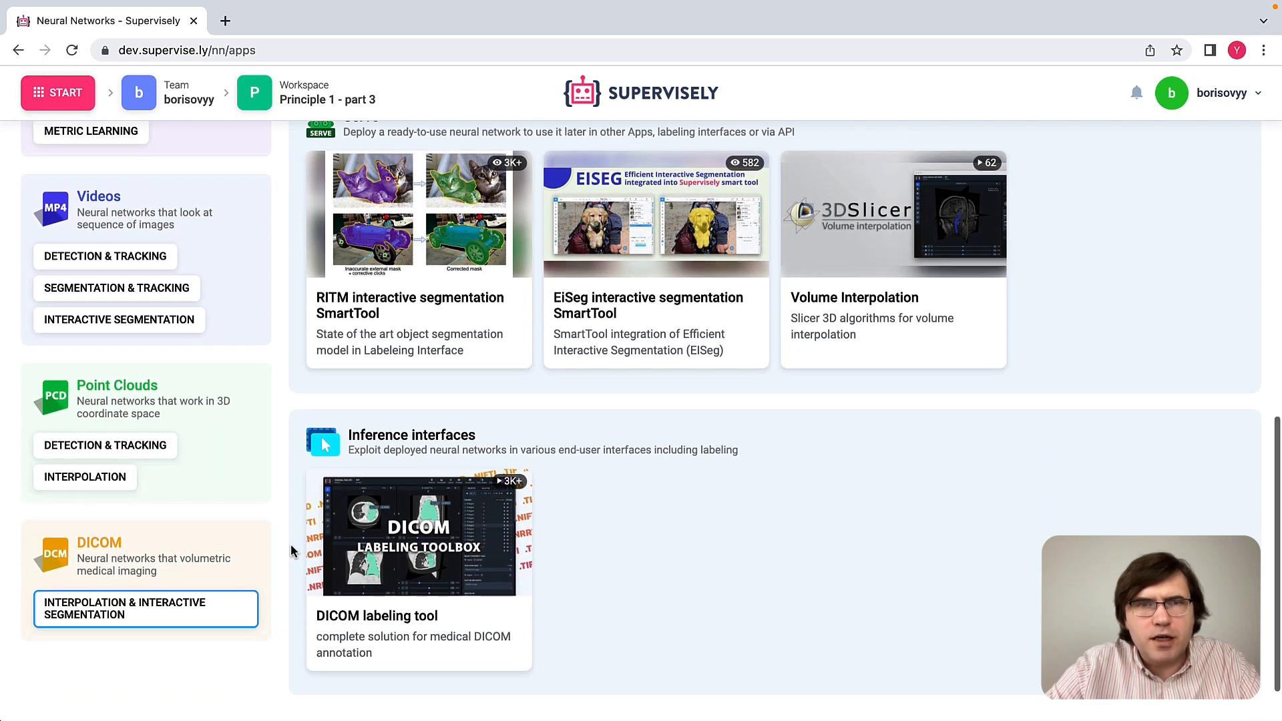
pyautogui.scroll(3)
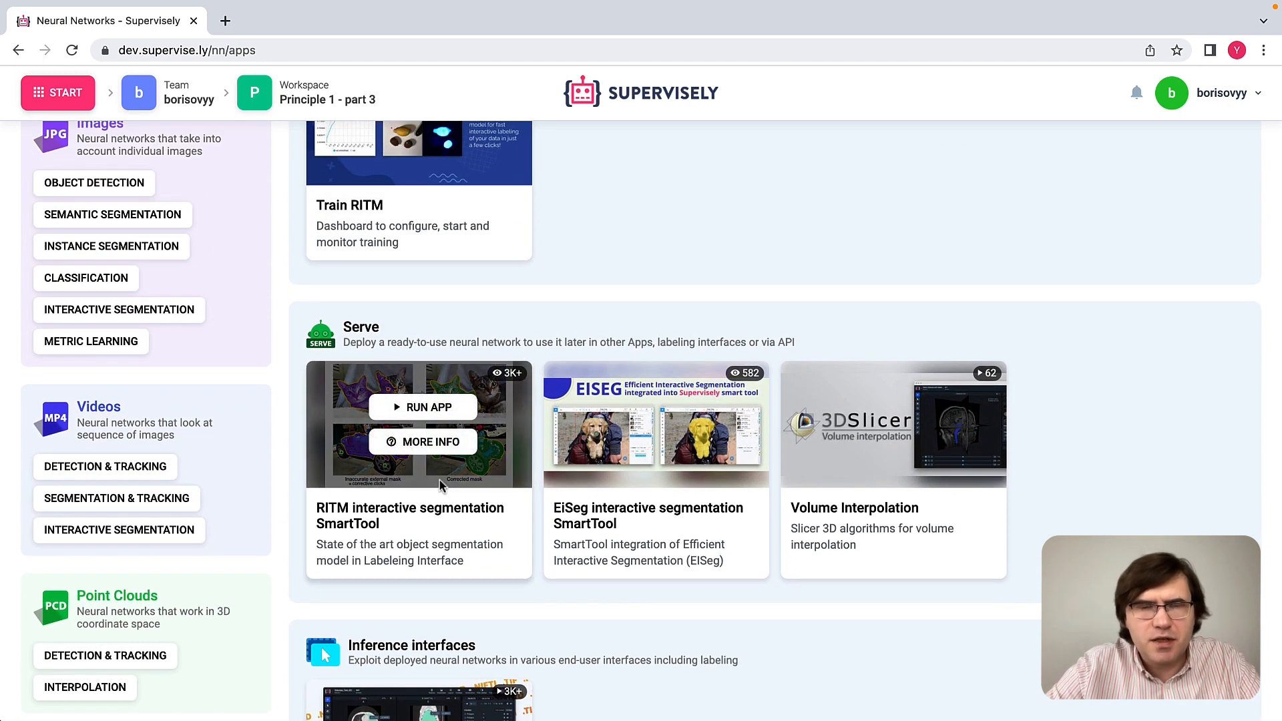
# Launch the RITM interactive segmentation SmartTool on the Machine with GPU agent and scroll its logs.
pyautogui.click(423, 407)
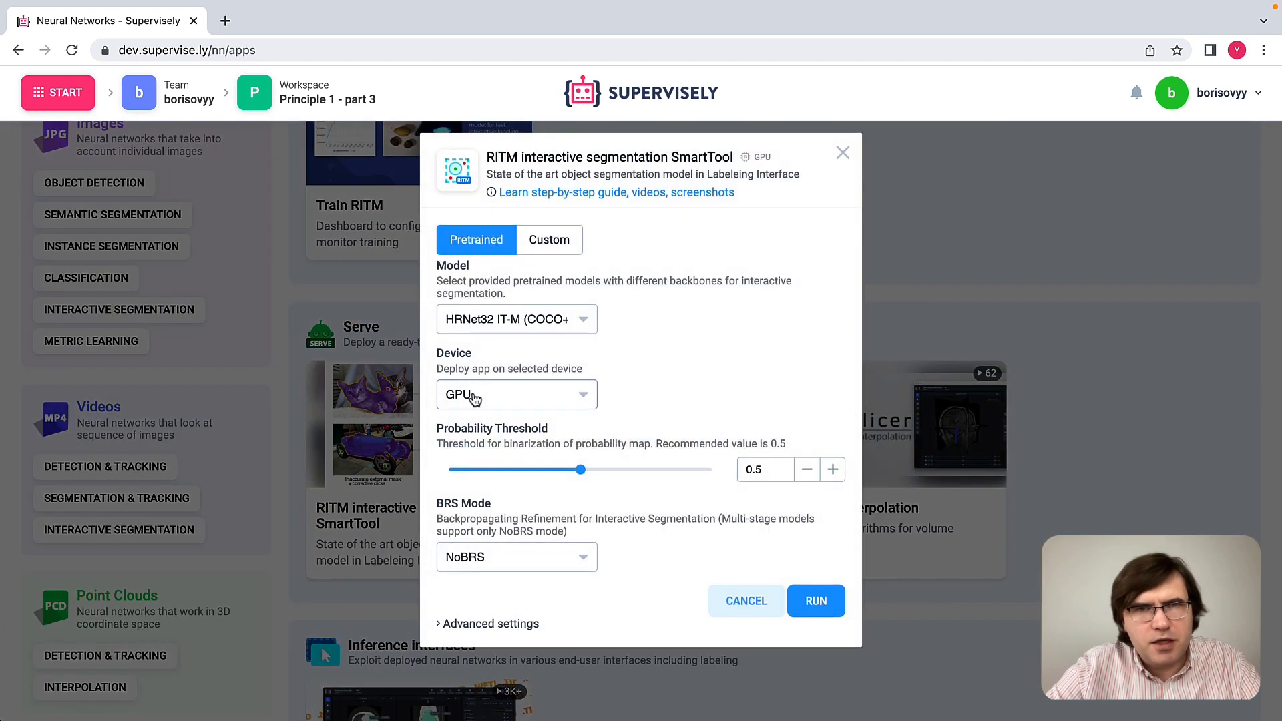
pyautogui.moveTo(630, 390)
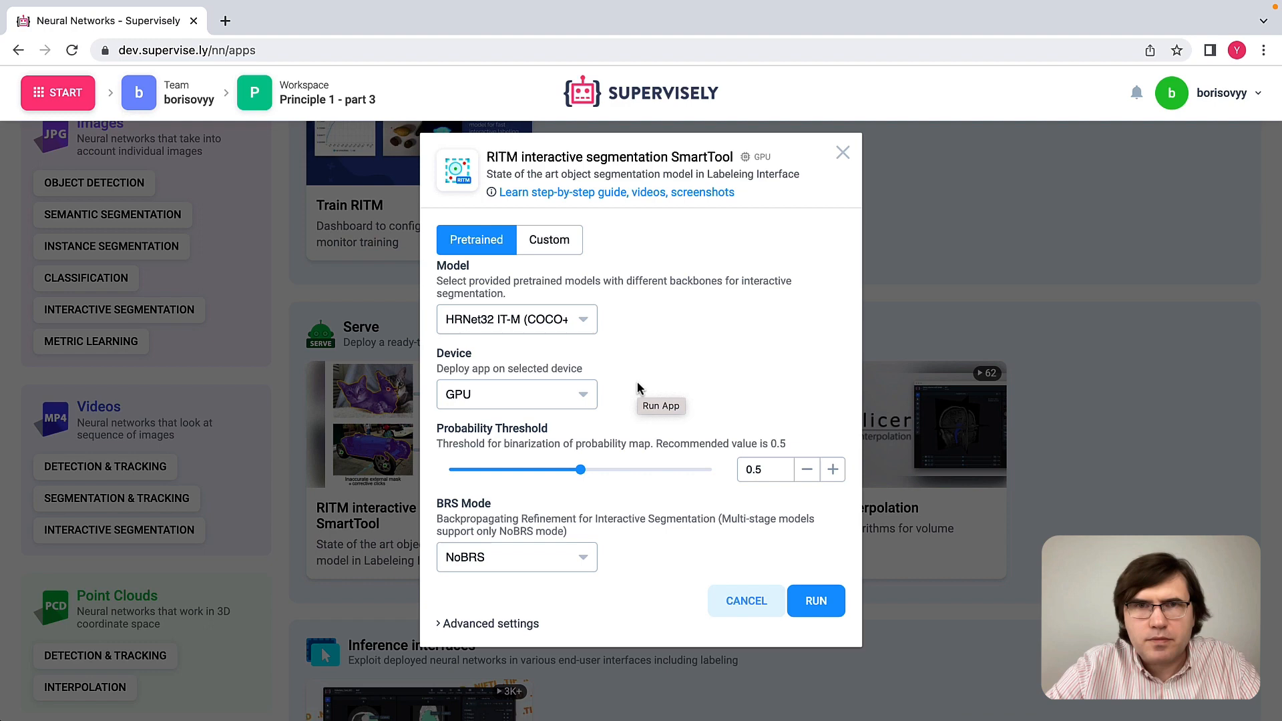
pyautogui.click(488, 623)
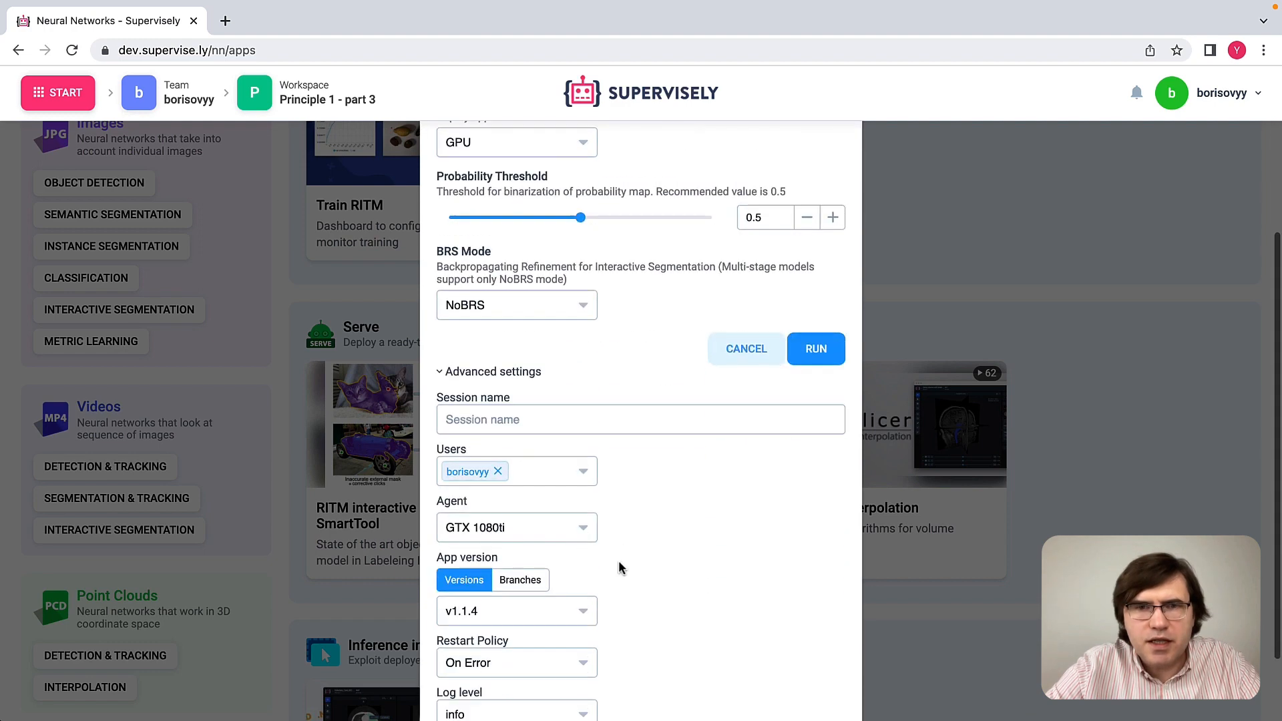
pyautogui.click(517, 527)
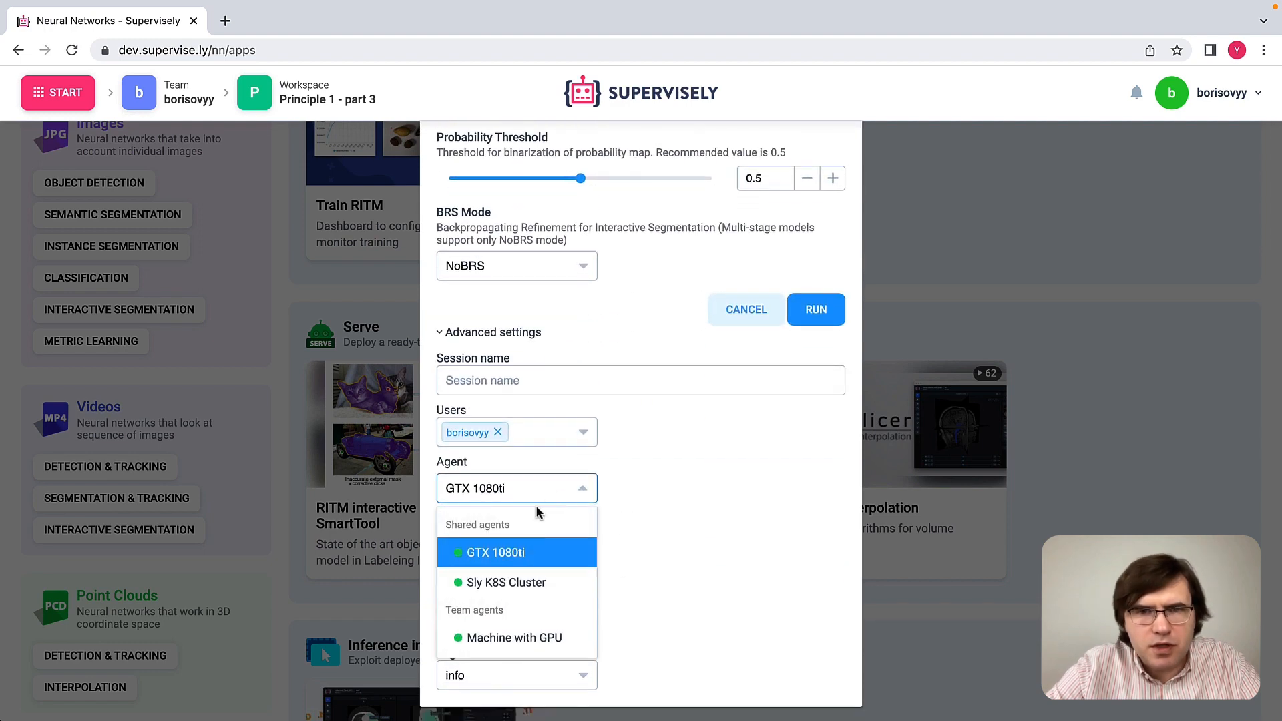
pyautogui.click(517, 637)
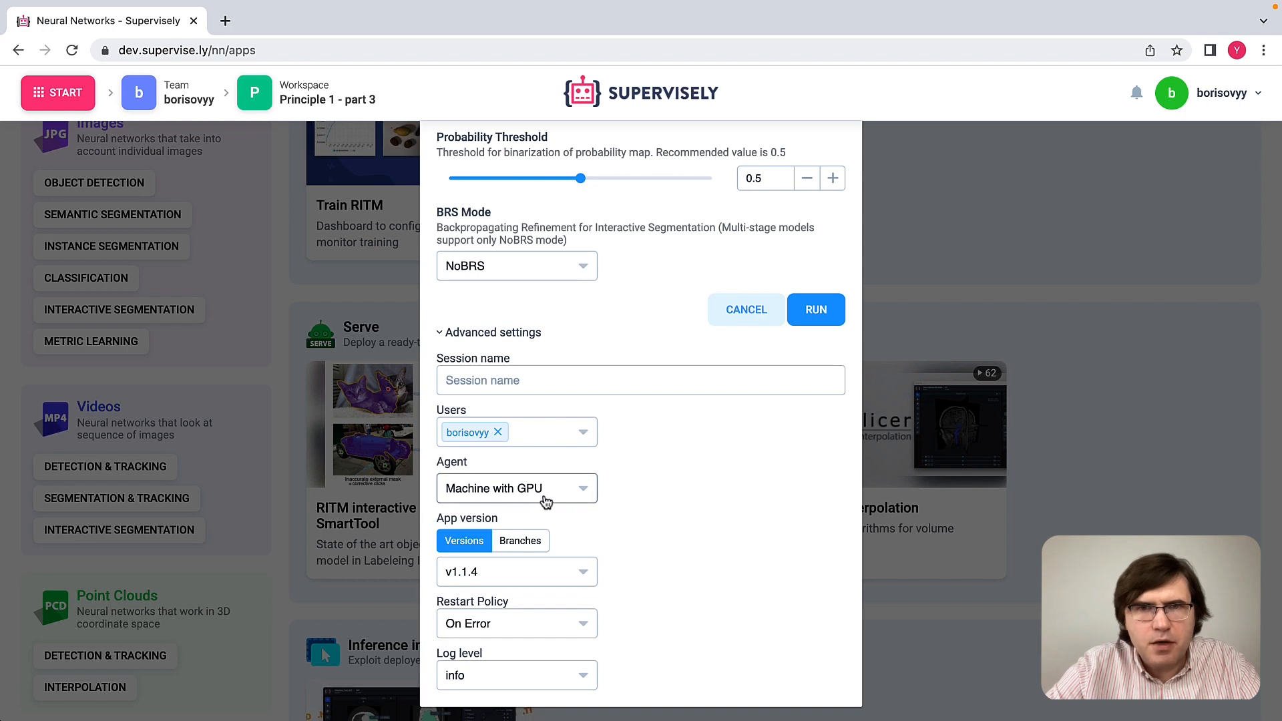
pyautogui.click(815, 309)
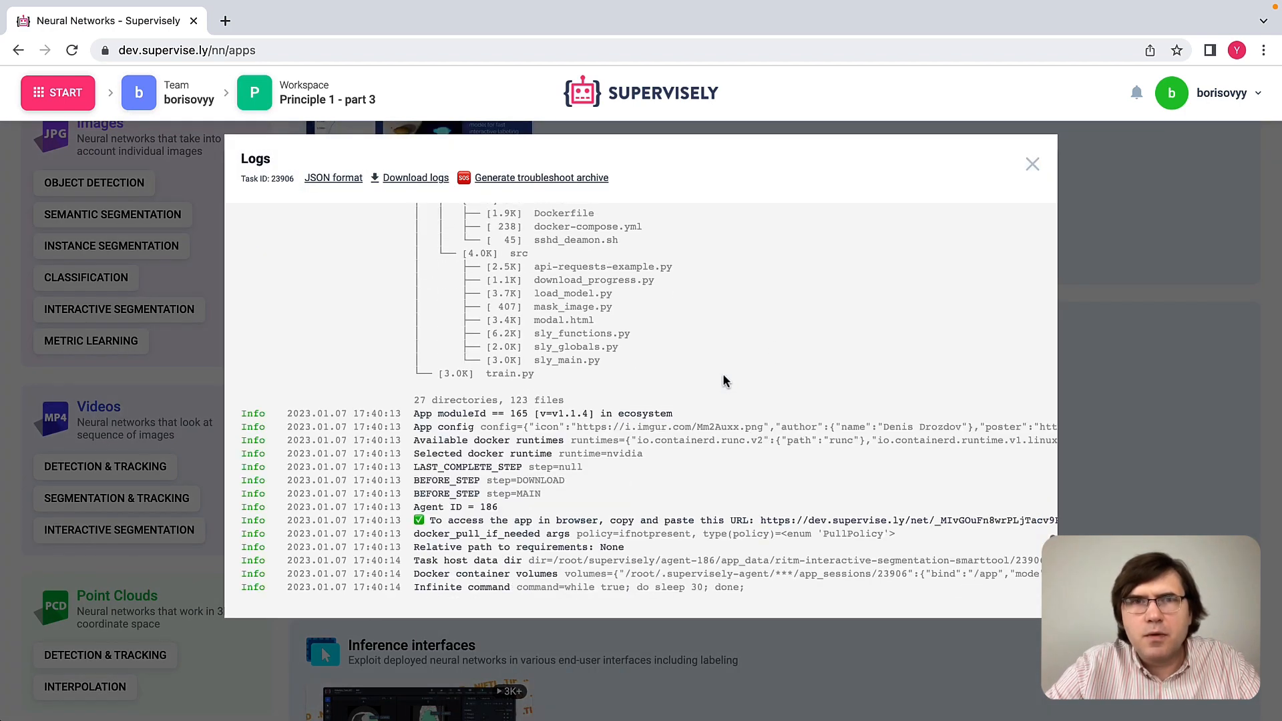
pyautogui.scroll(-3)
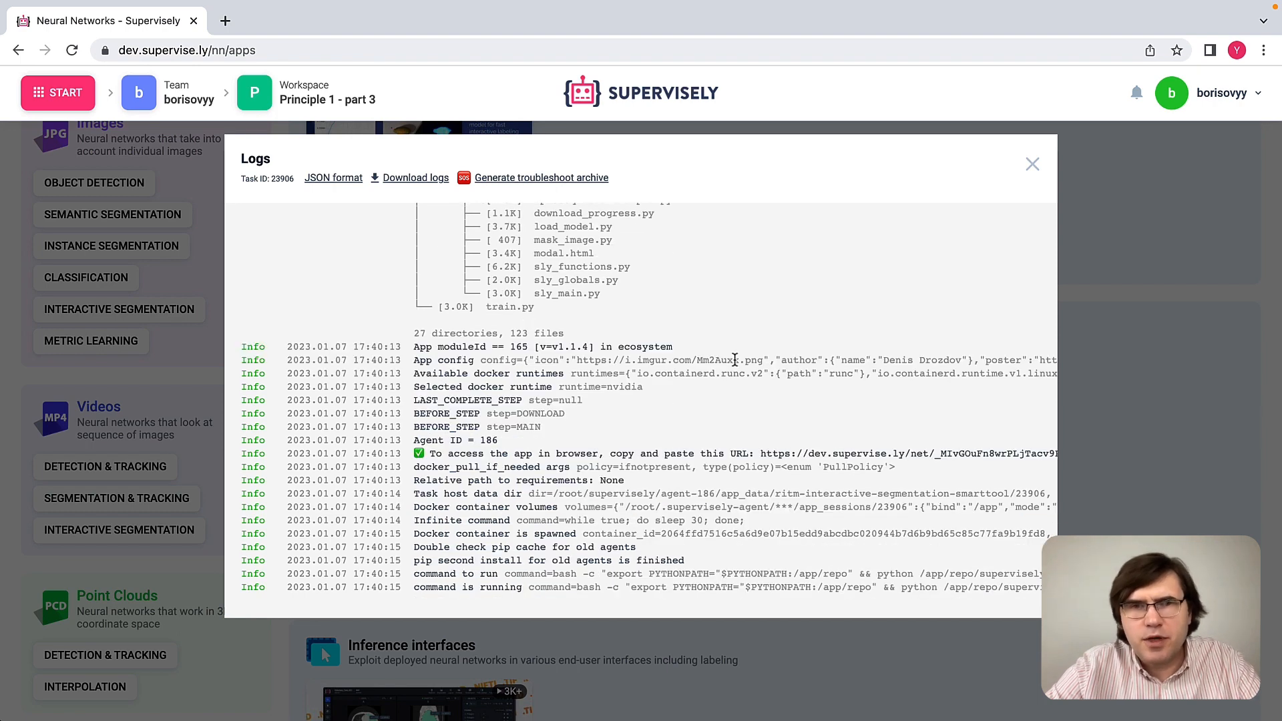
pyautogui.moveTo(709, 413)
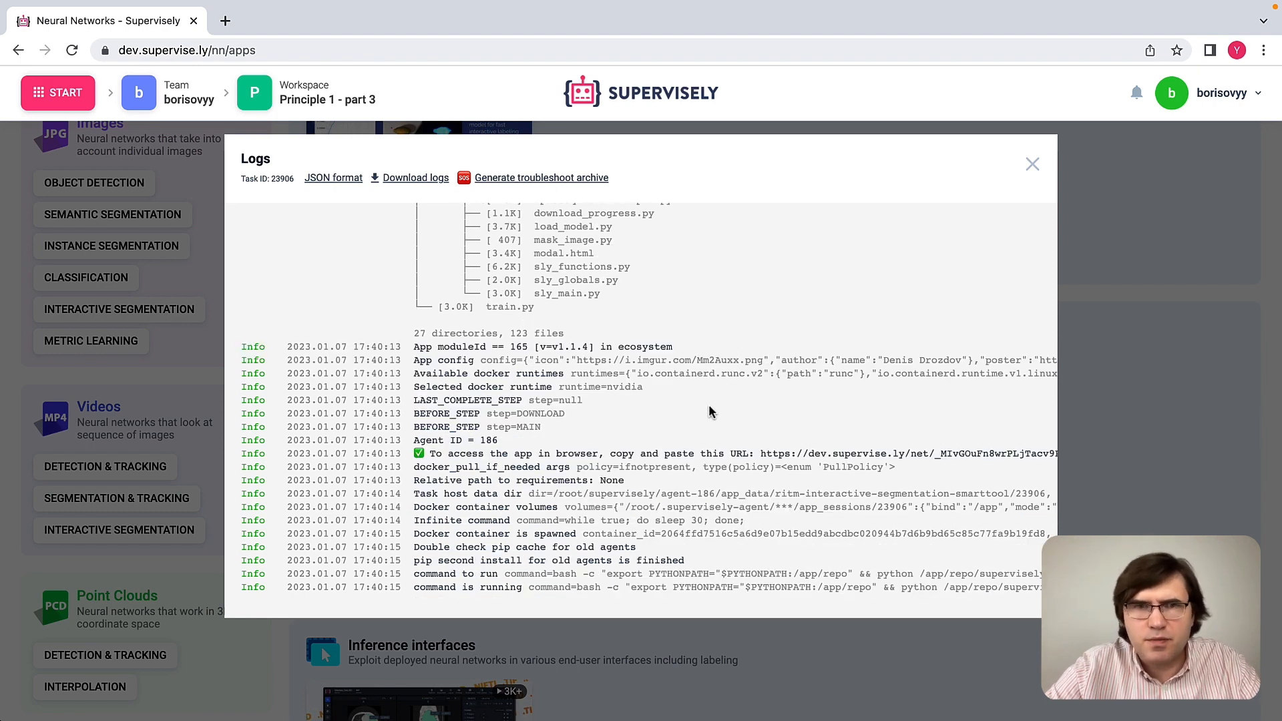
pyautogui.moveTo(733, 402)
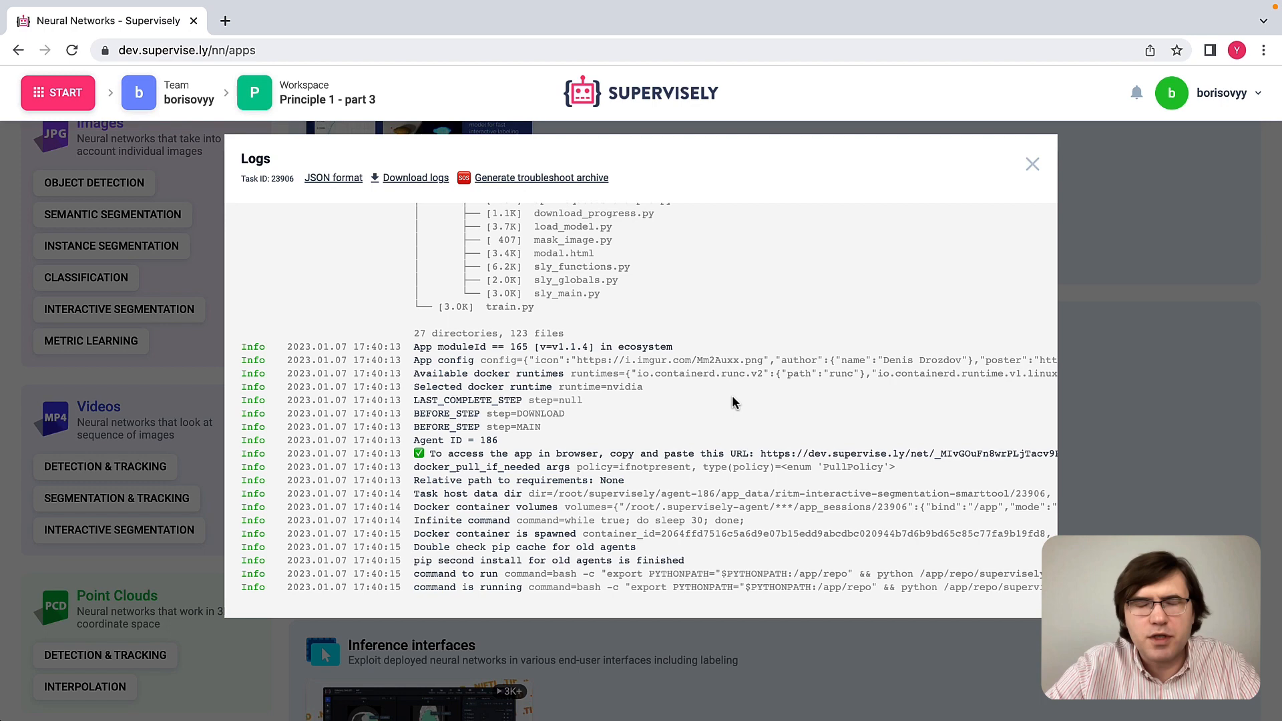
pyautogui.moveTo(1033, 165)
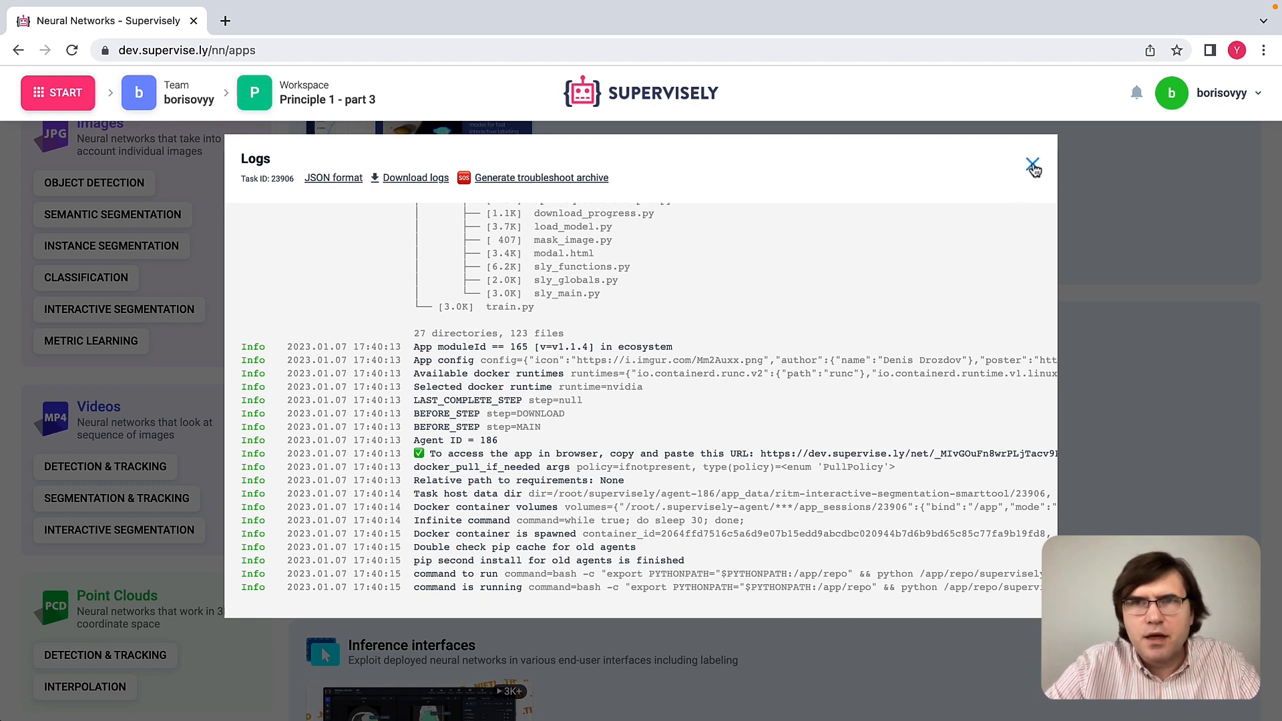
# Close the RITM logs and open 3D BBox Interpolation's launch dialog under Point Clouds > Interpolation.
pyautogui.click(1034, 163)
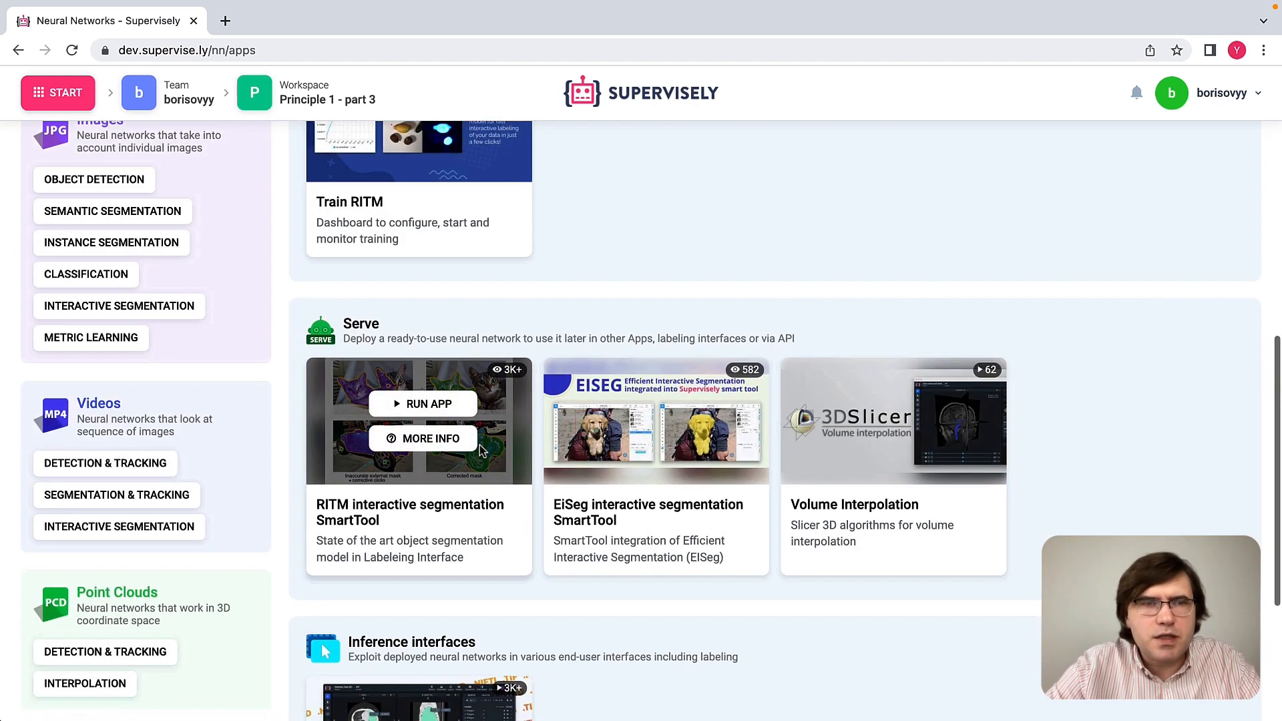
pyautogui.scroll(-3)
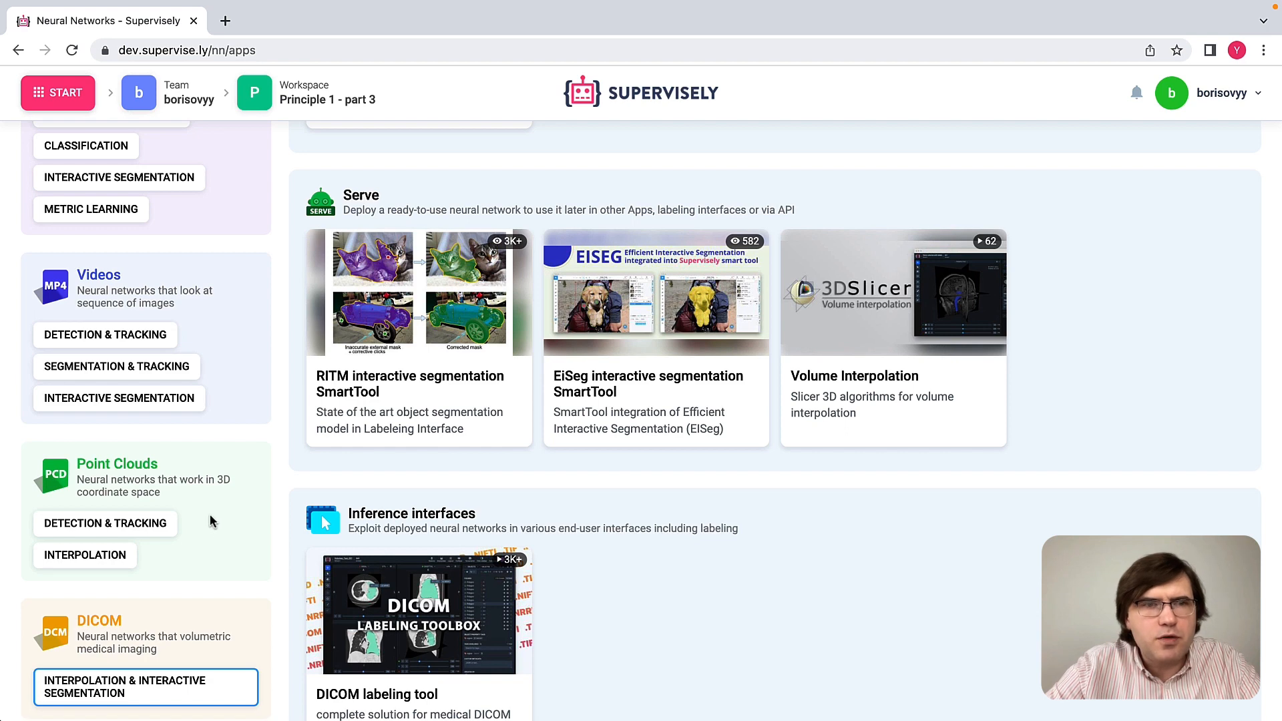
pyautogui.click(85, 555)
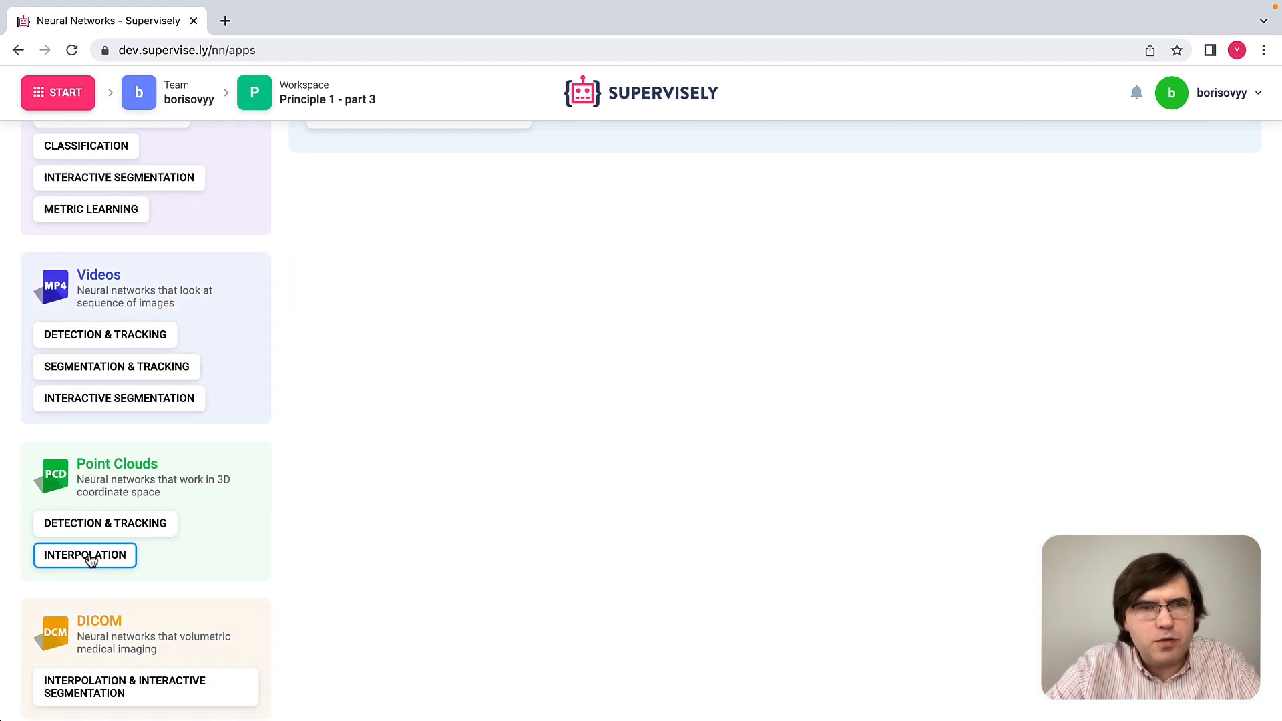
pyautogui.click(85, 555)
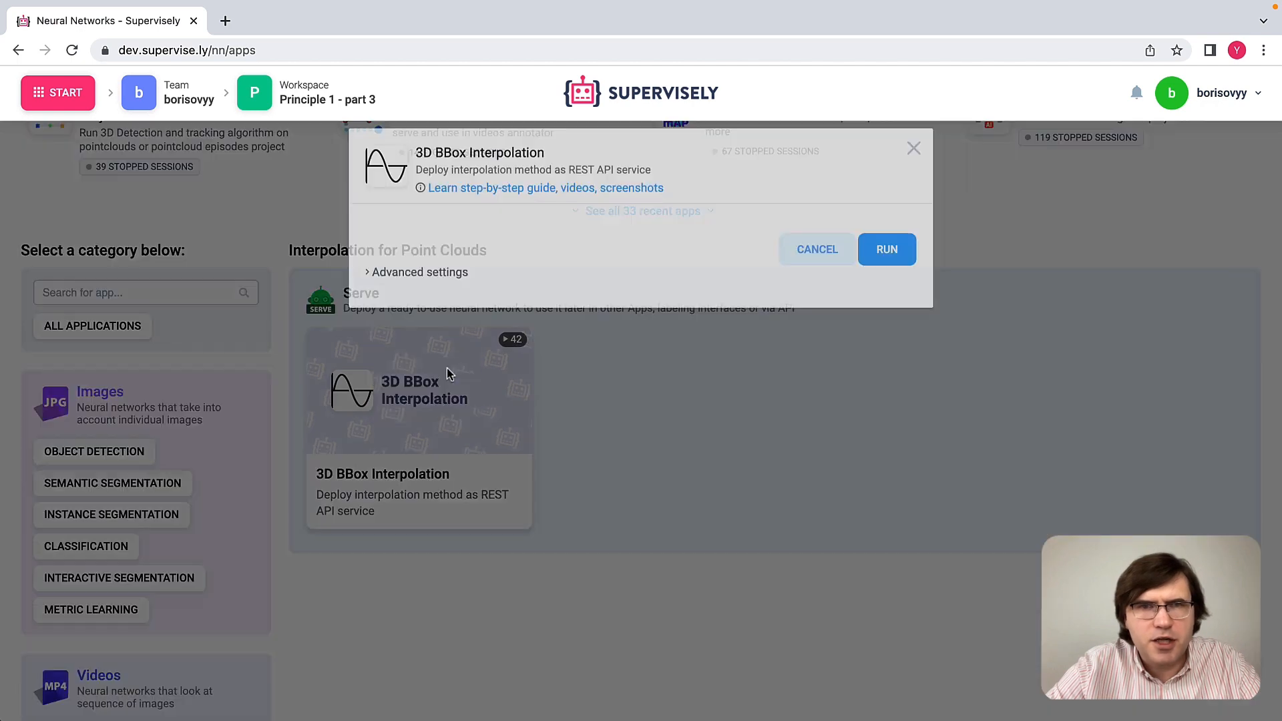
# Run 3D BBox Interpolation with advanced settings expanded, then dismiss its session logs.
pyautogui.click(419, 272)
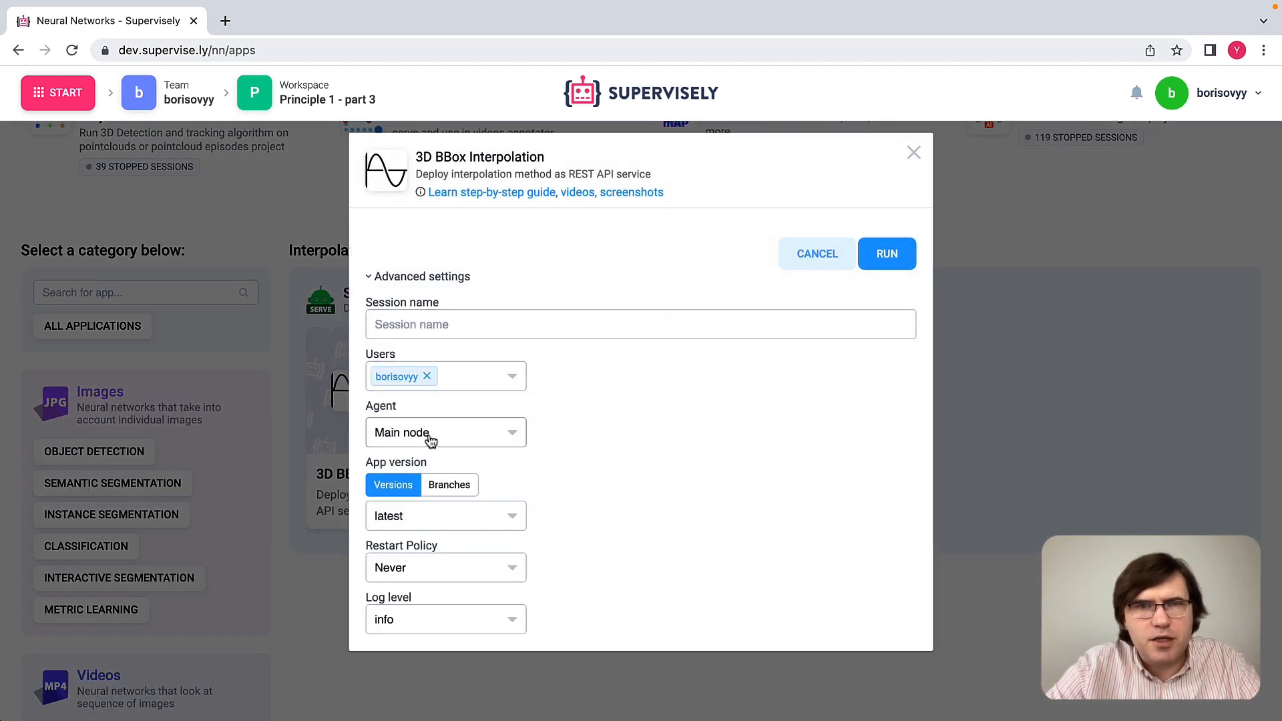
pyautogui.moveTo(573, 444)
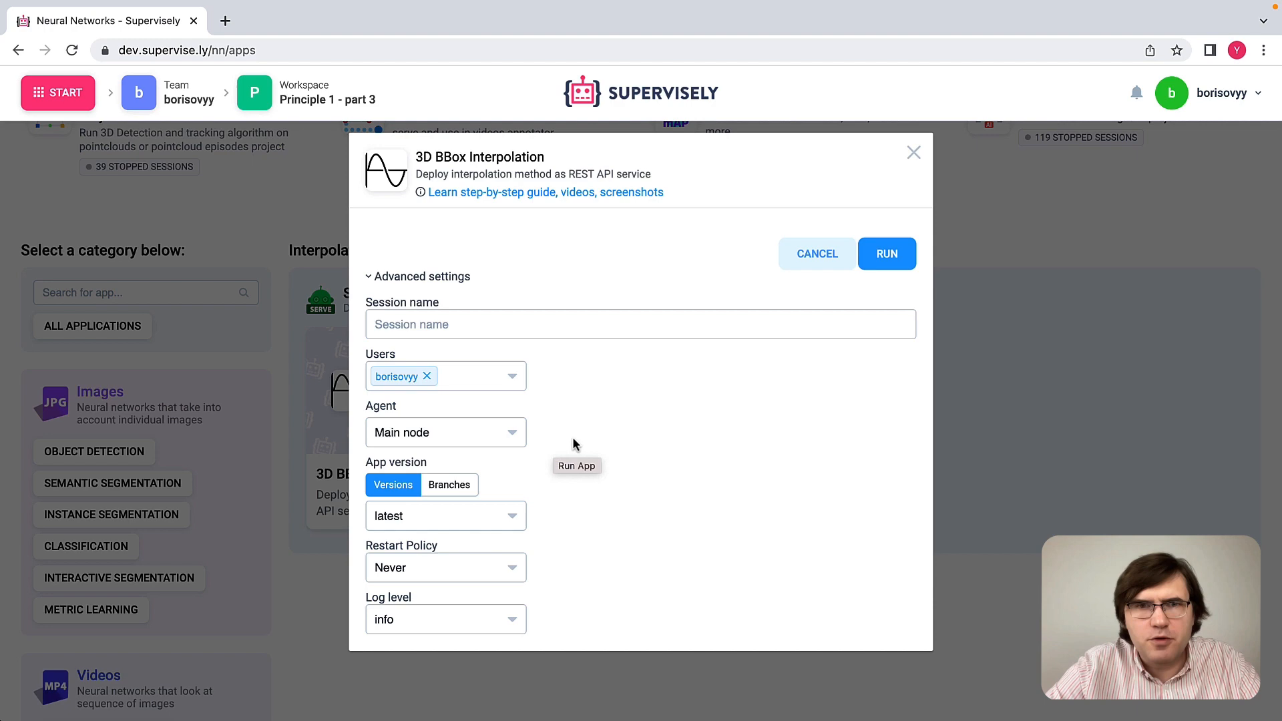
pyautogui.click(886, 254)
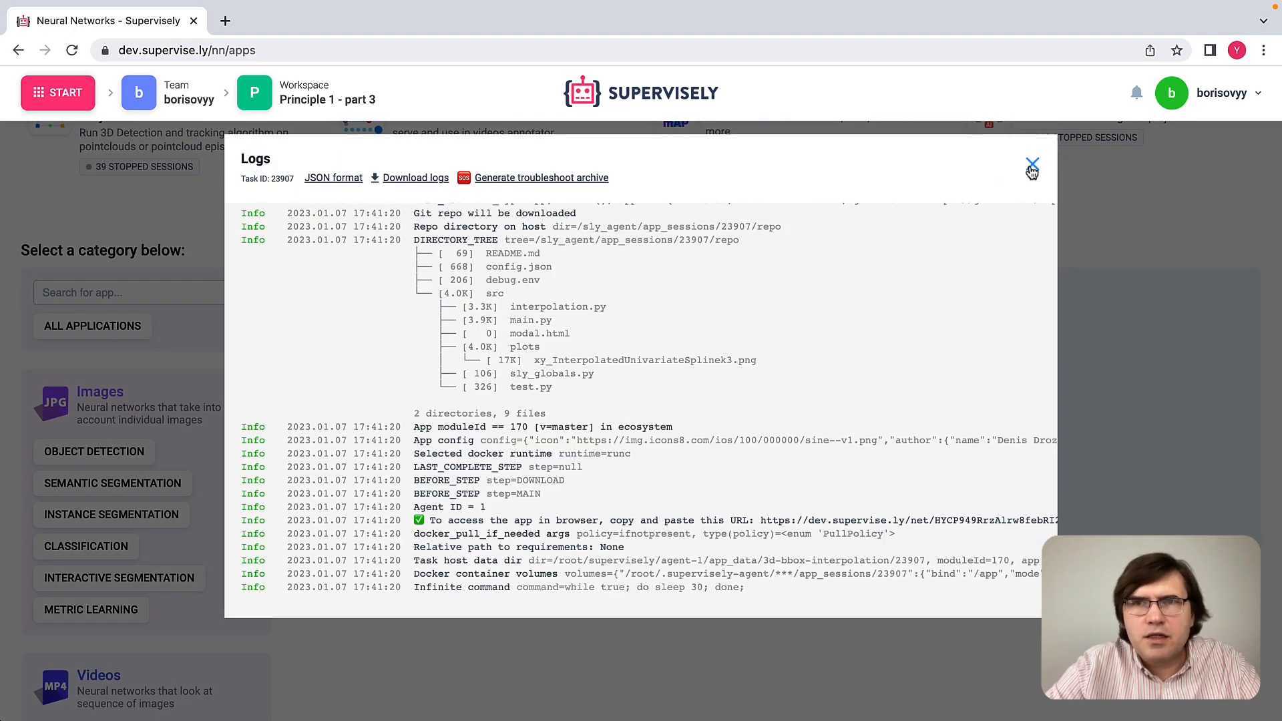
pyautogui.click(1032, 163)
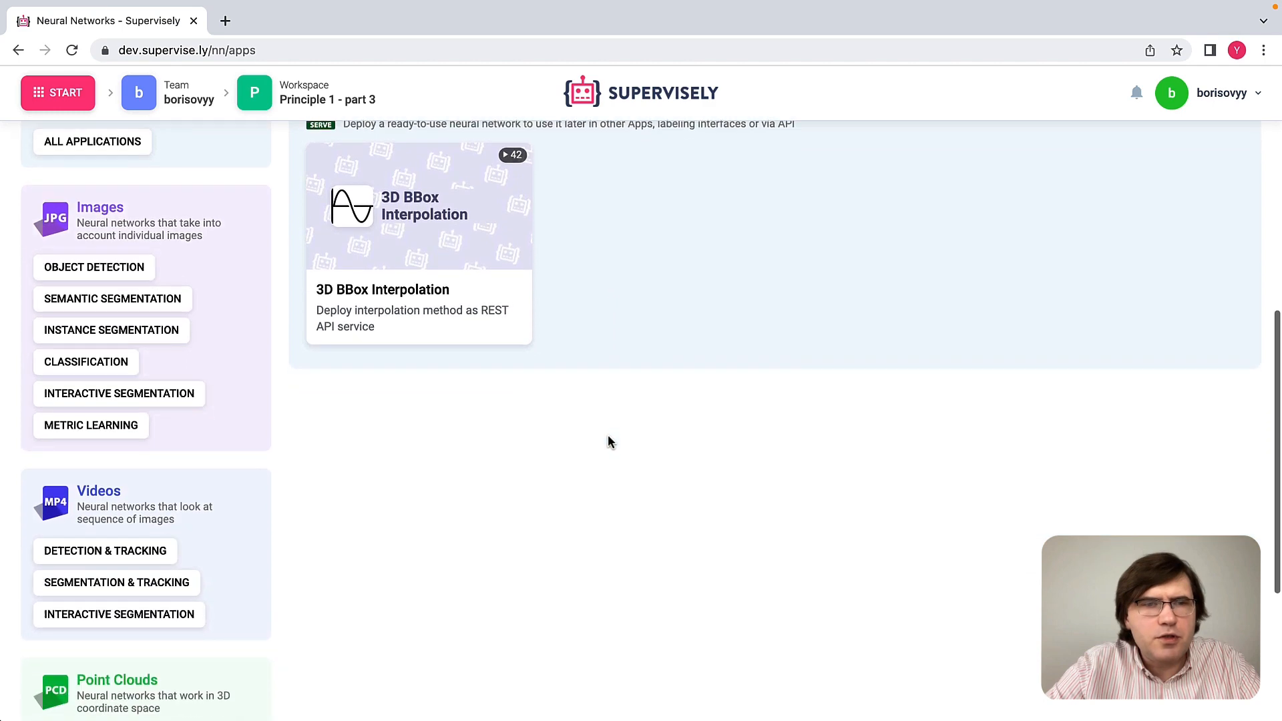
# Scroll to Point Clouds and select the Detection & Tracking category.
pyautogui.scroll(-3)
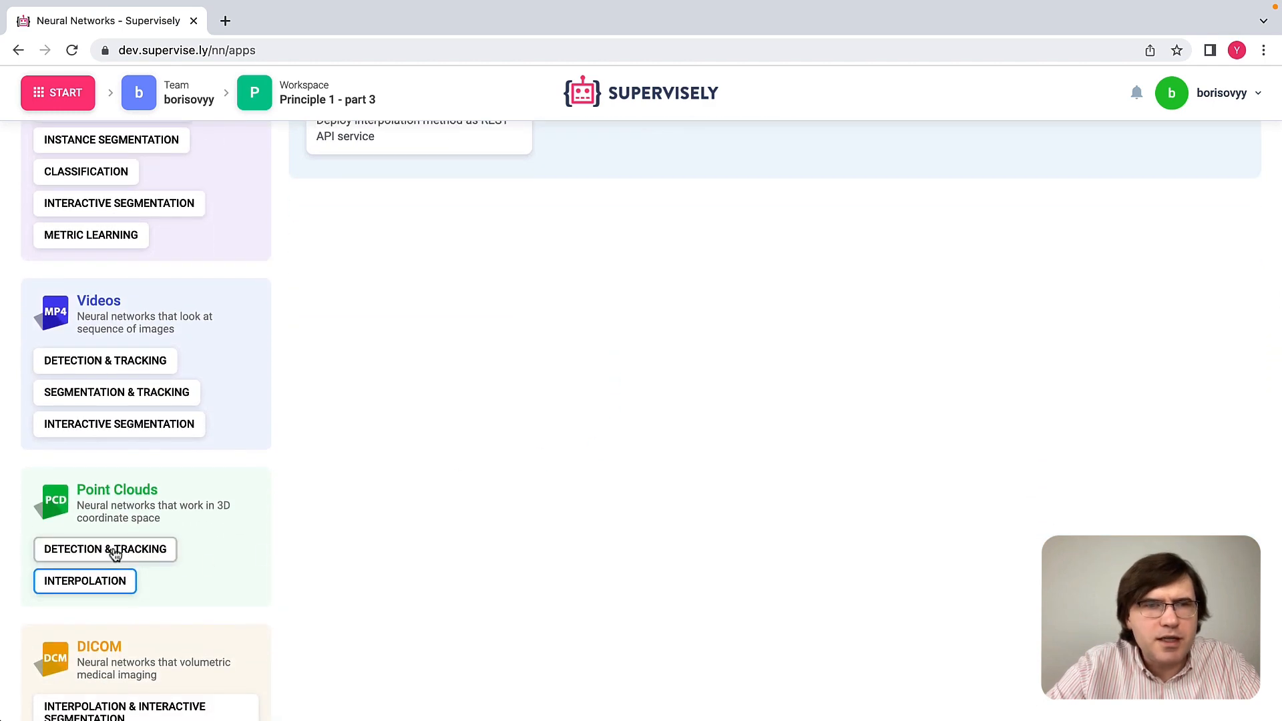
pyautogui.click(105, 549)
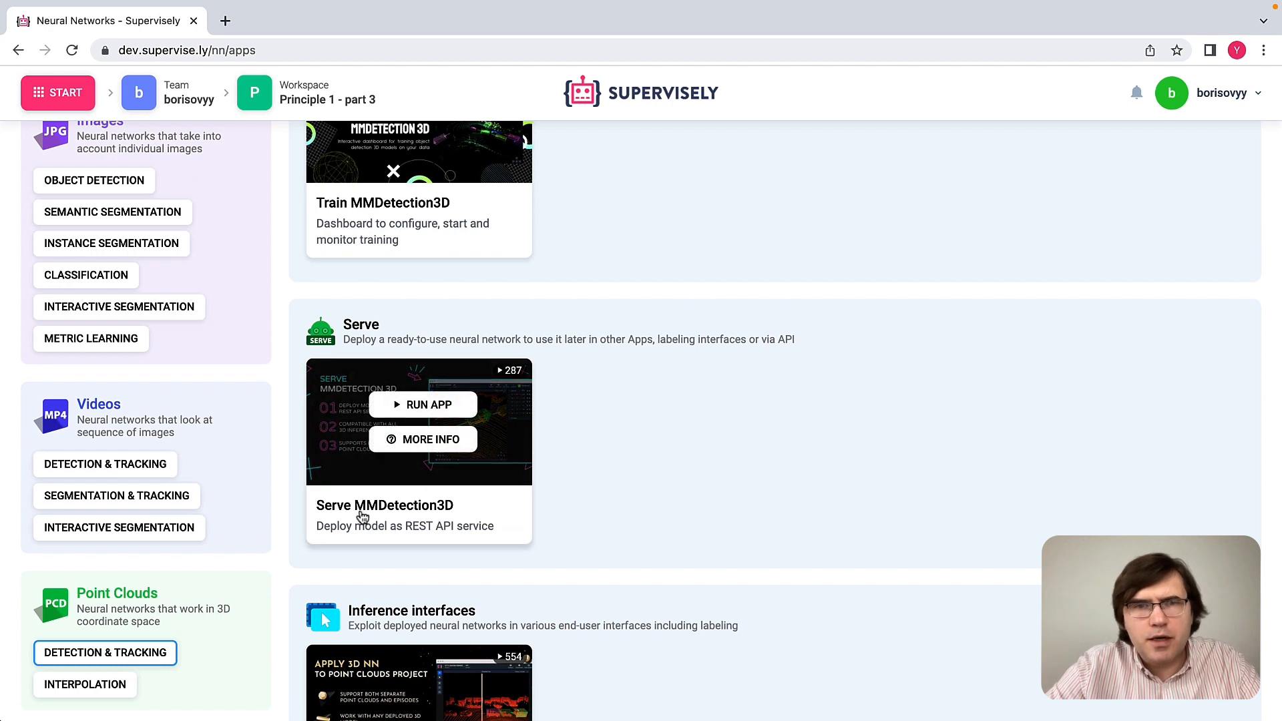
pyautogui.moveTo(455, 513)
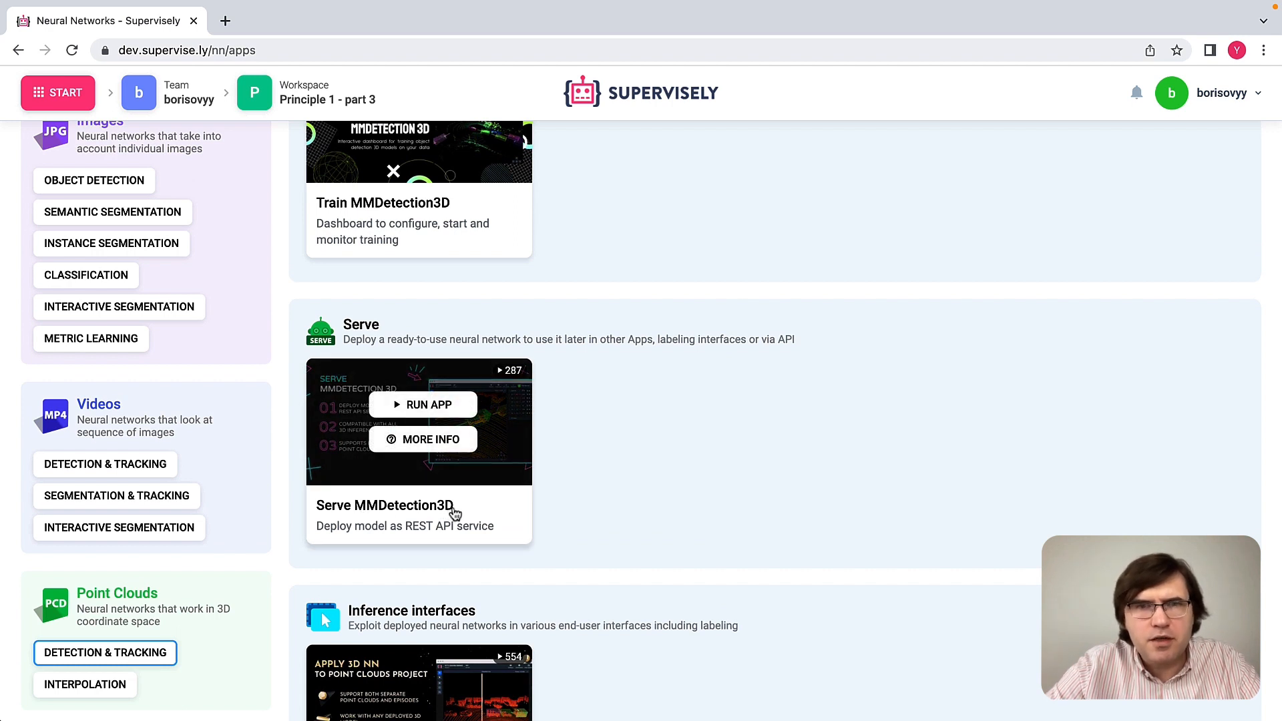
pyautogui.moveTo(470, 513)
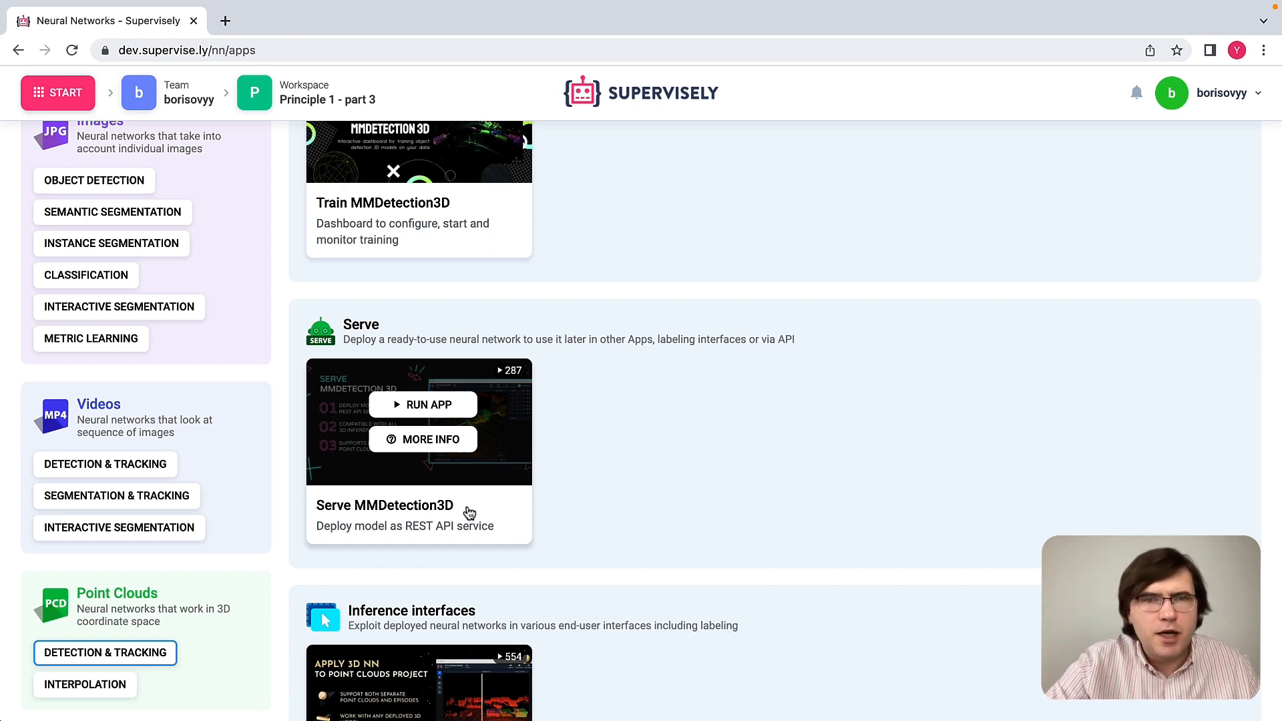
pyautogui.moveTo(482, 513)
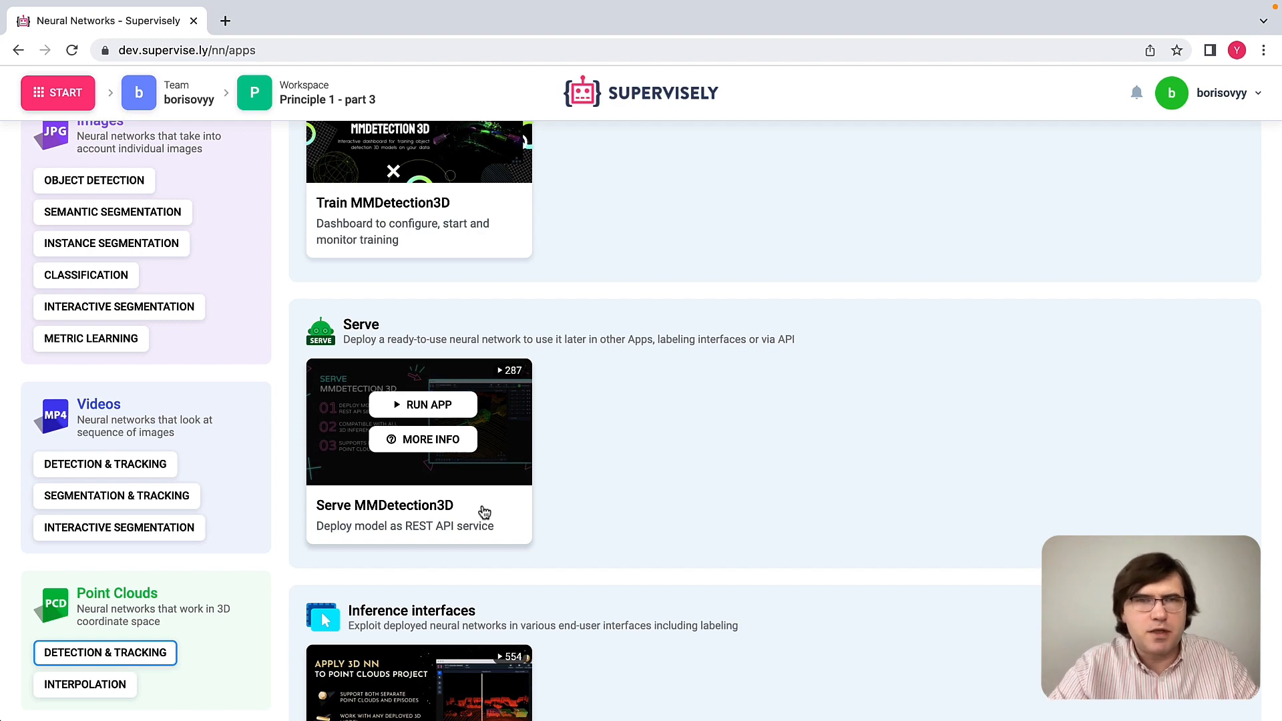
pyautogui.moveTo(422, 404)
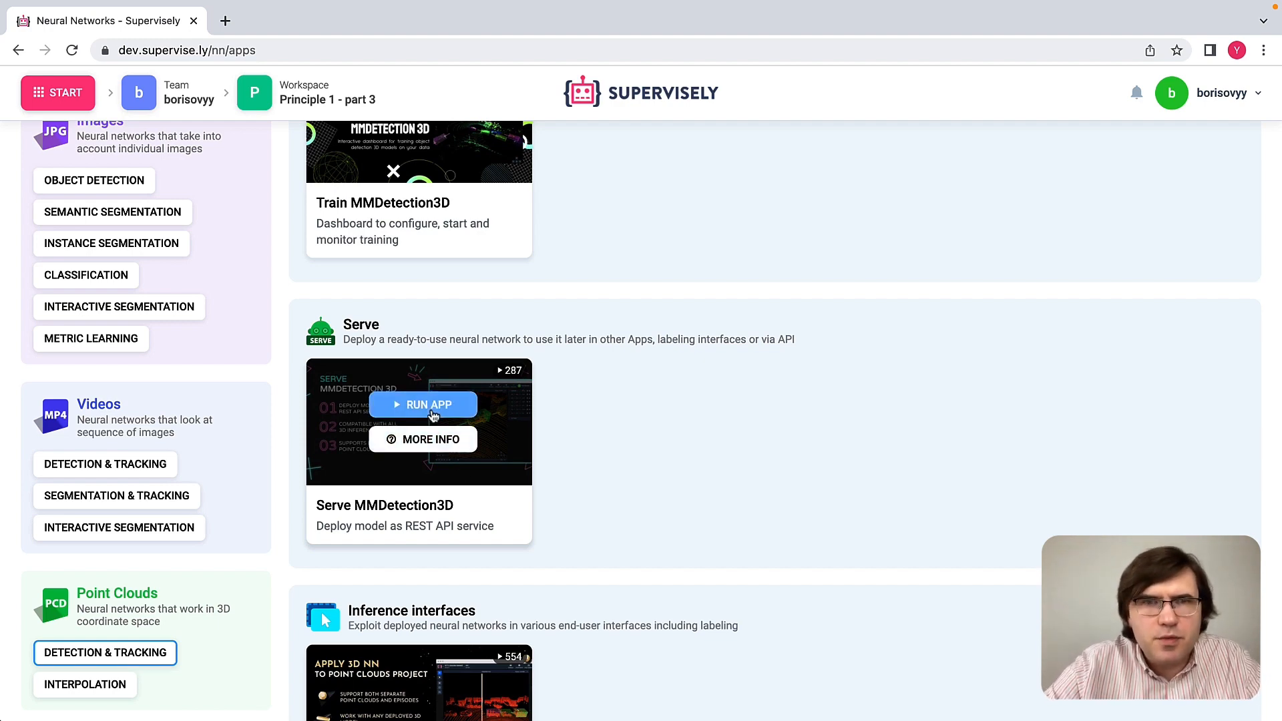
# Run Serve MMDetection3D on the Machine with GPU agent, naming the session '3d detection model'.
pyautogui.click(422, 404)
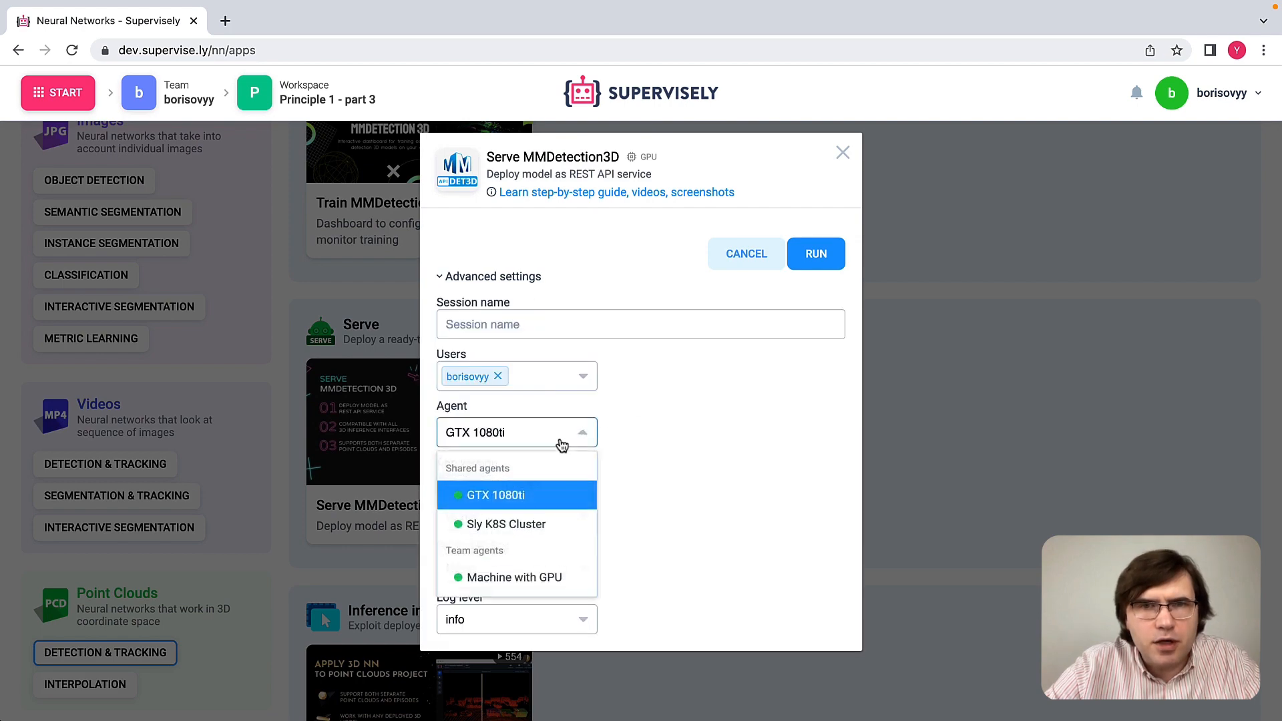
pyautogui.click(513, 576)
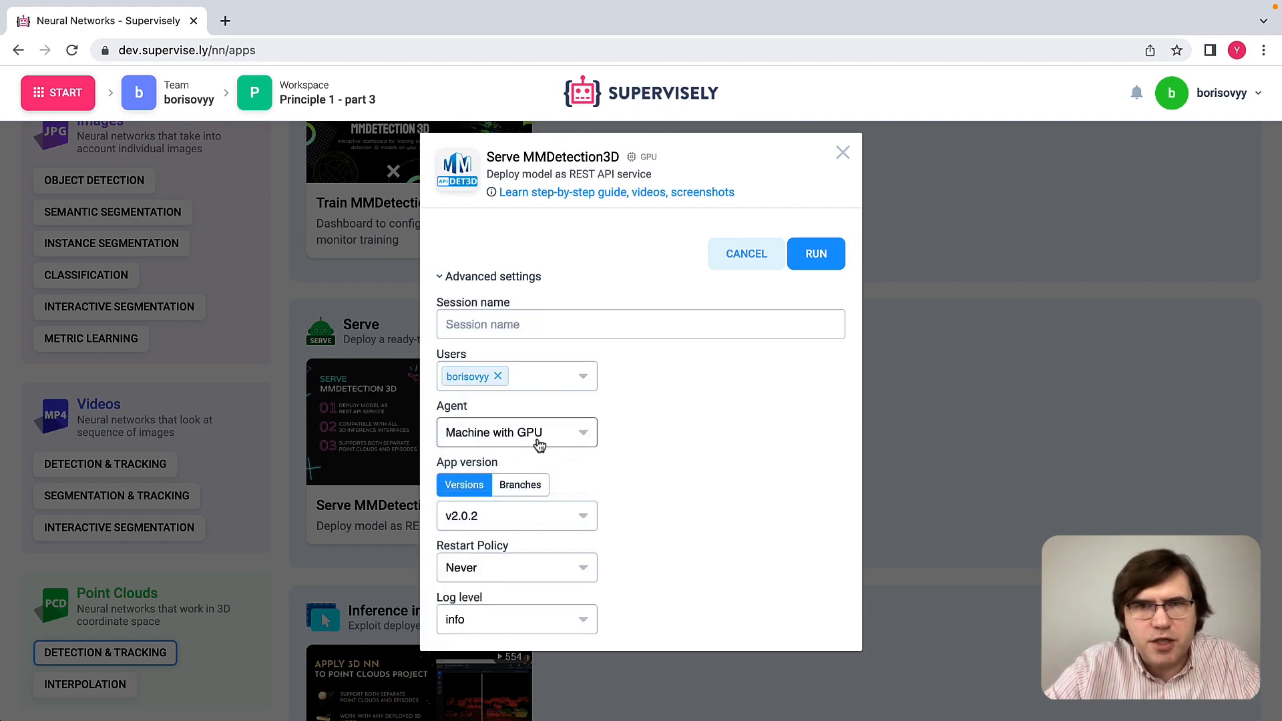
pyautogui.moveTo(645, 451)
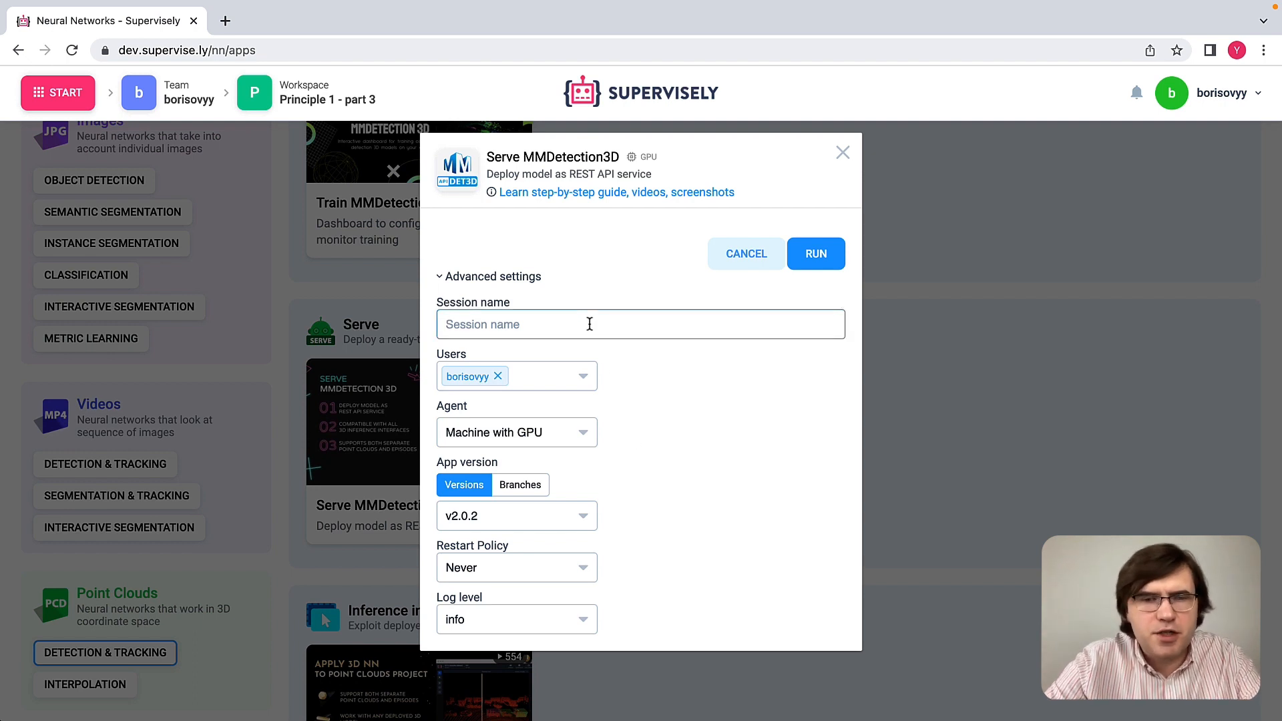
pyautogui.write('3d')
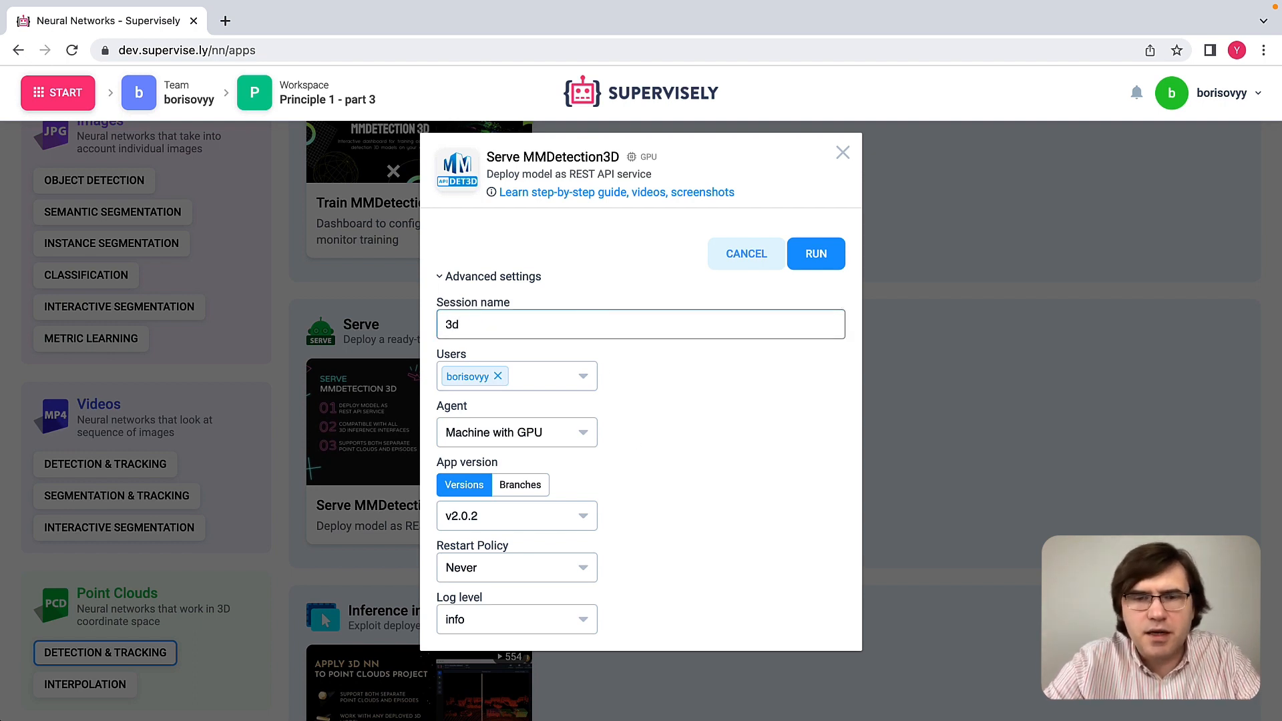
pyautogui.write('dection')
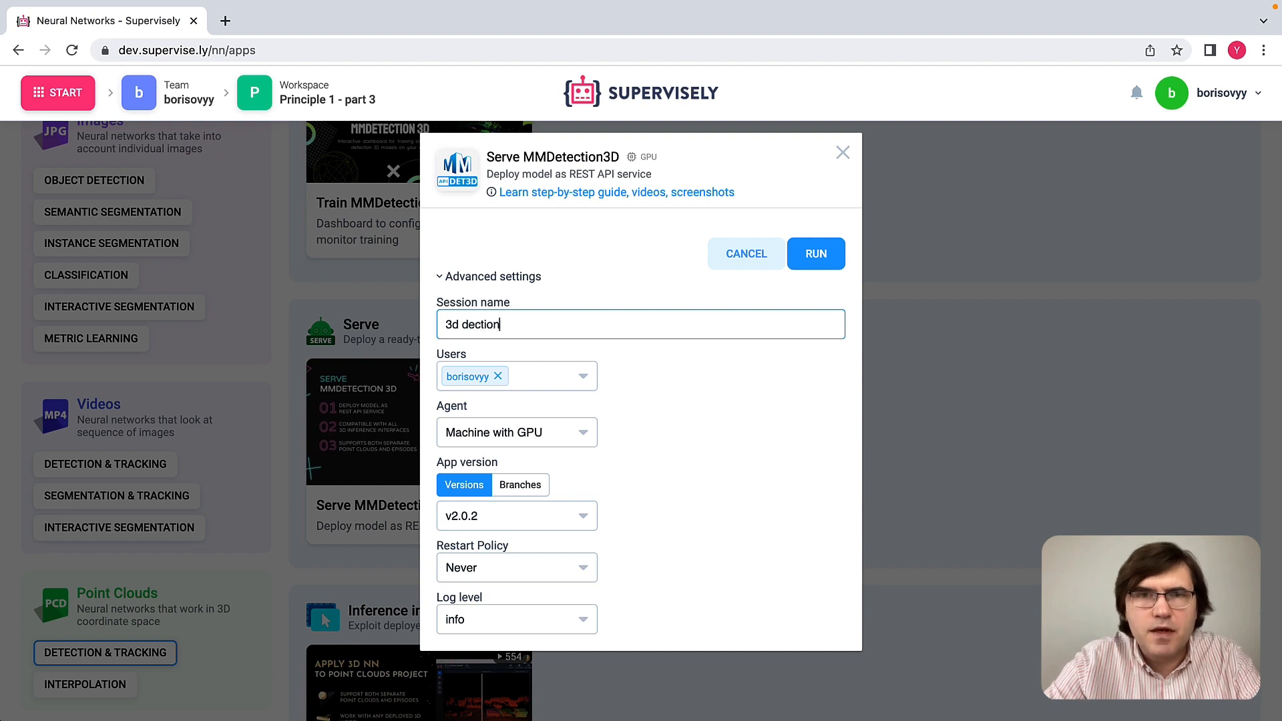
pyautogui.press('Backspace')
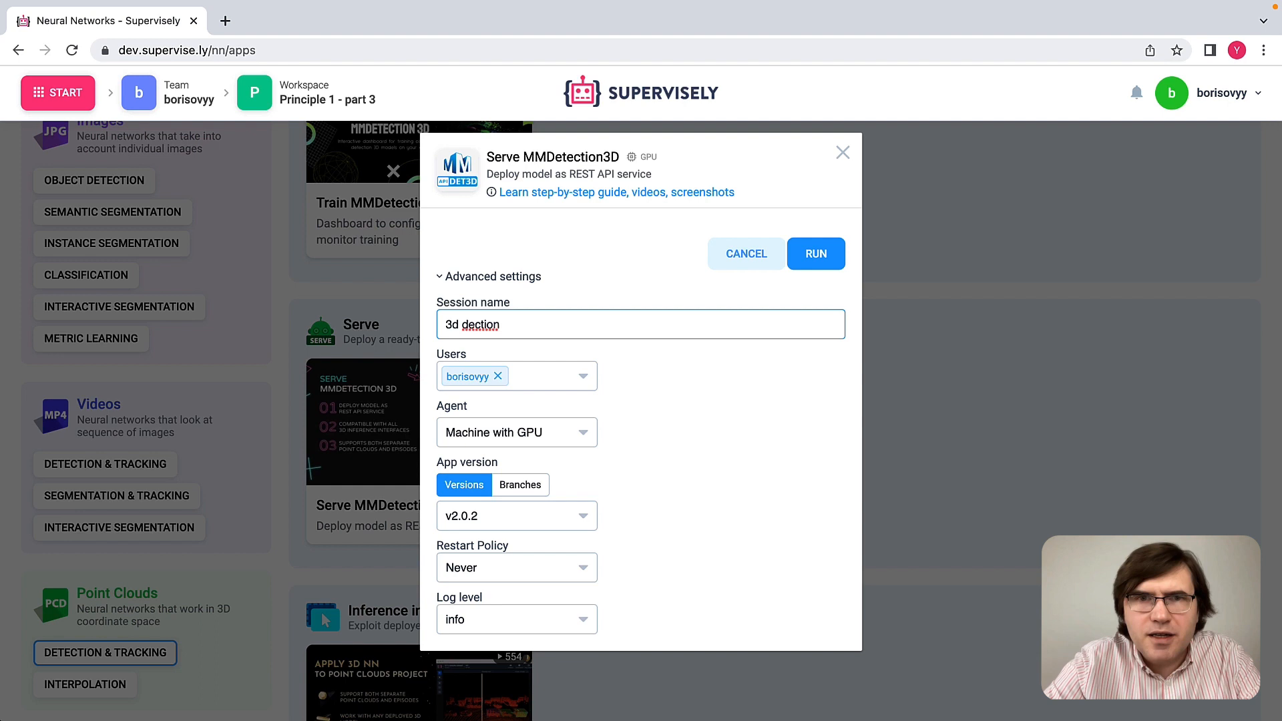
pyautogui.press('Backspace')
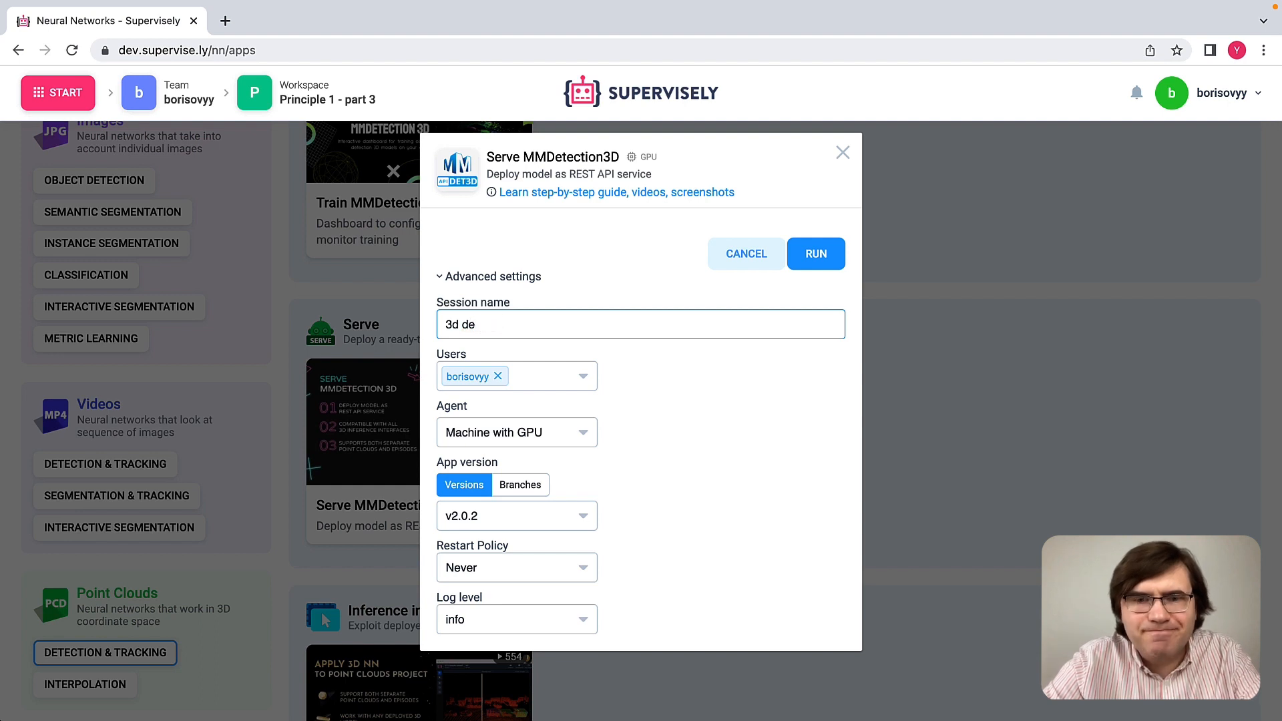
pyautogui.write('tection')
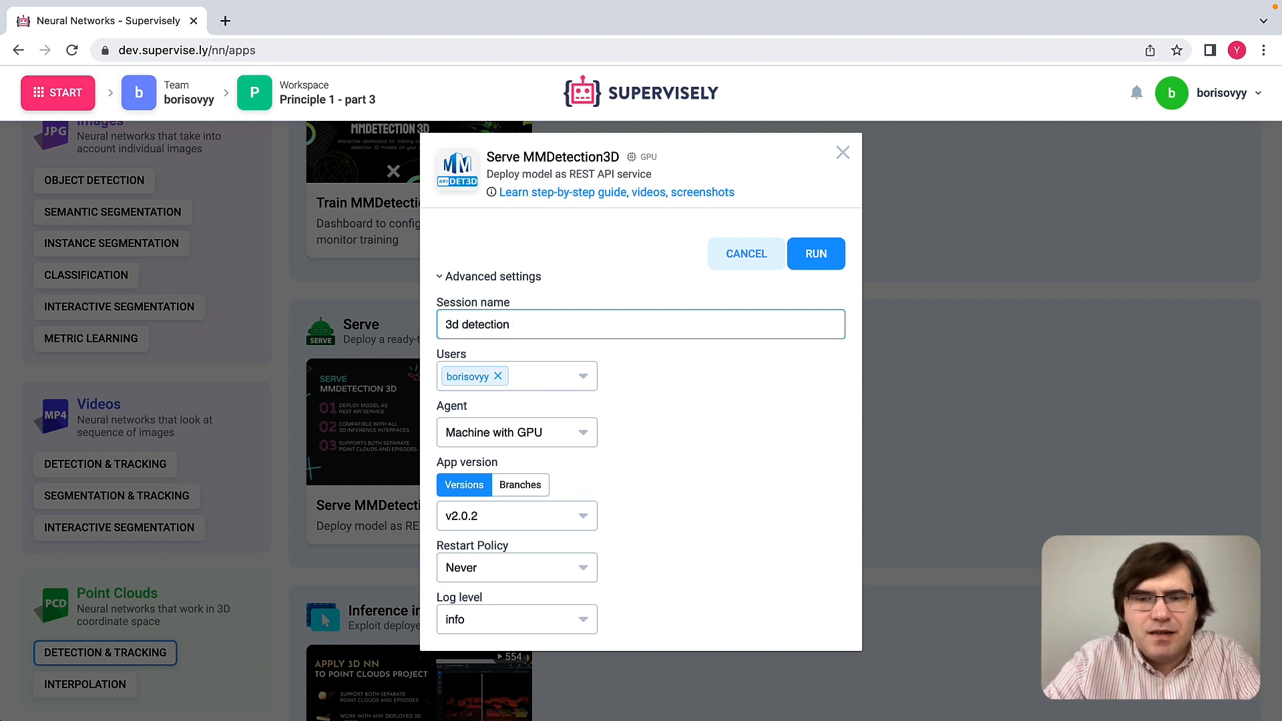
pyautogui.write('model')
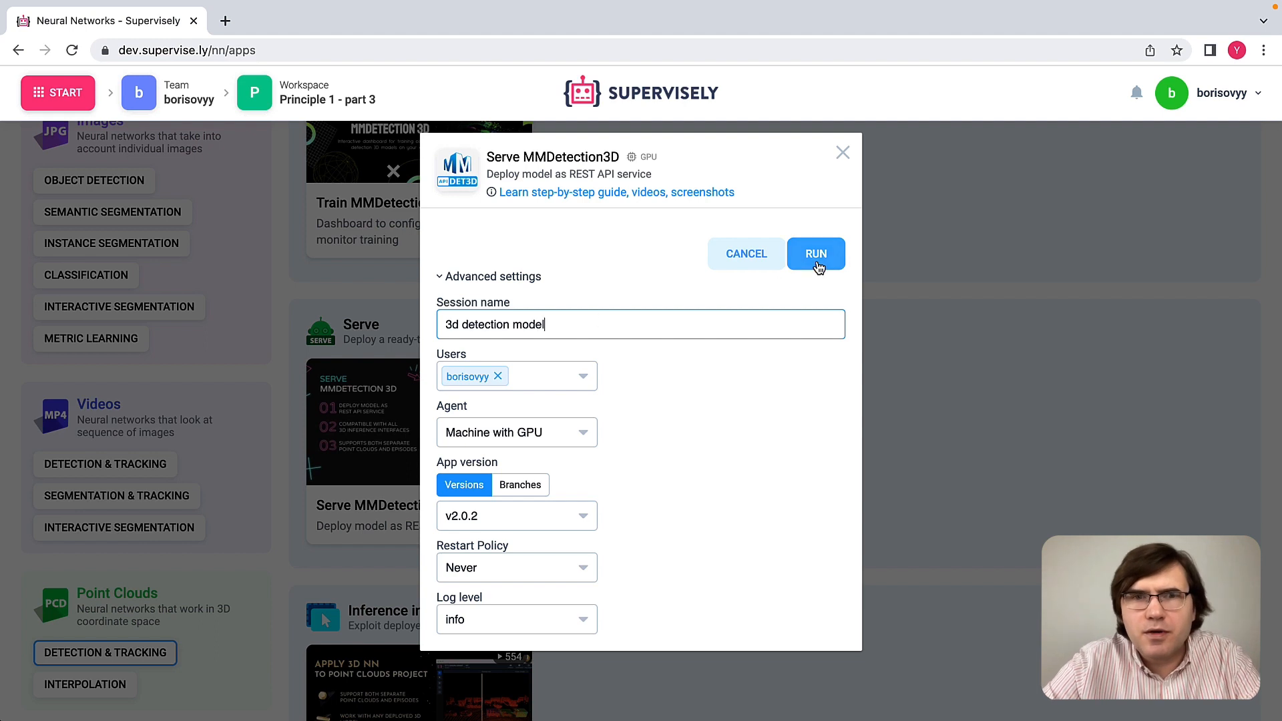
pyautogui.click(816, 254)
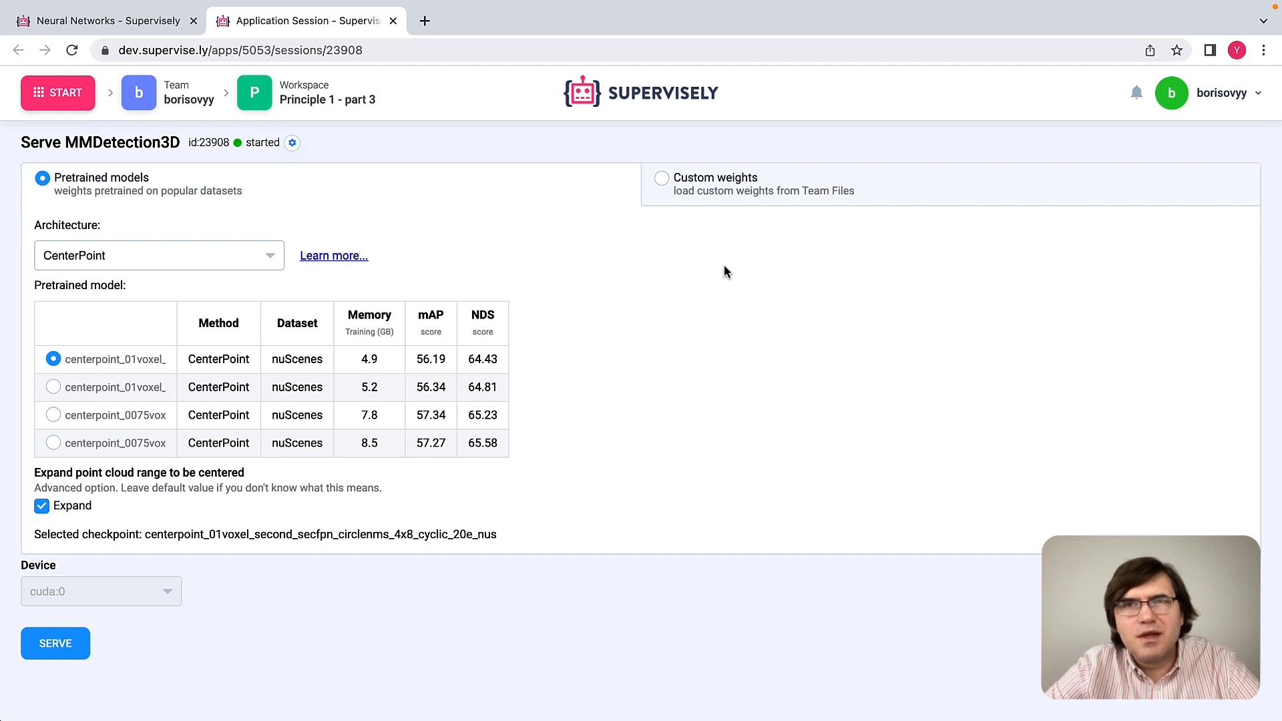
pyautogui.moveTo(572, 298)
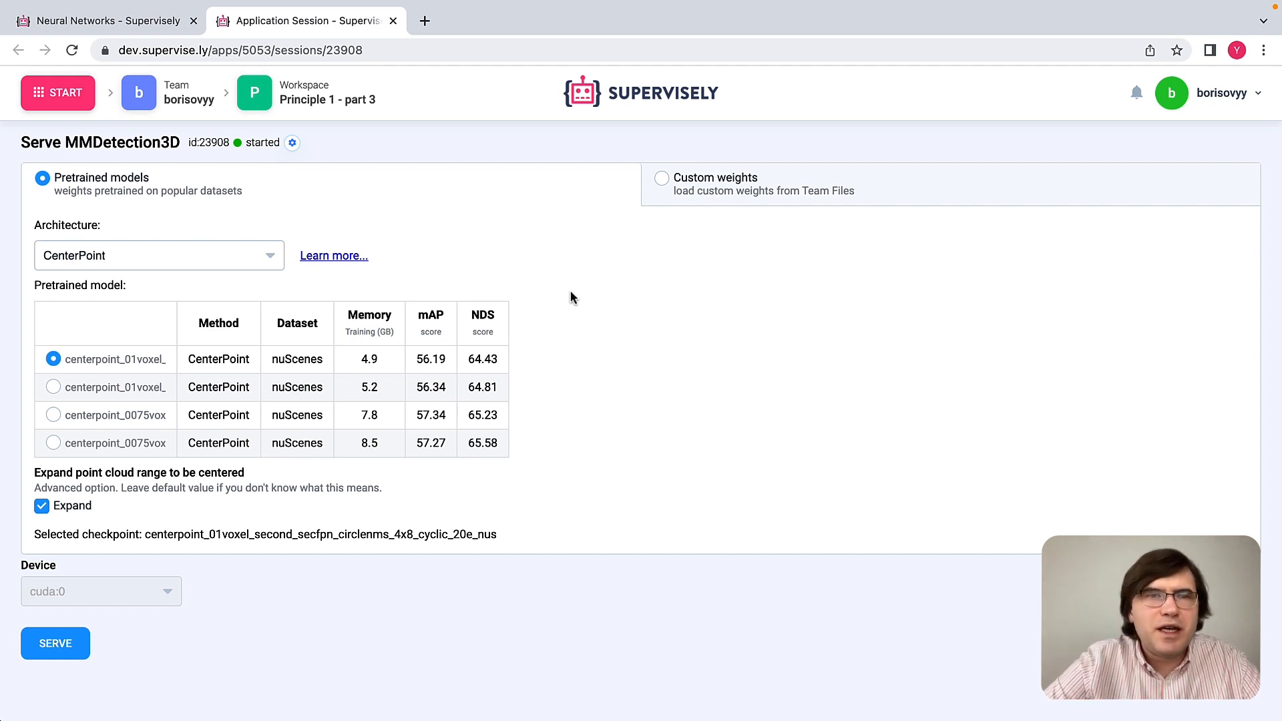
pyautogui.moveTo(117, 292)
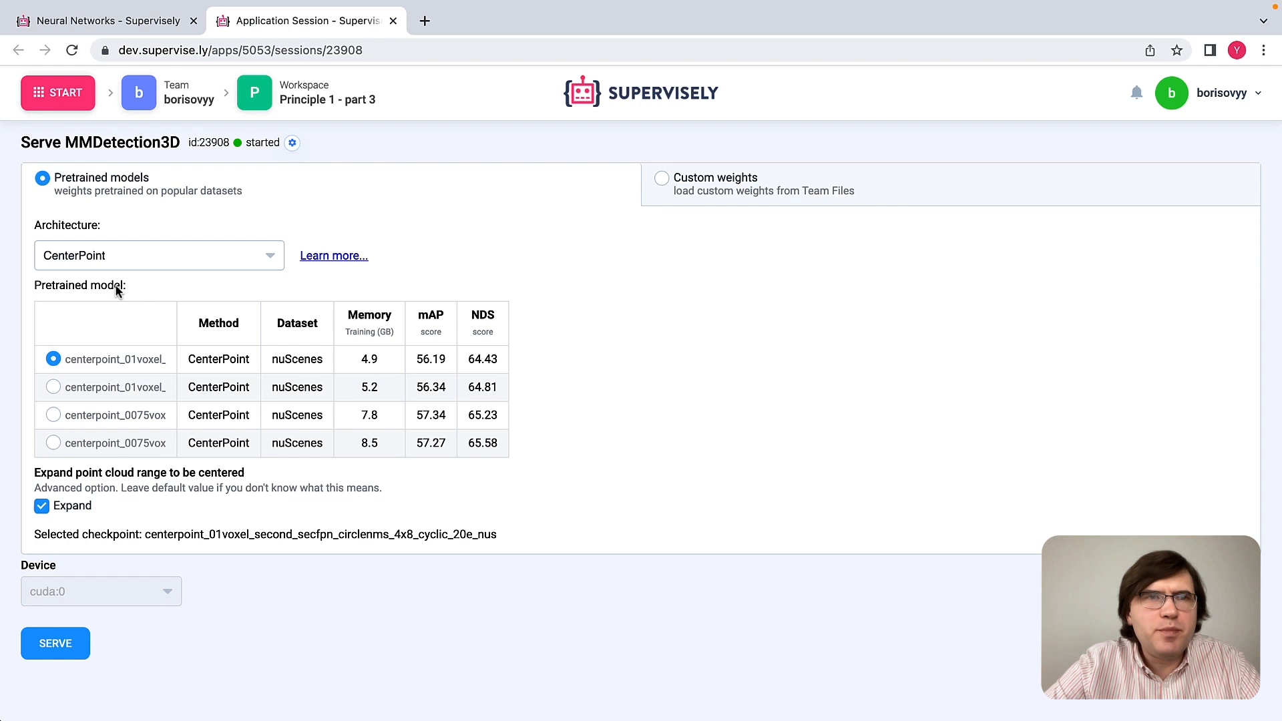
pyautogui.moveTo(216, 394)
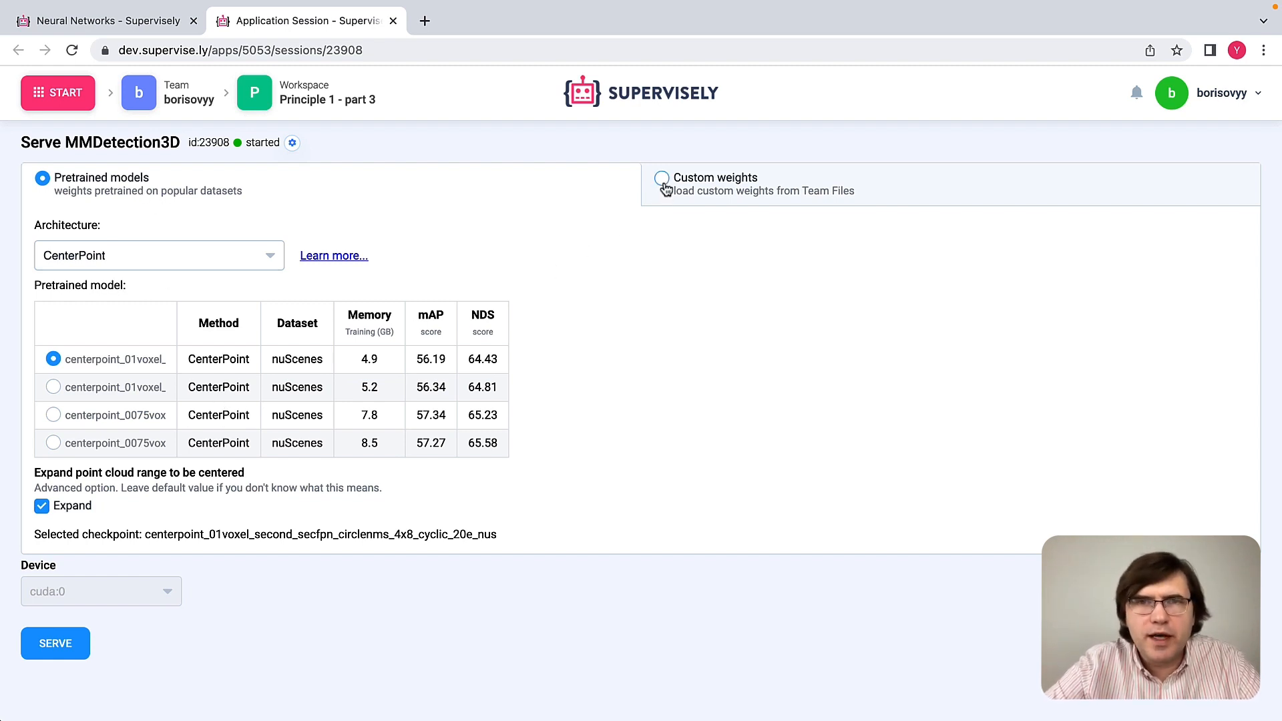
pyautogui.click(660, 178)
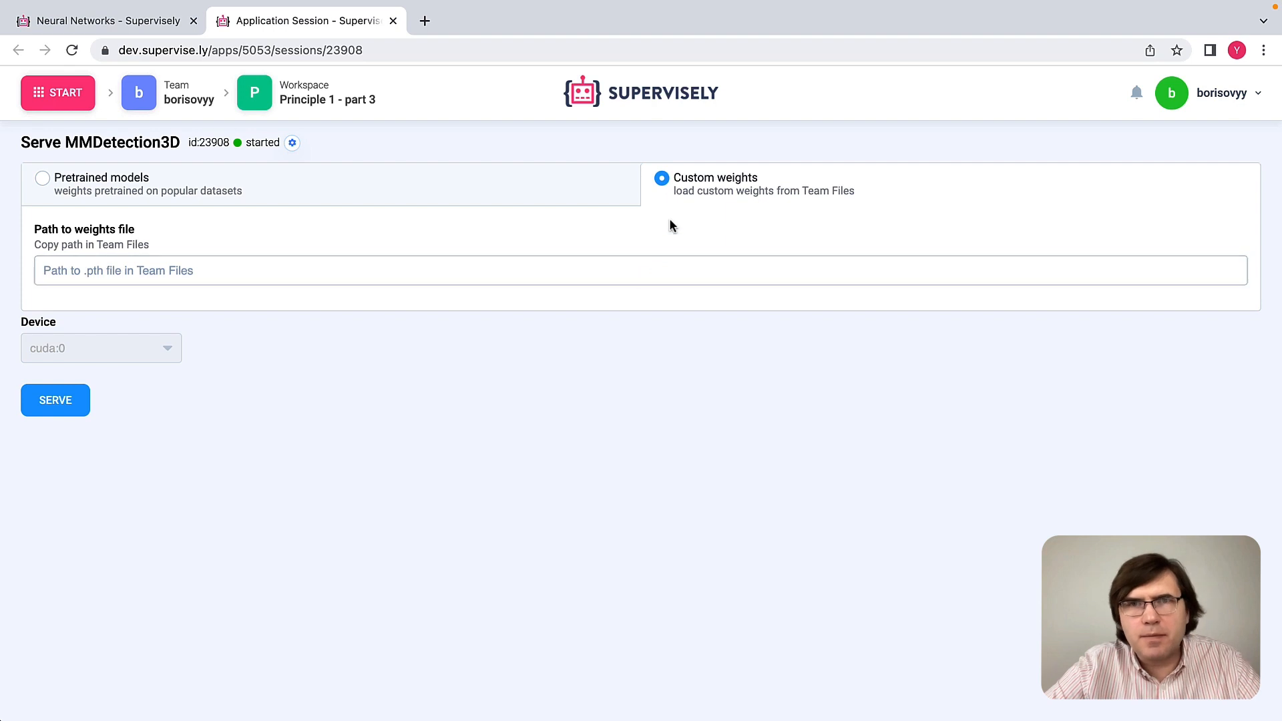
pyautogui.moveTo(525, 260)
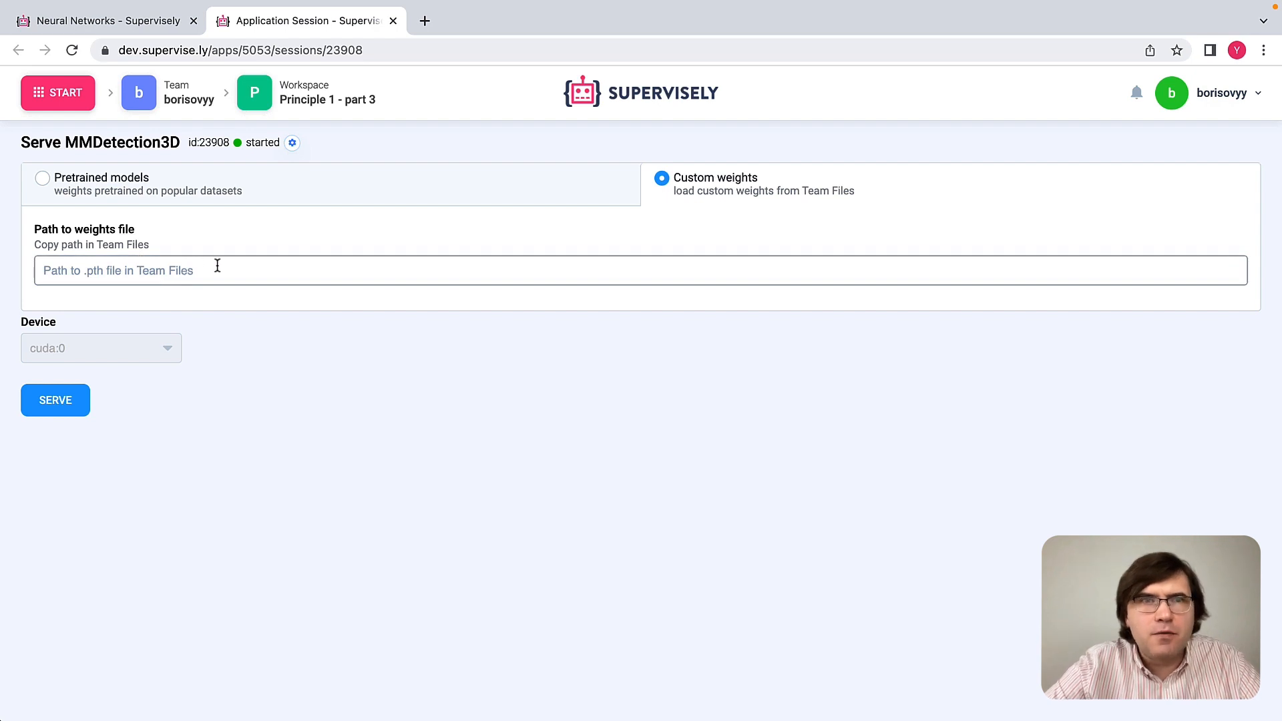
pyautogui.click(41, 178)
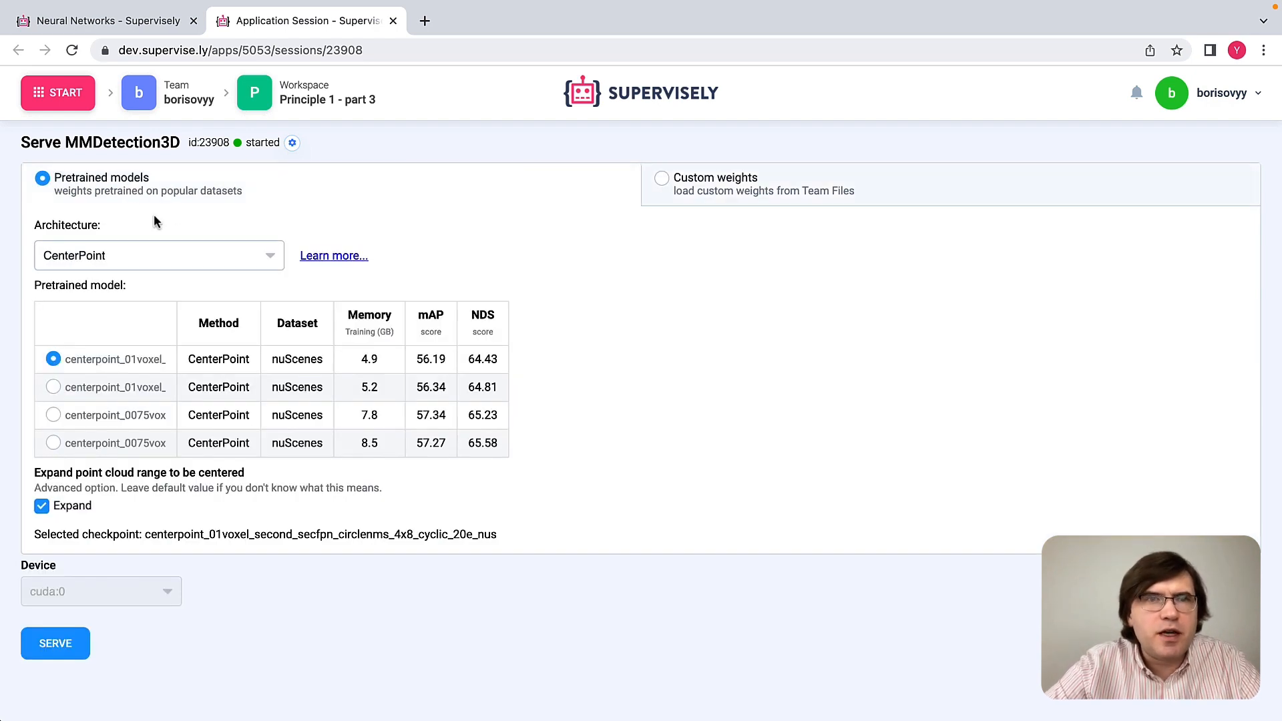
# Choose the SSN architecture and select the hv_ssn_regnet checkpoint trained on Lyft.
pyautogui.click(159, 255)
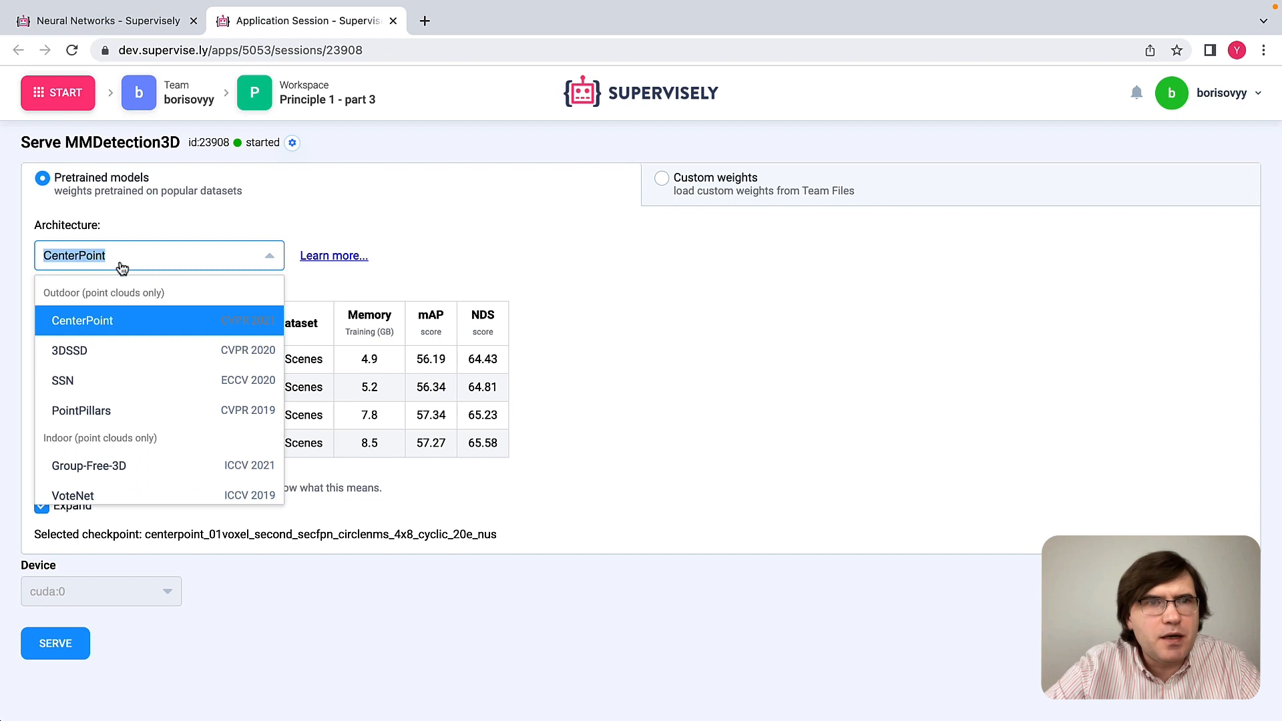
pyautogui.moveTo(62, 380)
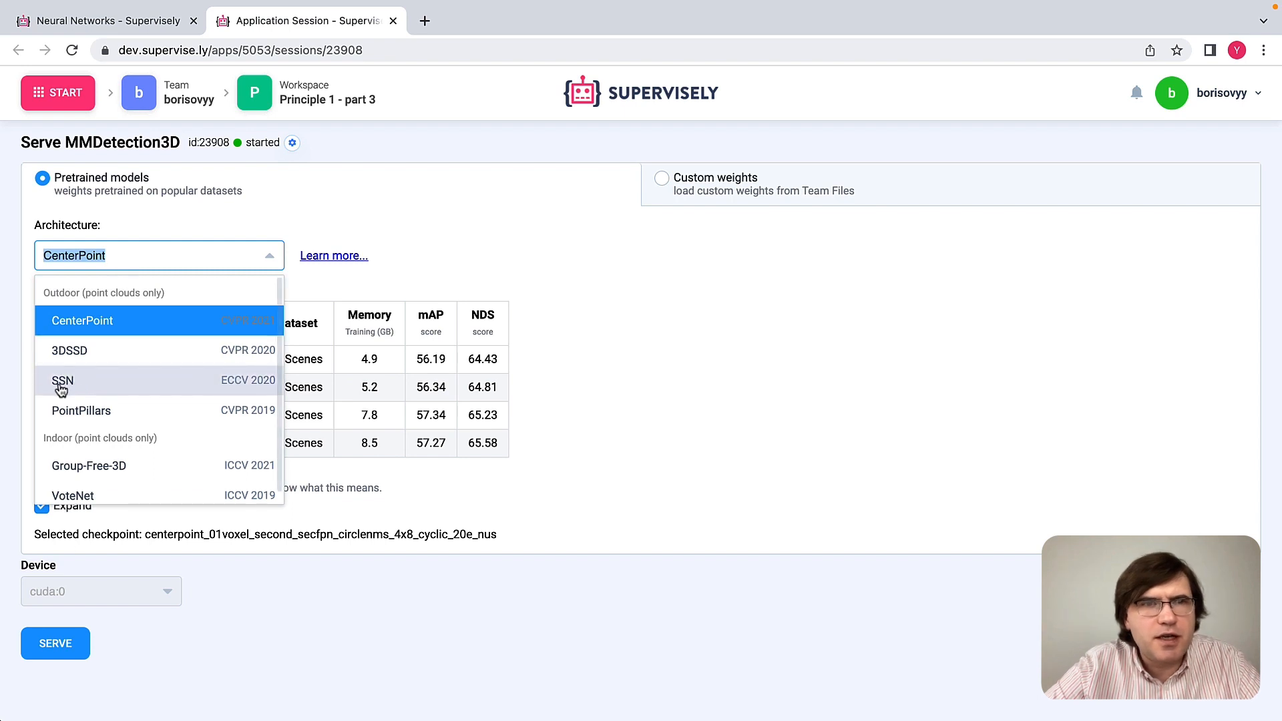
pyautogui.click(63, 380)
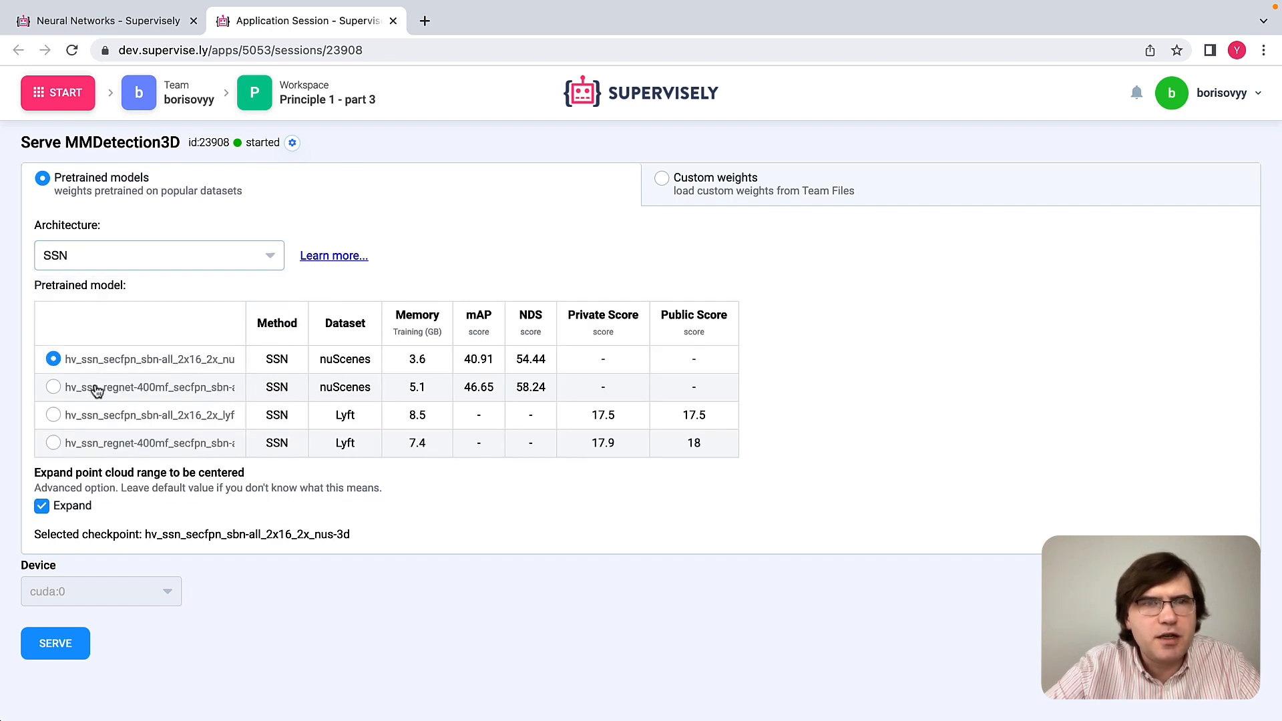
pyautogui.moveTo(81, 444)
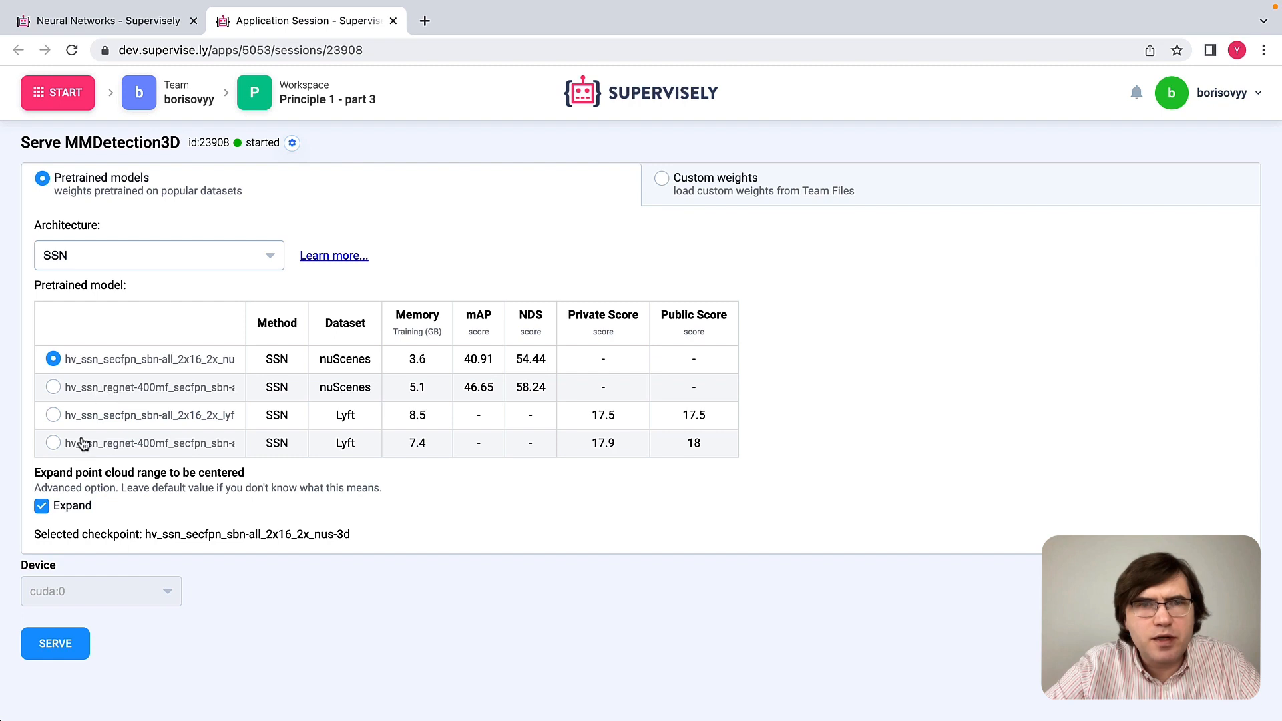
pyautogui.click(52, 442)
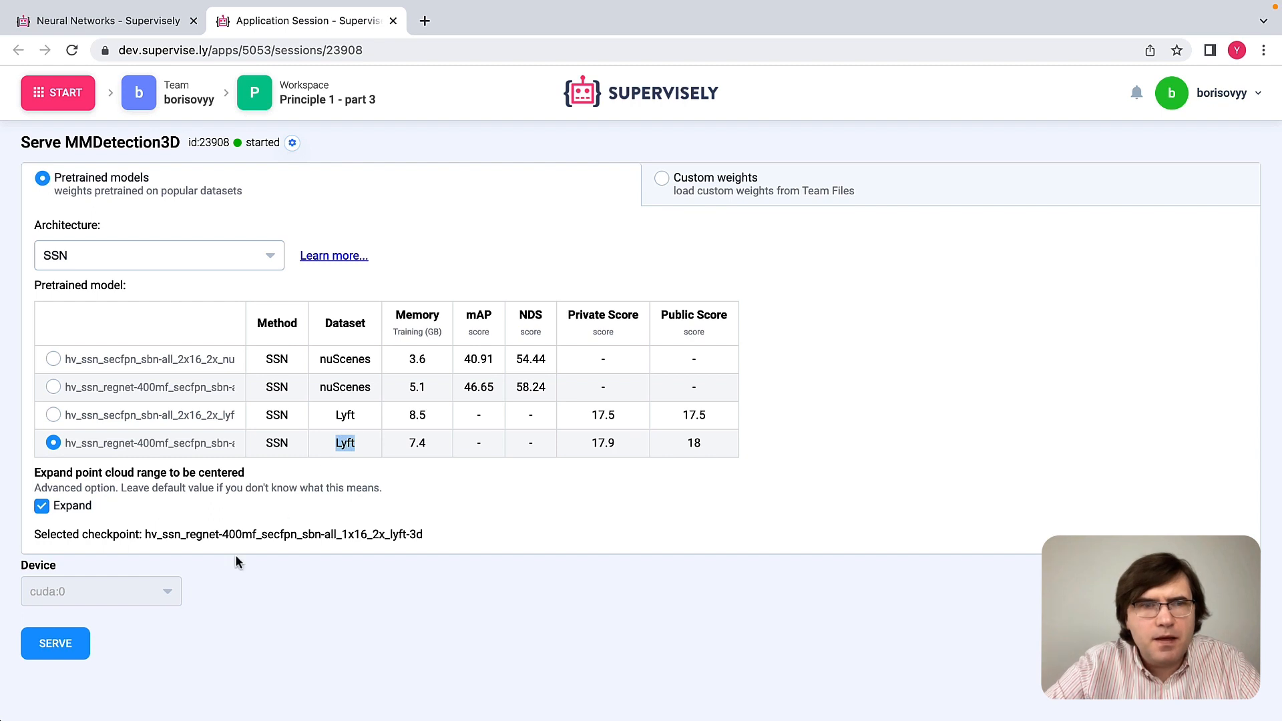
# Serve the SSN regnet-400mf Lyft model until deployment succeeds, then bring up the START menu.
pyautogui.click(56, 644)
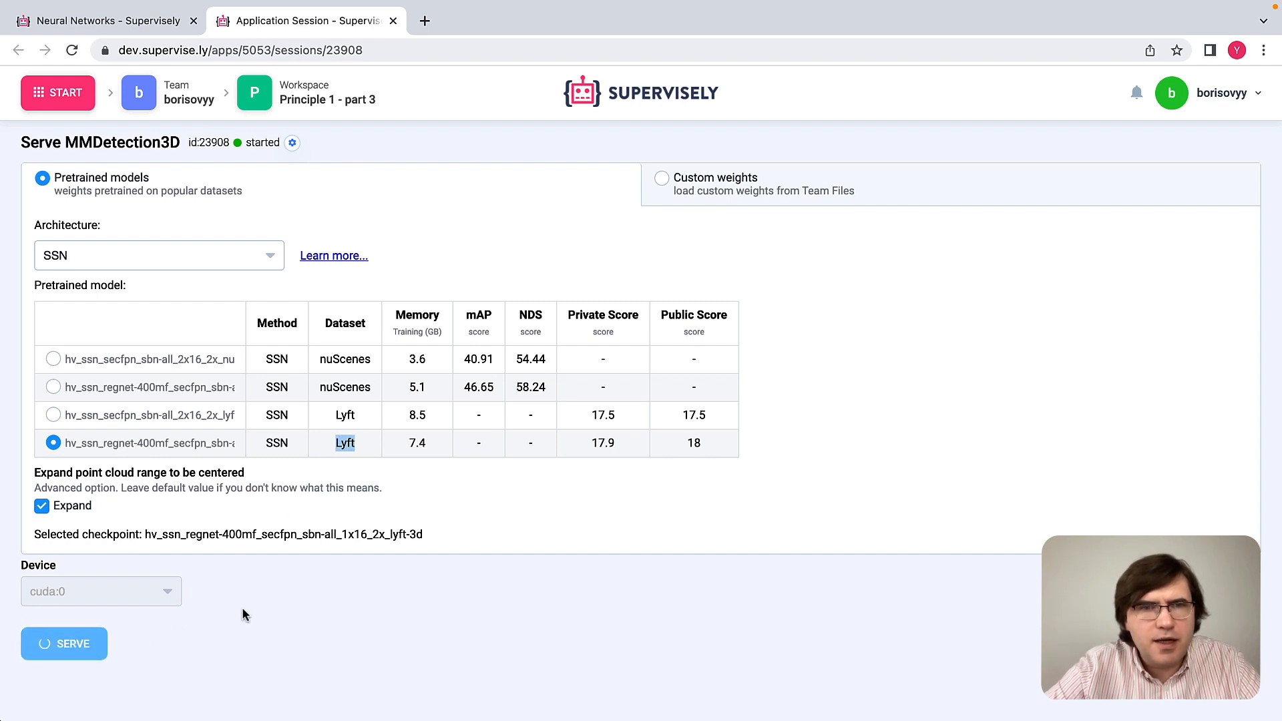
pyautogui.moveTo(282, 614)
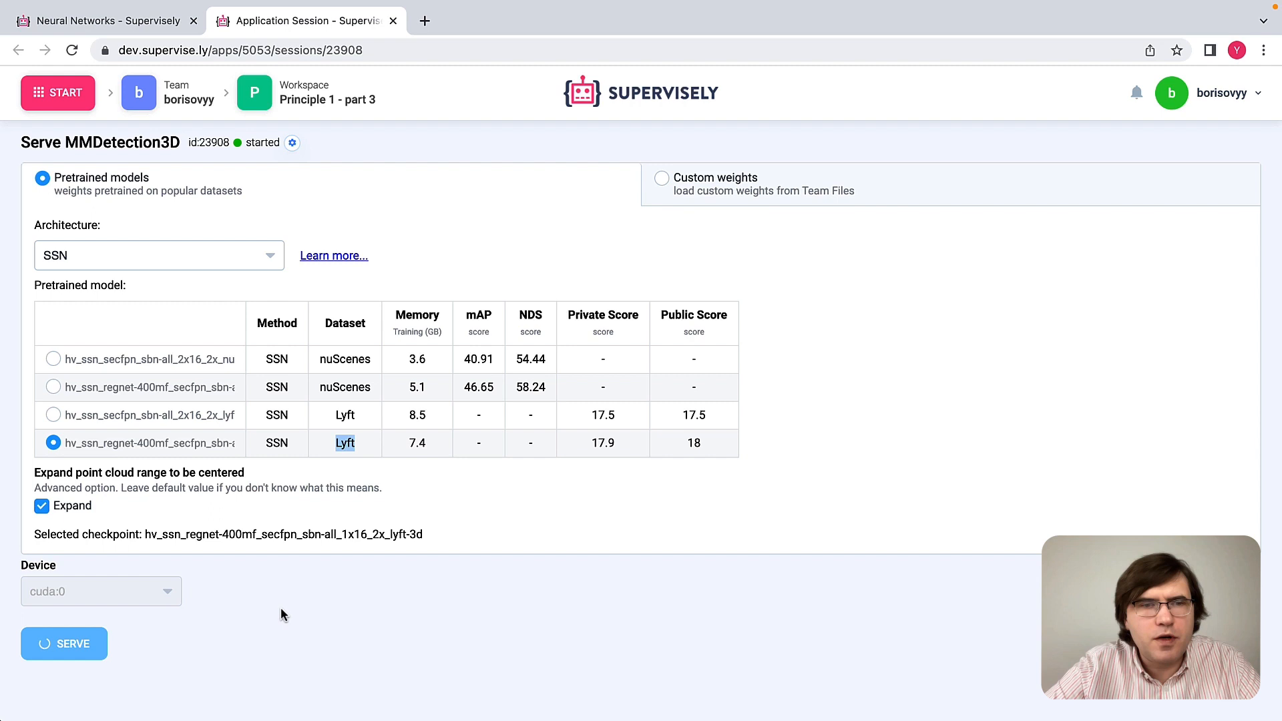
pyautogui.moveTo(317, 615)
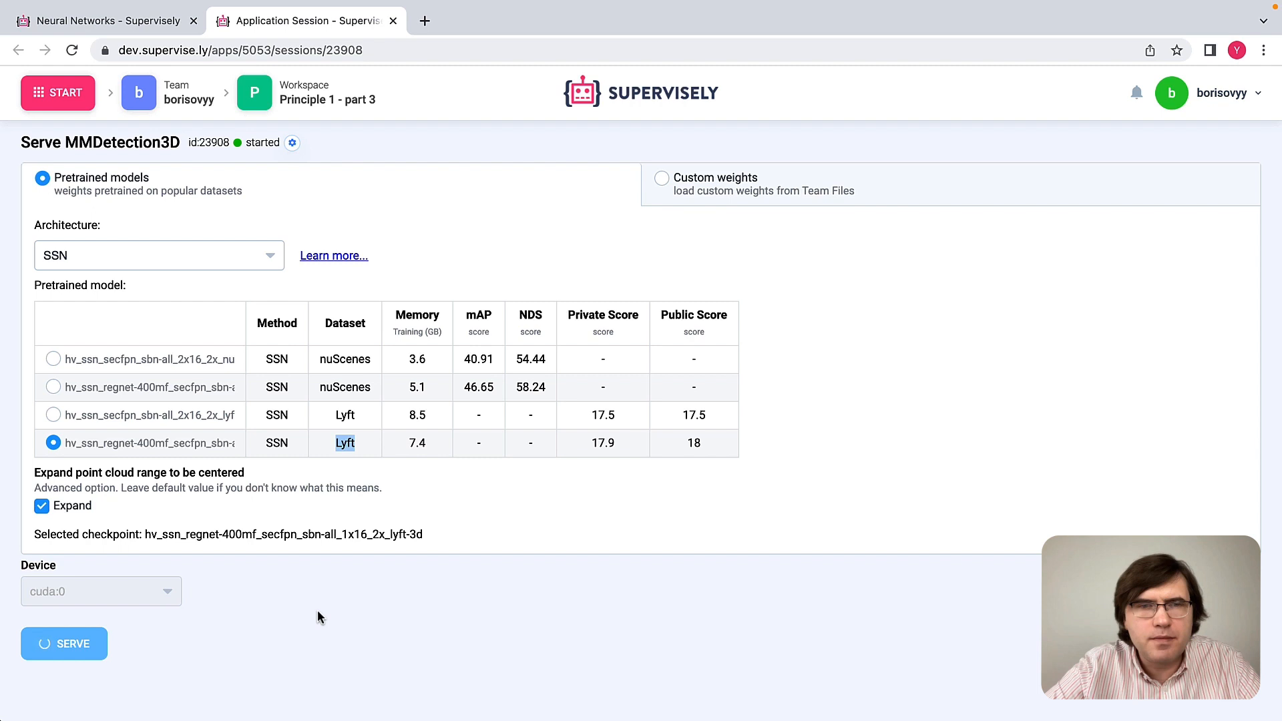
pyautogui.click(64, 644)
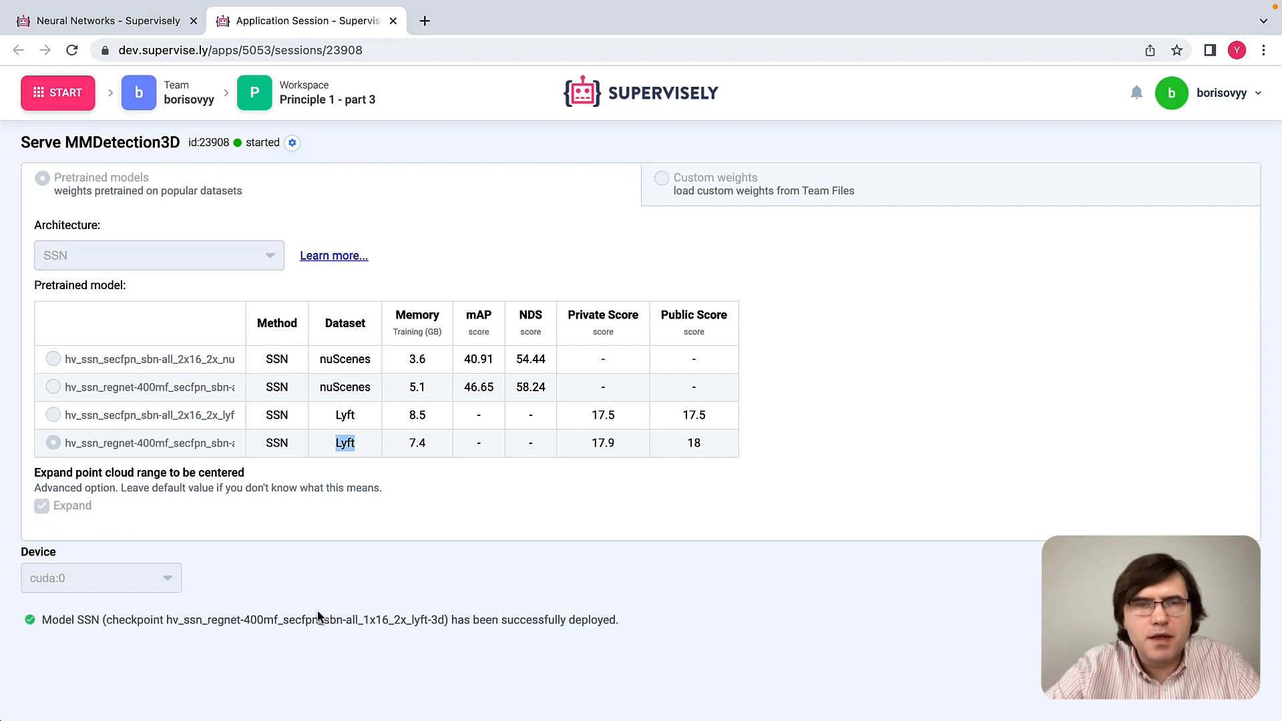
pyautogui.moveTo(430, 622)
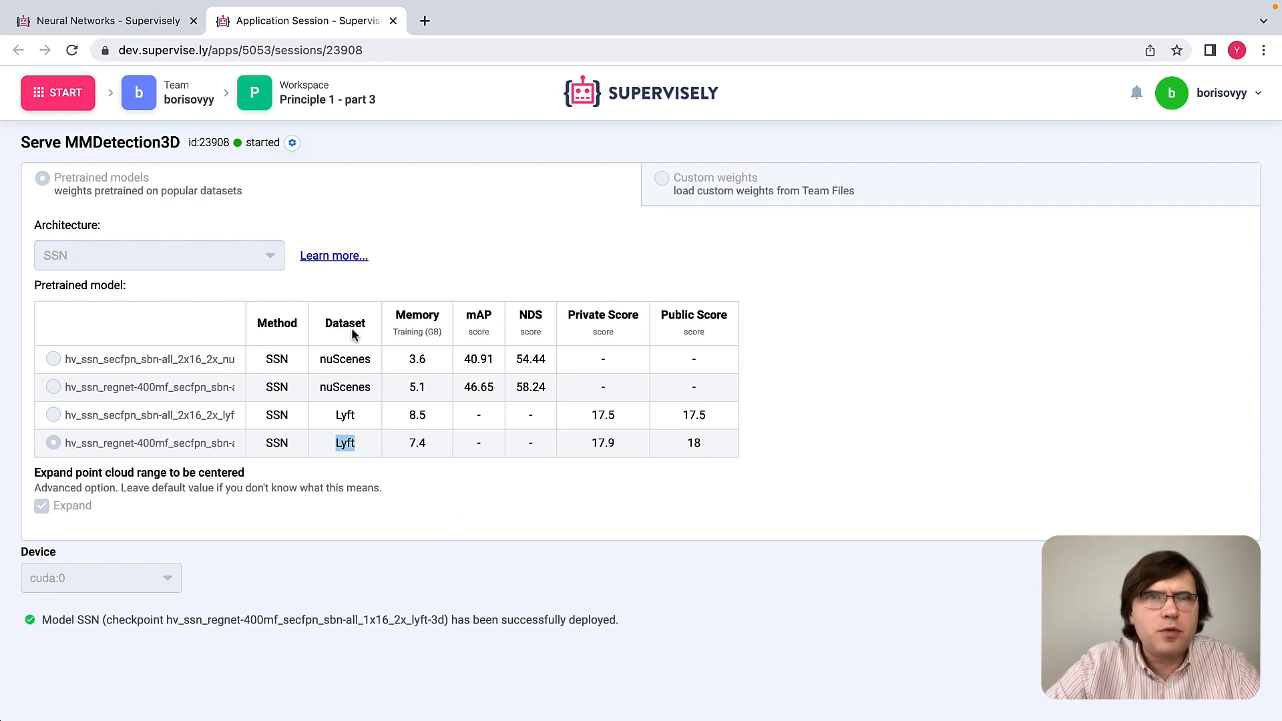
pyautogui.click(57, 92)
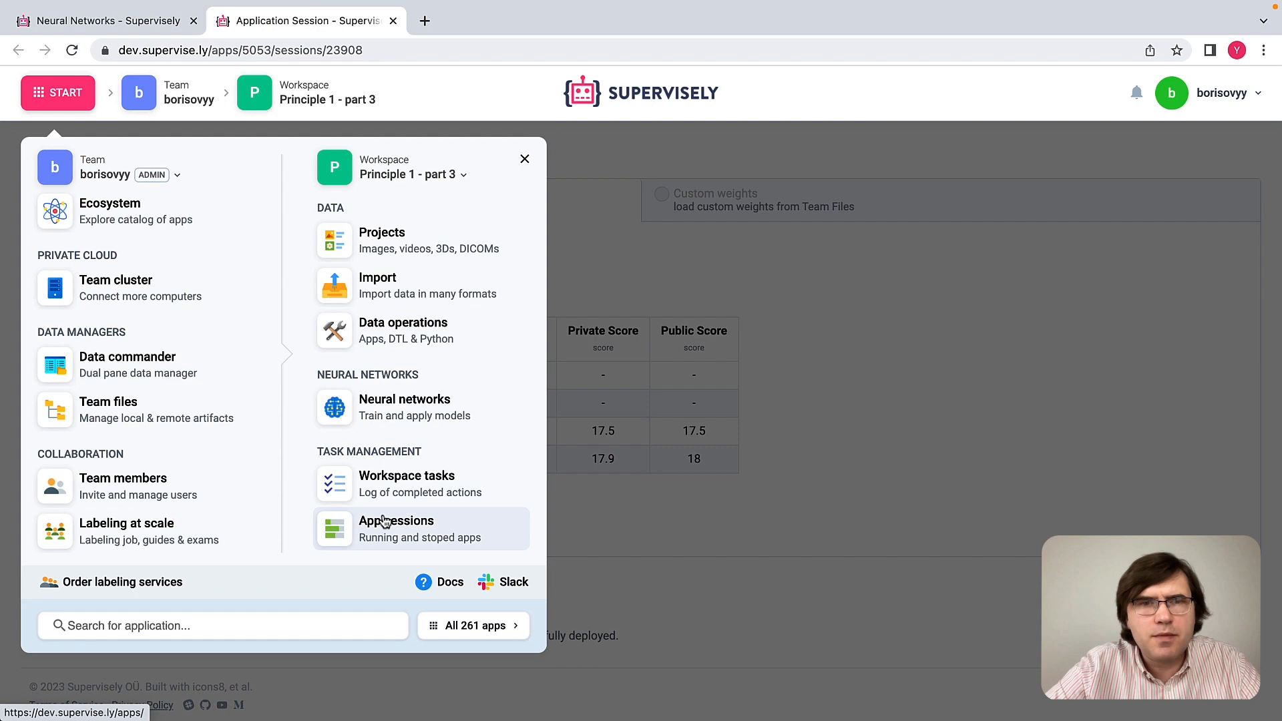
pyautogui.moveTo(386, 529)
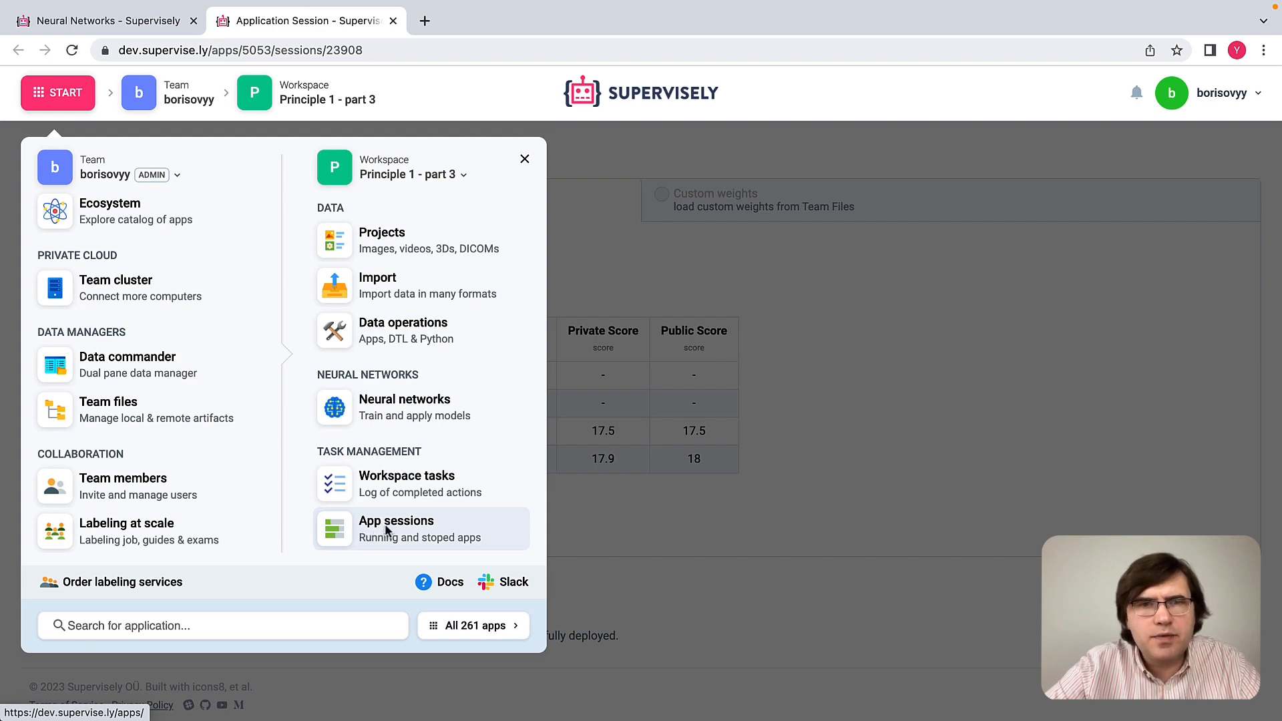
# Filter app sessions to Running, then expand the 3D BBox Interpolation and Serve MMDetection3D sessions.
pyautogui.click(396, 528)
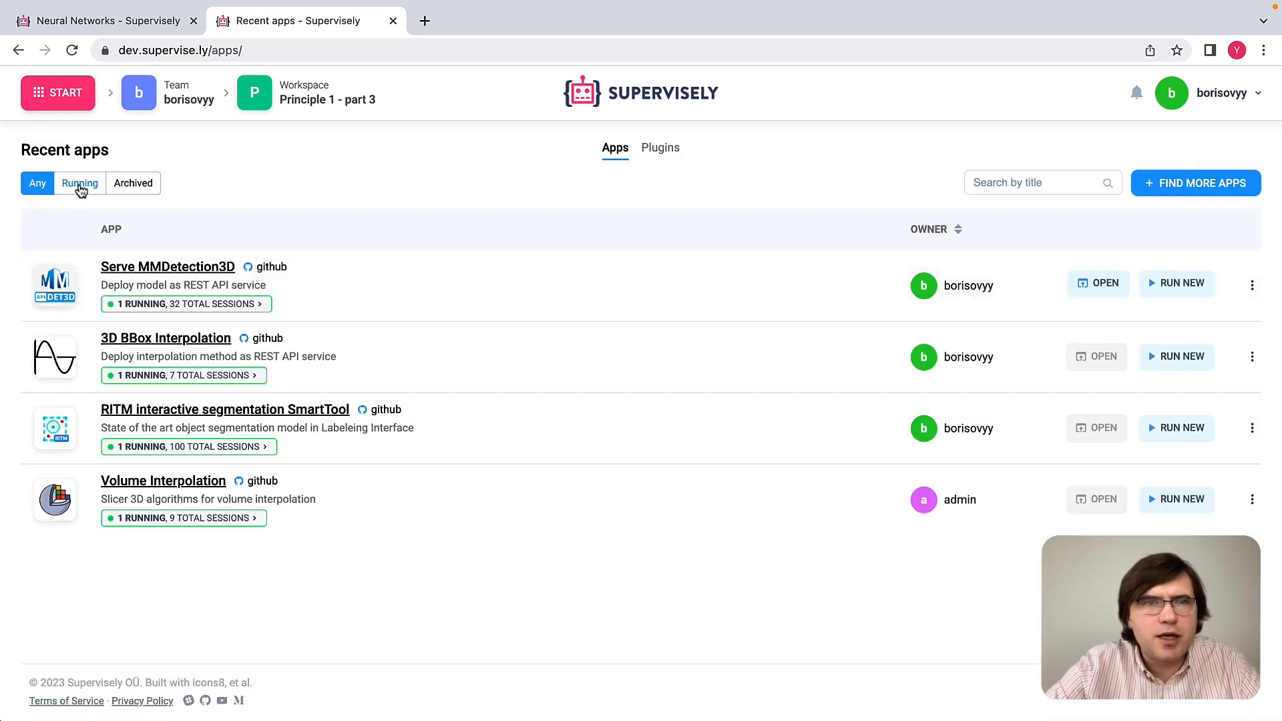
pyautogui.click(79, 182)
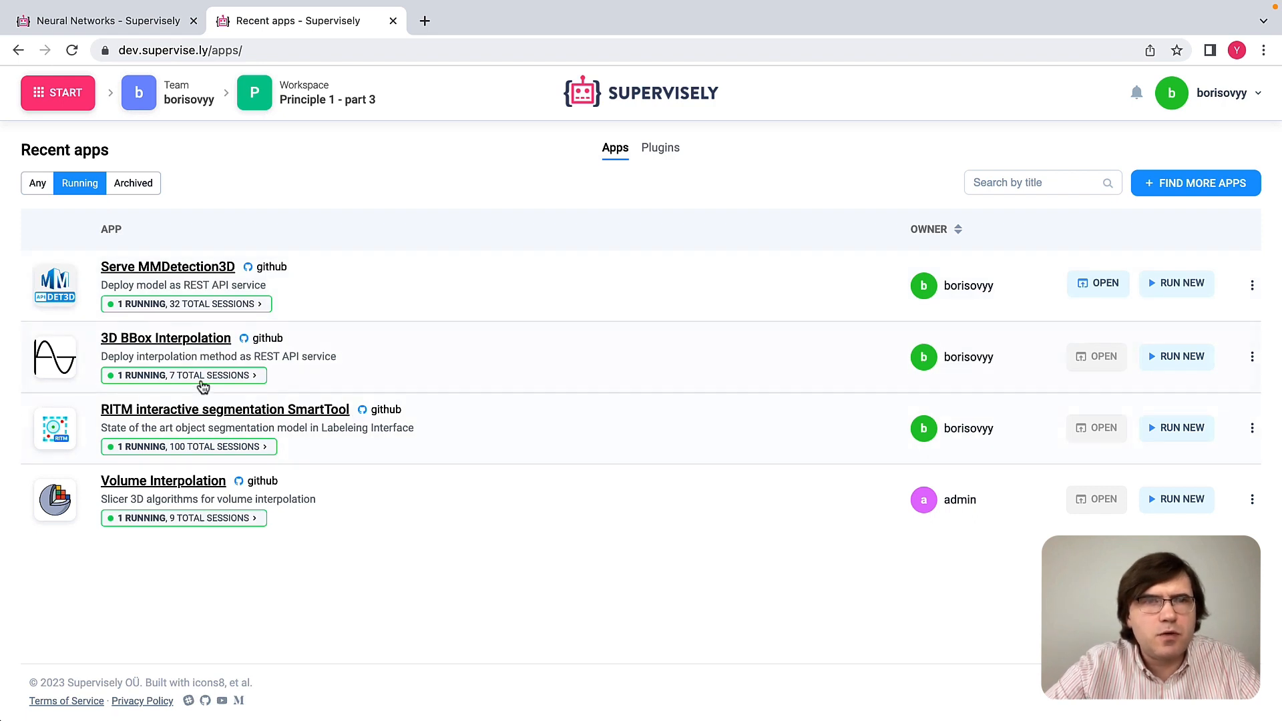
pyautogui.moveTo(127, 343)
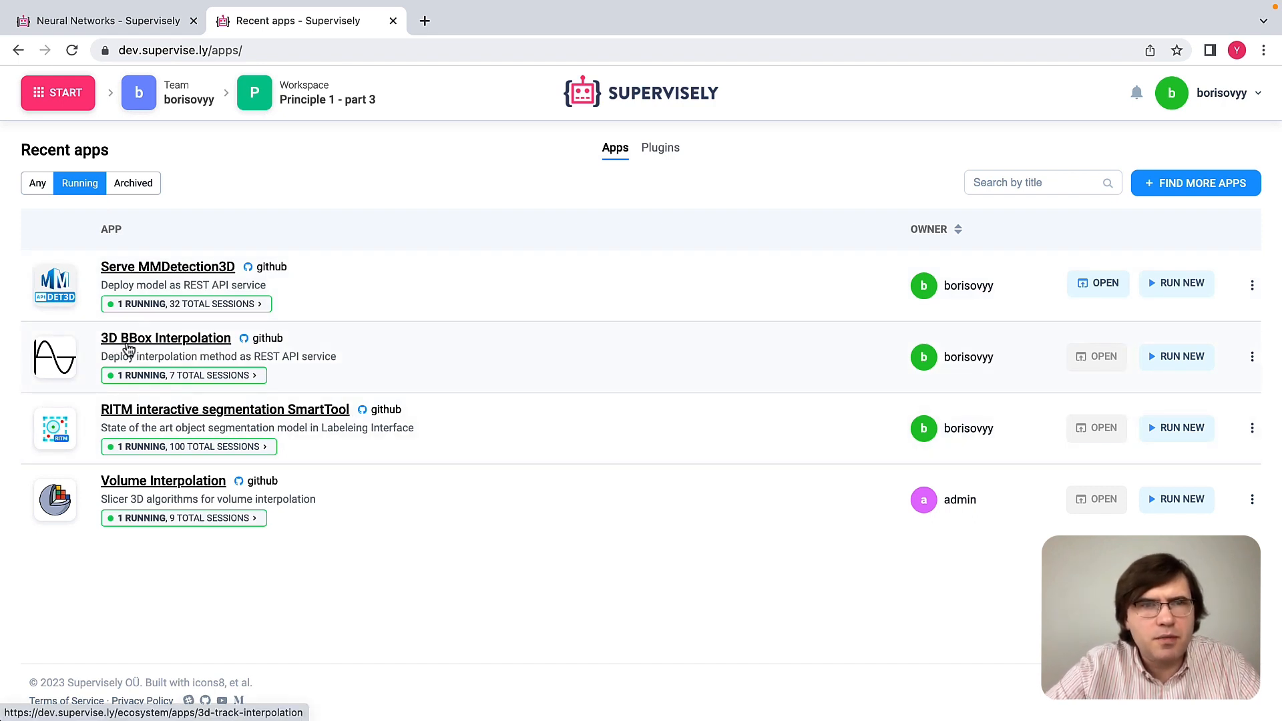
pyautogui.click(183, 375)
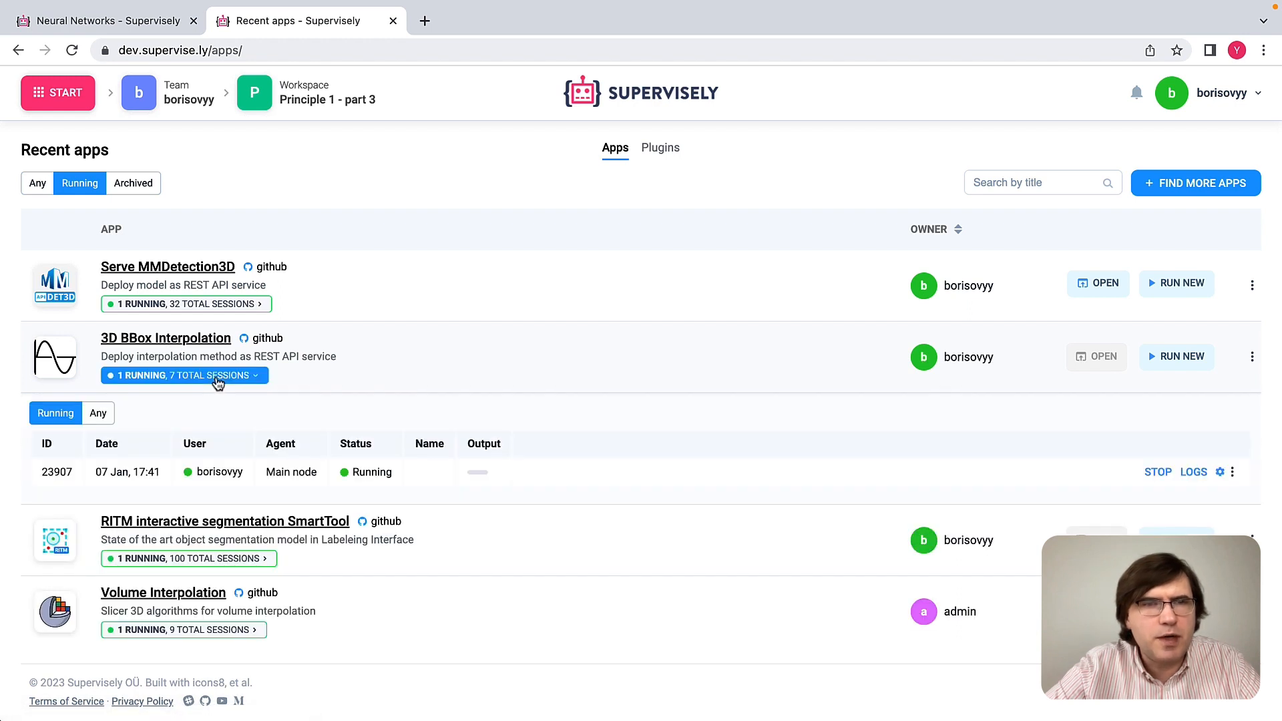
pyautogui.moveTo(203, 349)
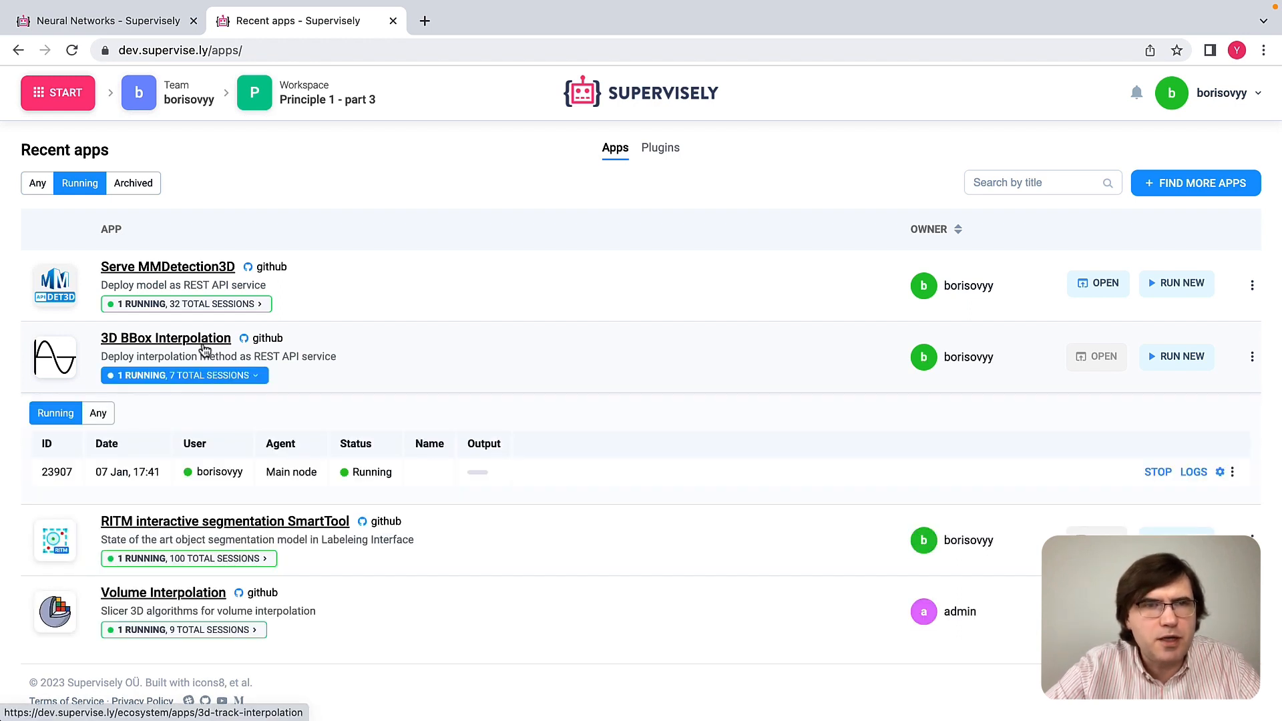
pyautogui.click(185, 303)
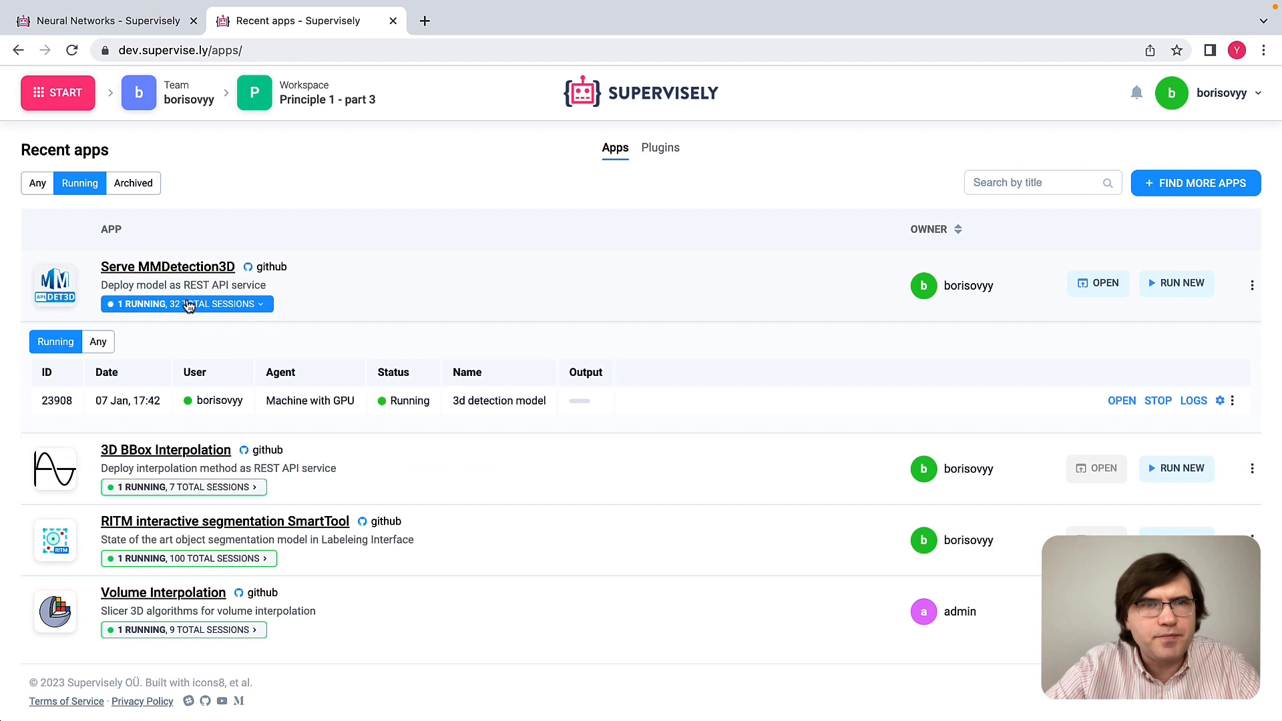
pyautogui.moveTo(458, 415)
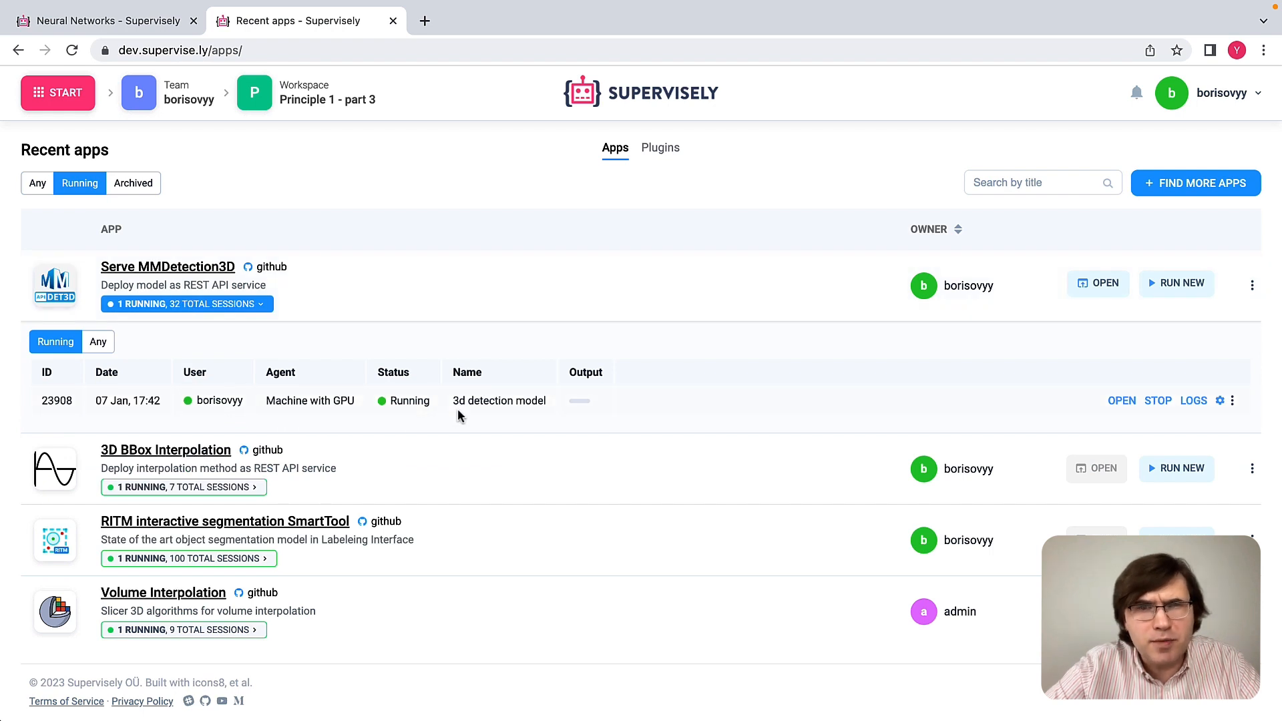
pyautogui.moveTo(499, 401)
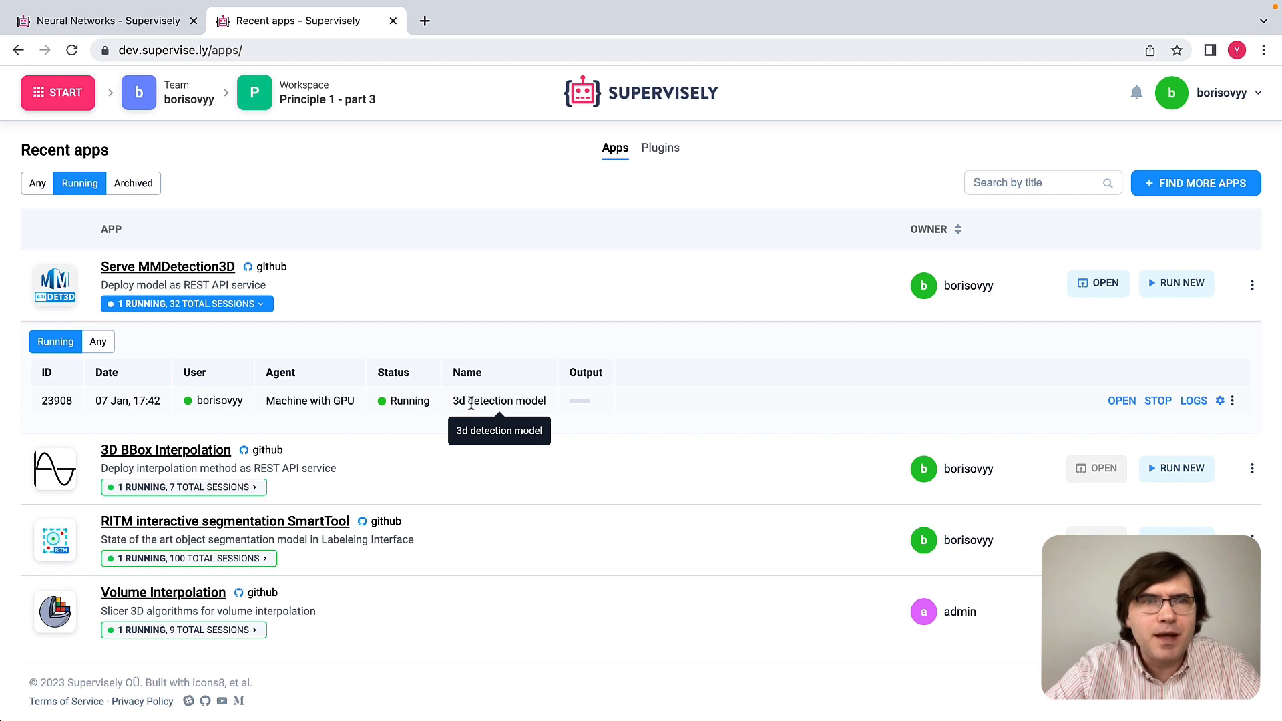
pyautogui.moveTo(390, 469)
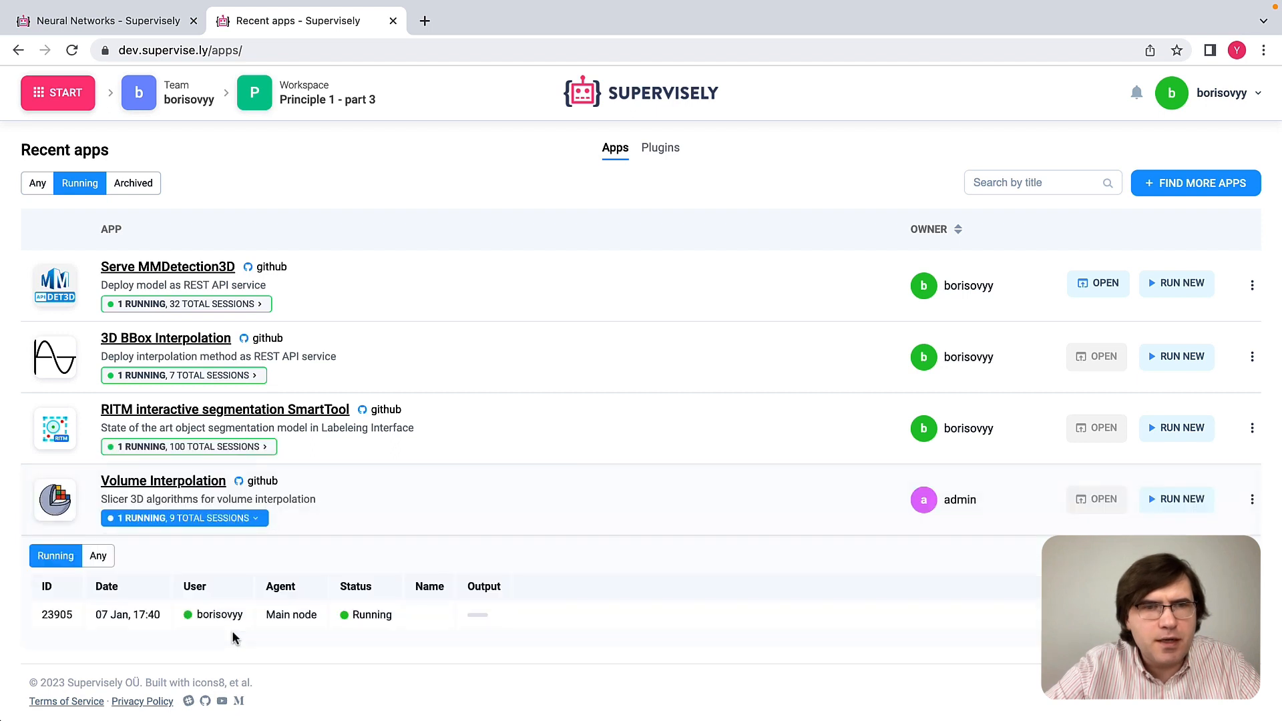
pyautogui.moveTo(476, 575)
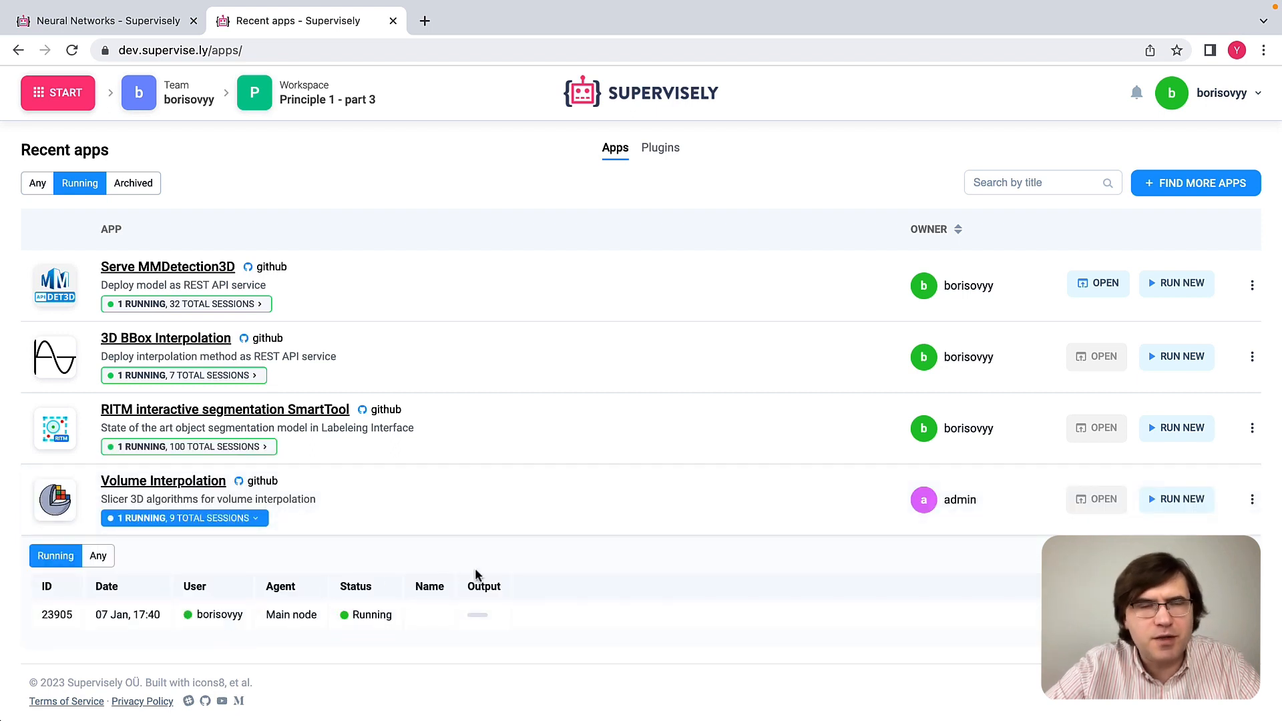